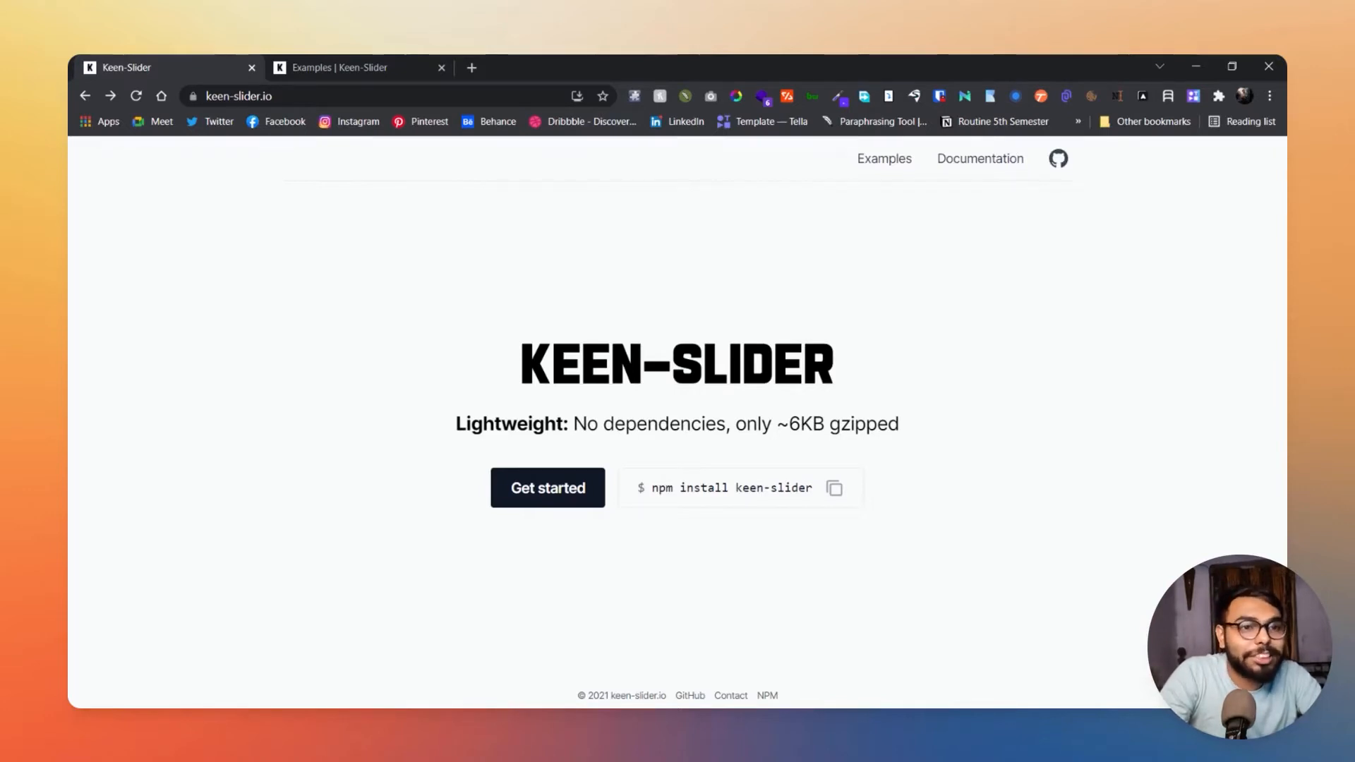
mouse_move(974, 473)
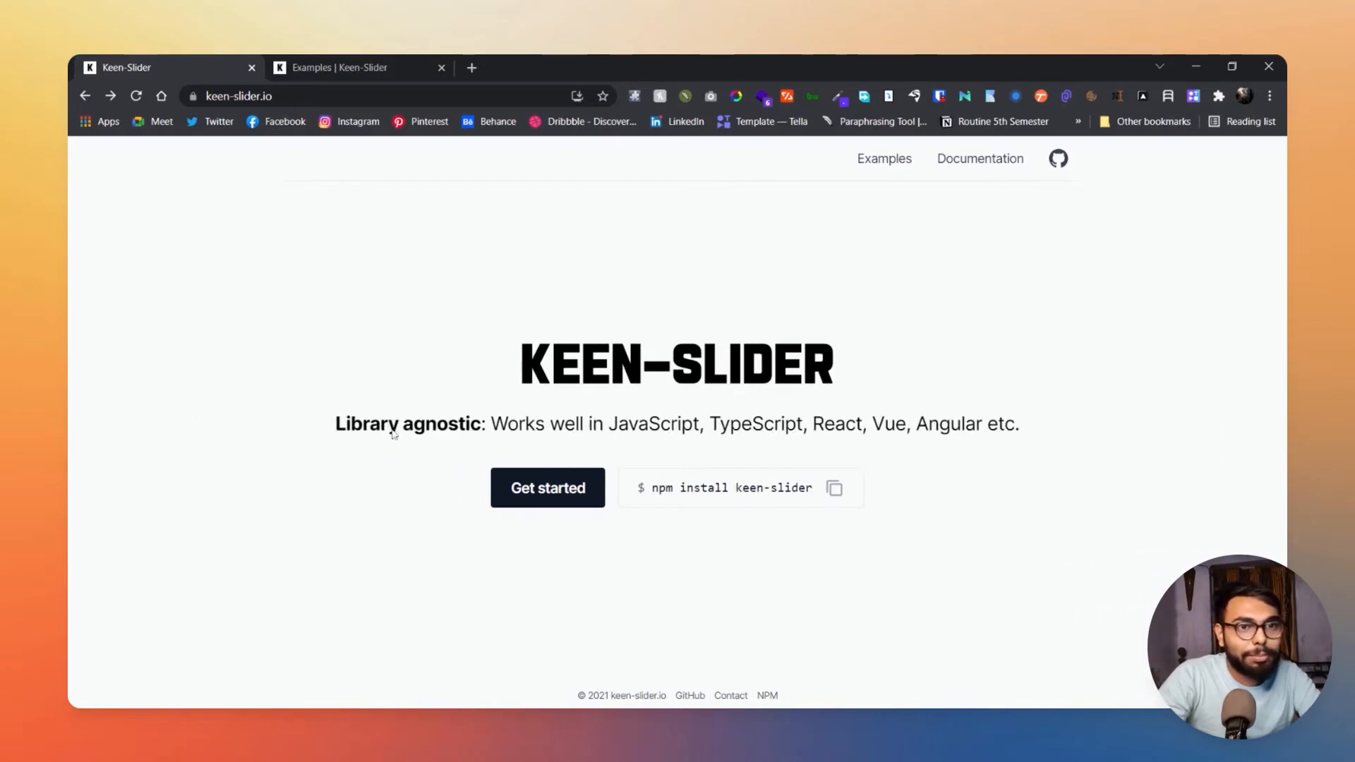
mouse_move(391, 436)
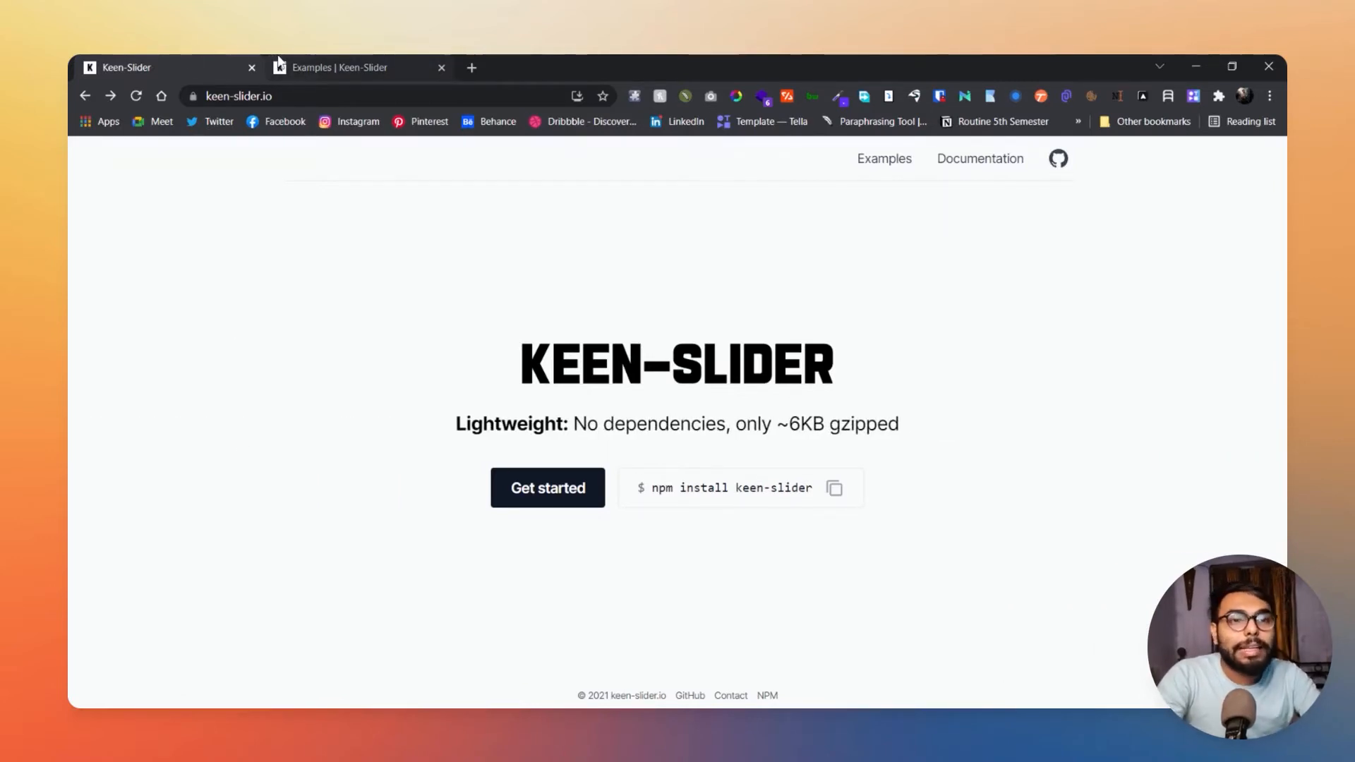
Step: Open the Examples tab and scroll from the Default slider down to Breakpoints and RTL Mode
left_click(354, 67)
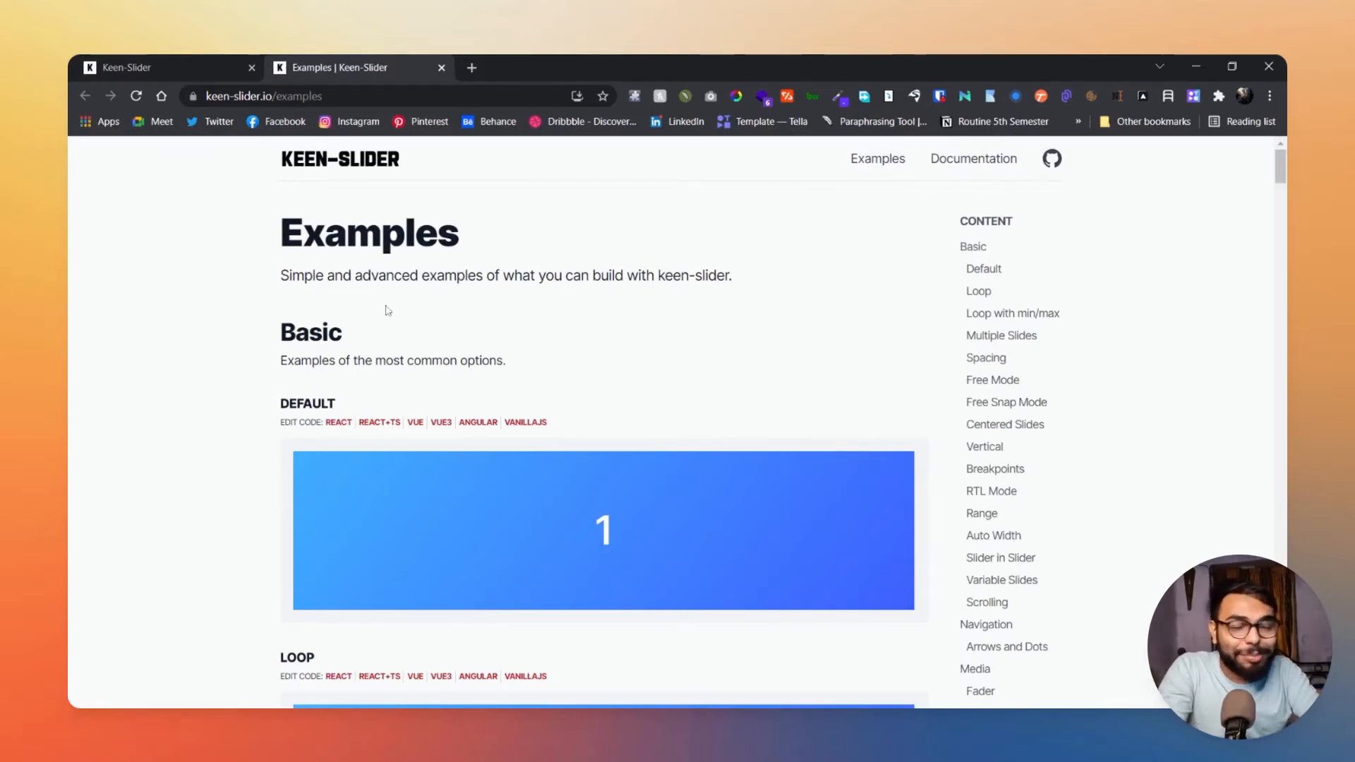
scroll("down", 3)
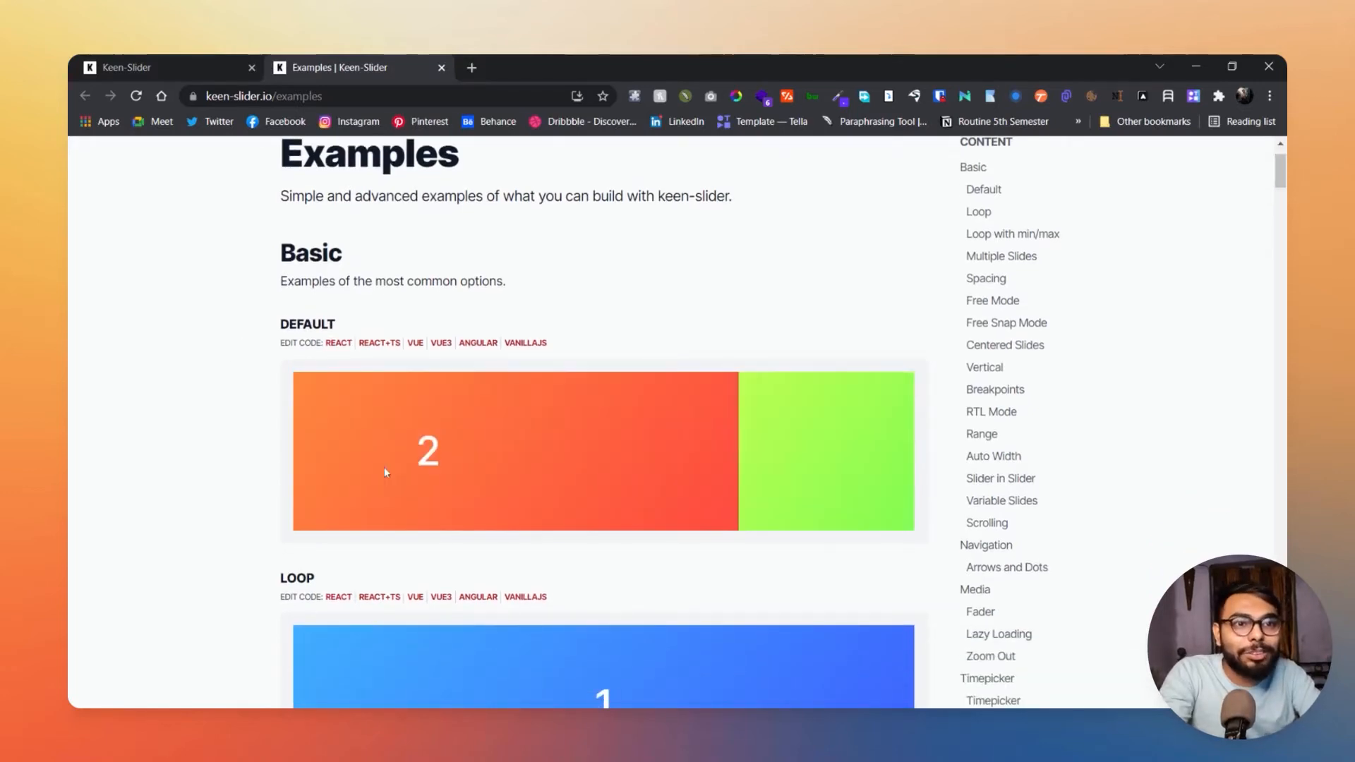
scroll("down", 3)
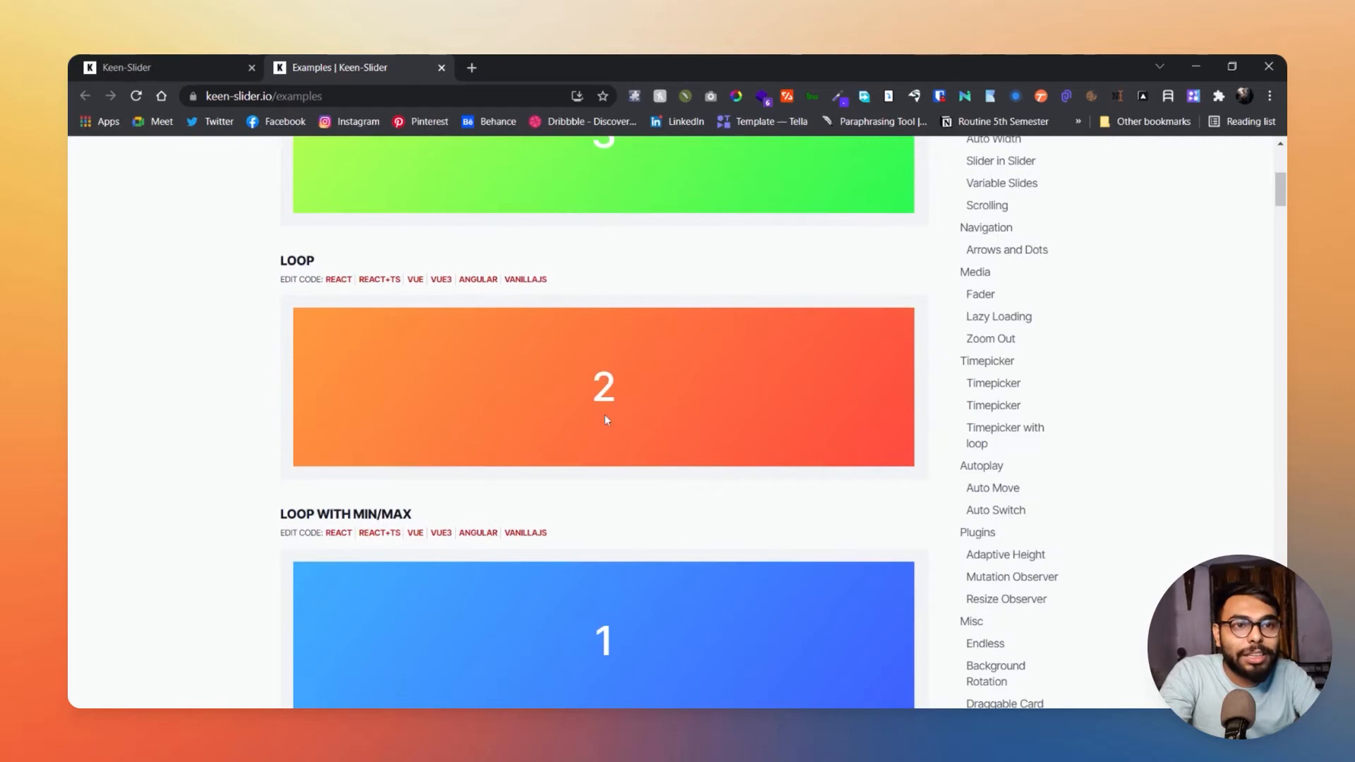
scroll("down", 3)
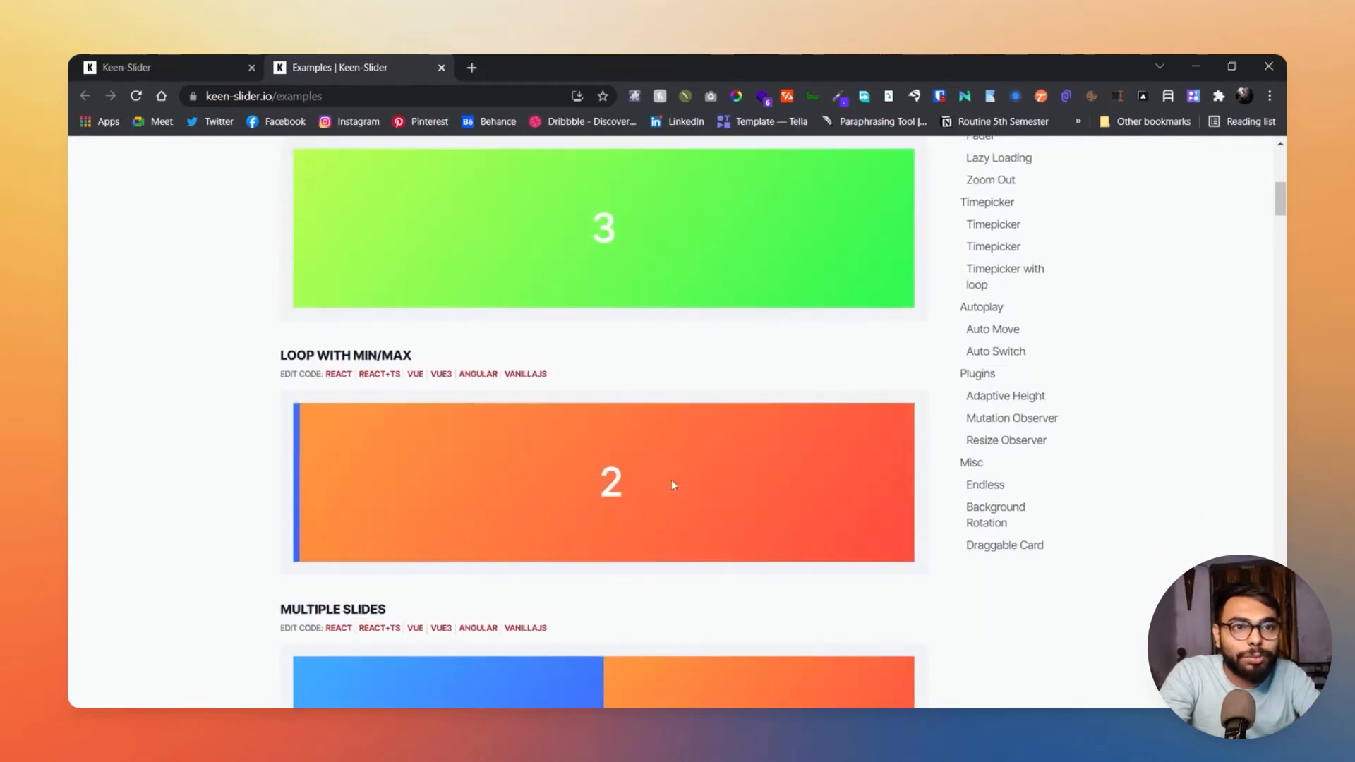
scroll("down", 3)
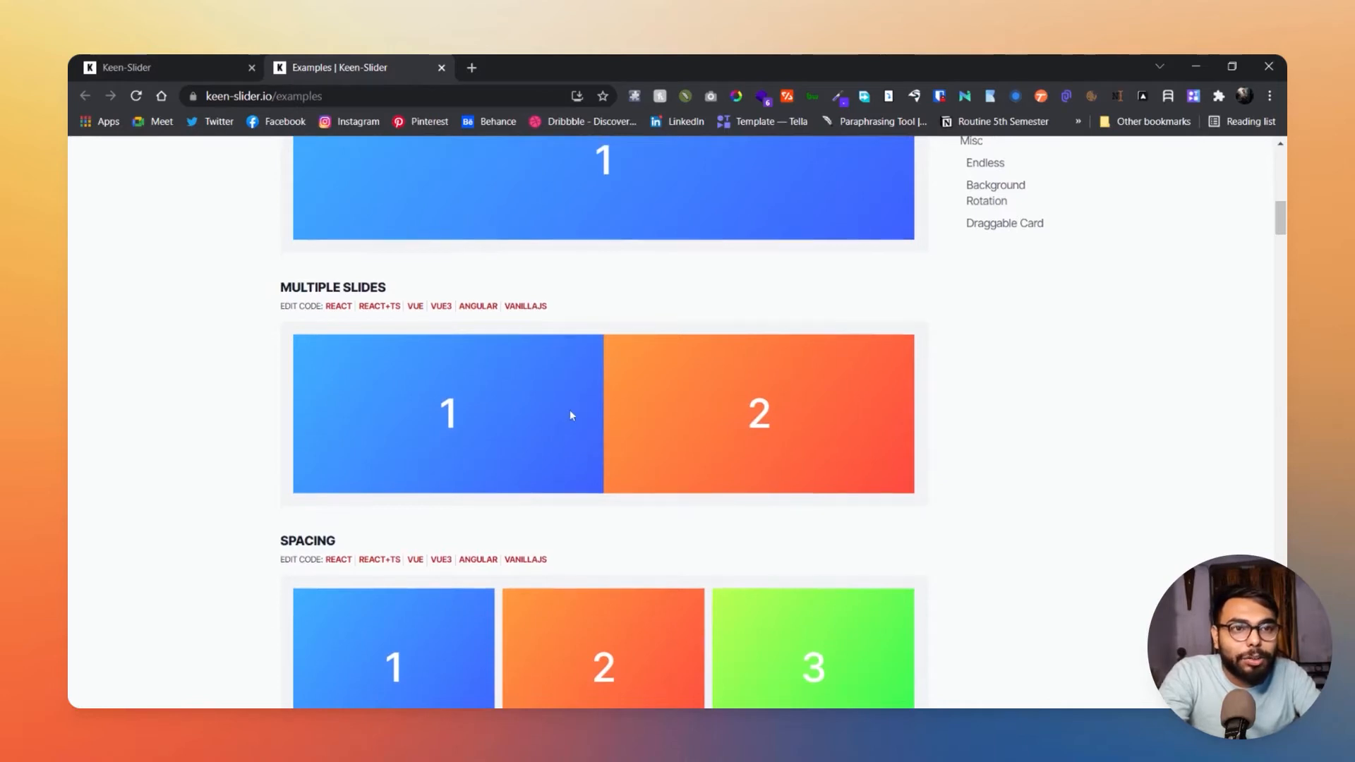
scroll("down", 3)
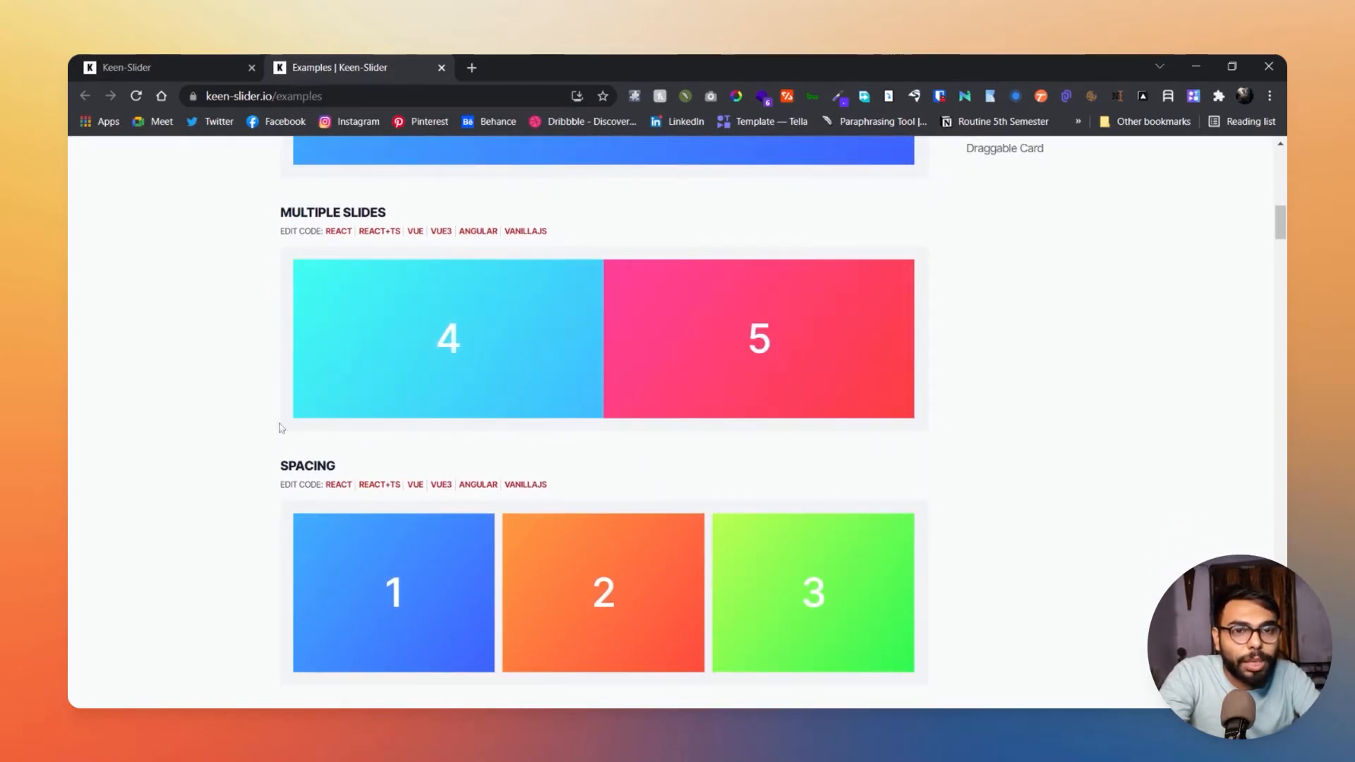
scroll("down", 3)
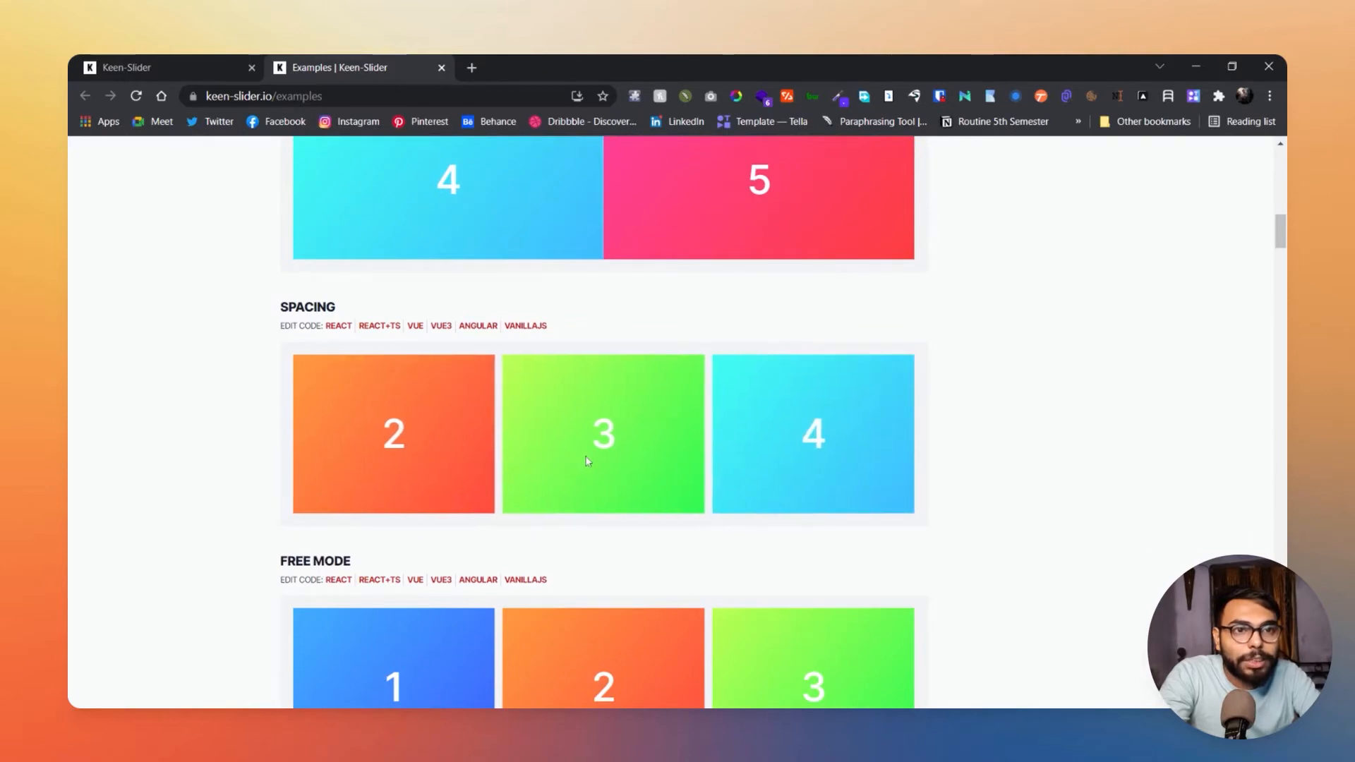
scroll("up", 3)
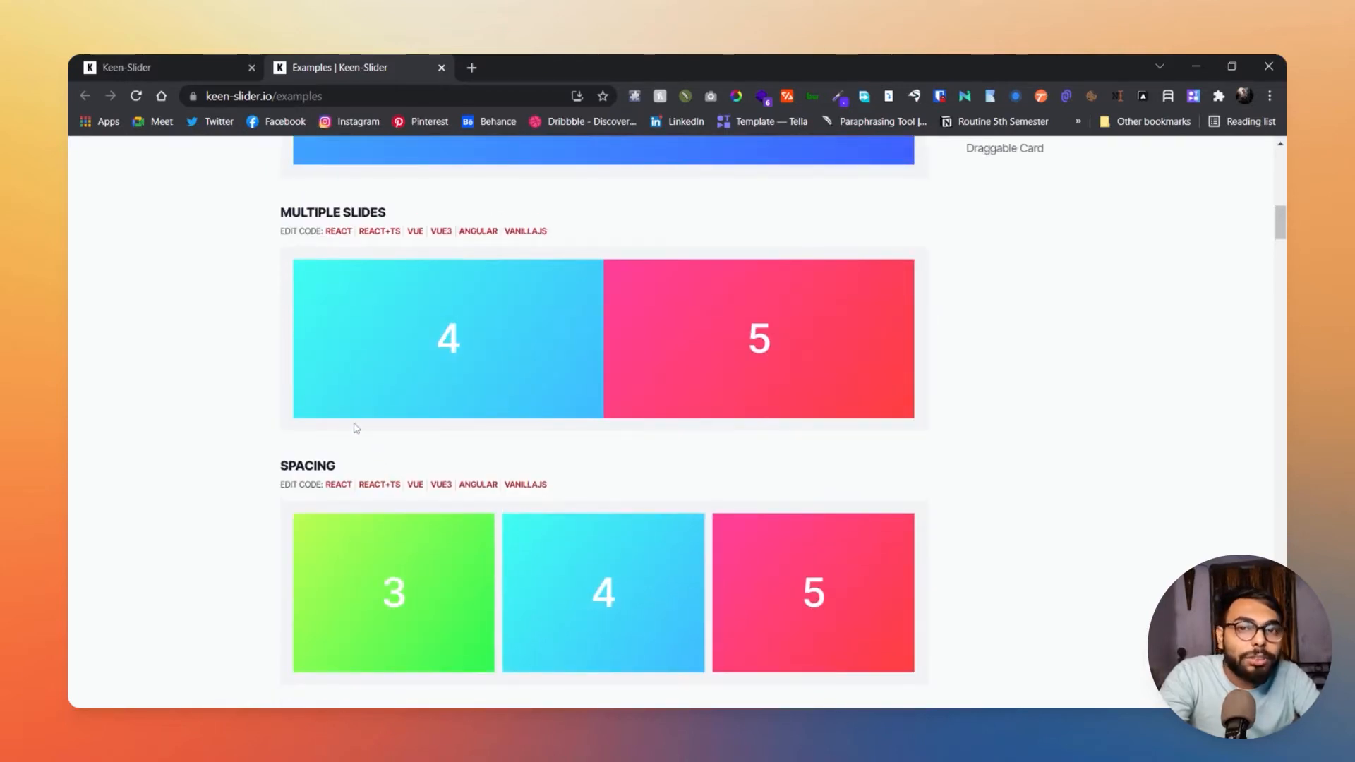
mouse_move(393, 370)
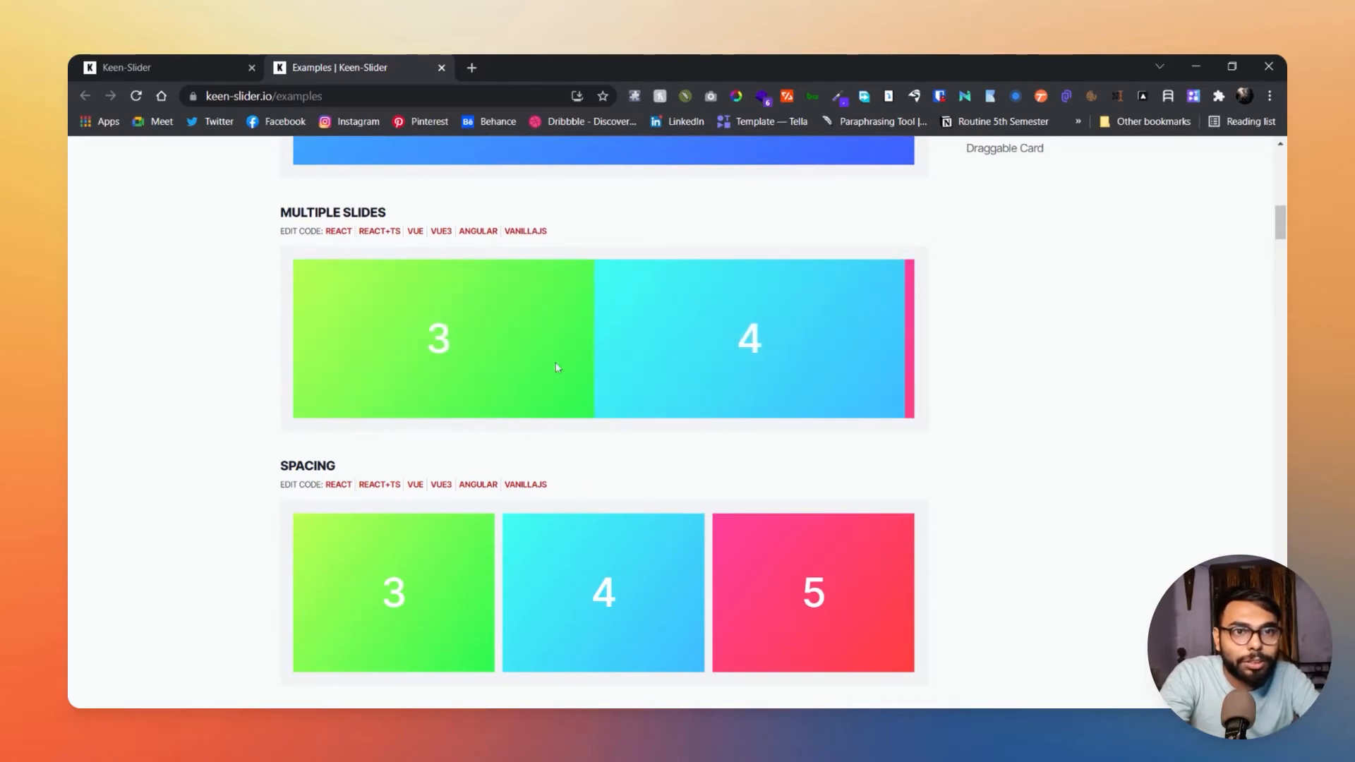
scroll("down", 3)
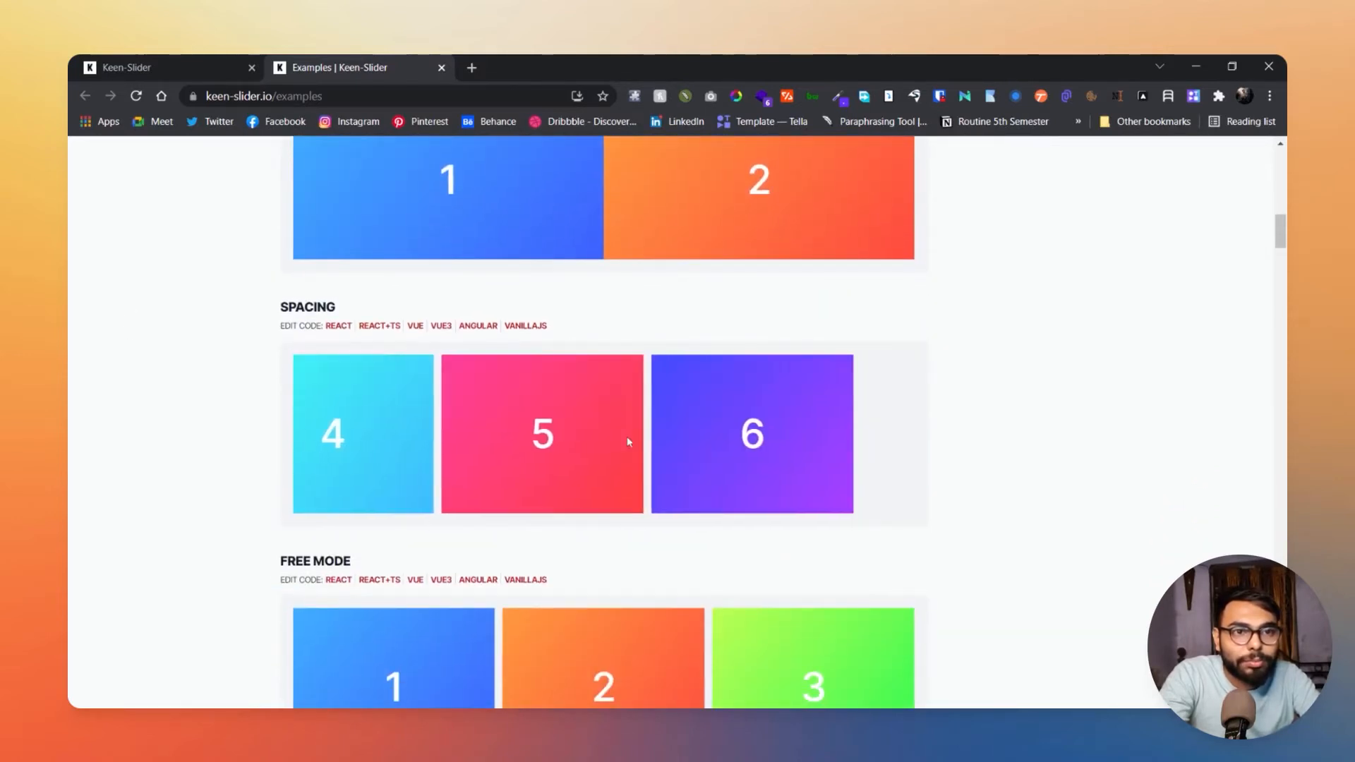
scroll("down", 3)
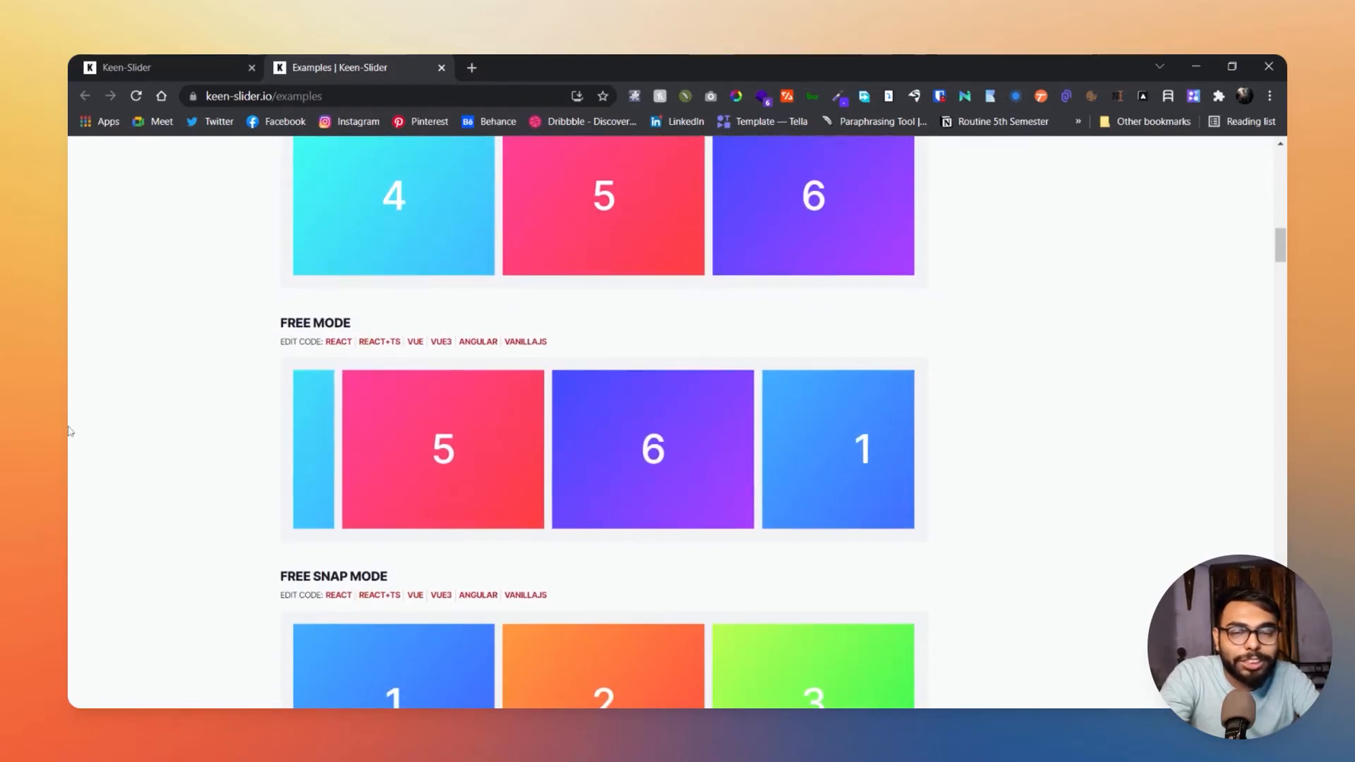
scroll("down", 3)
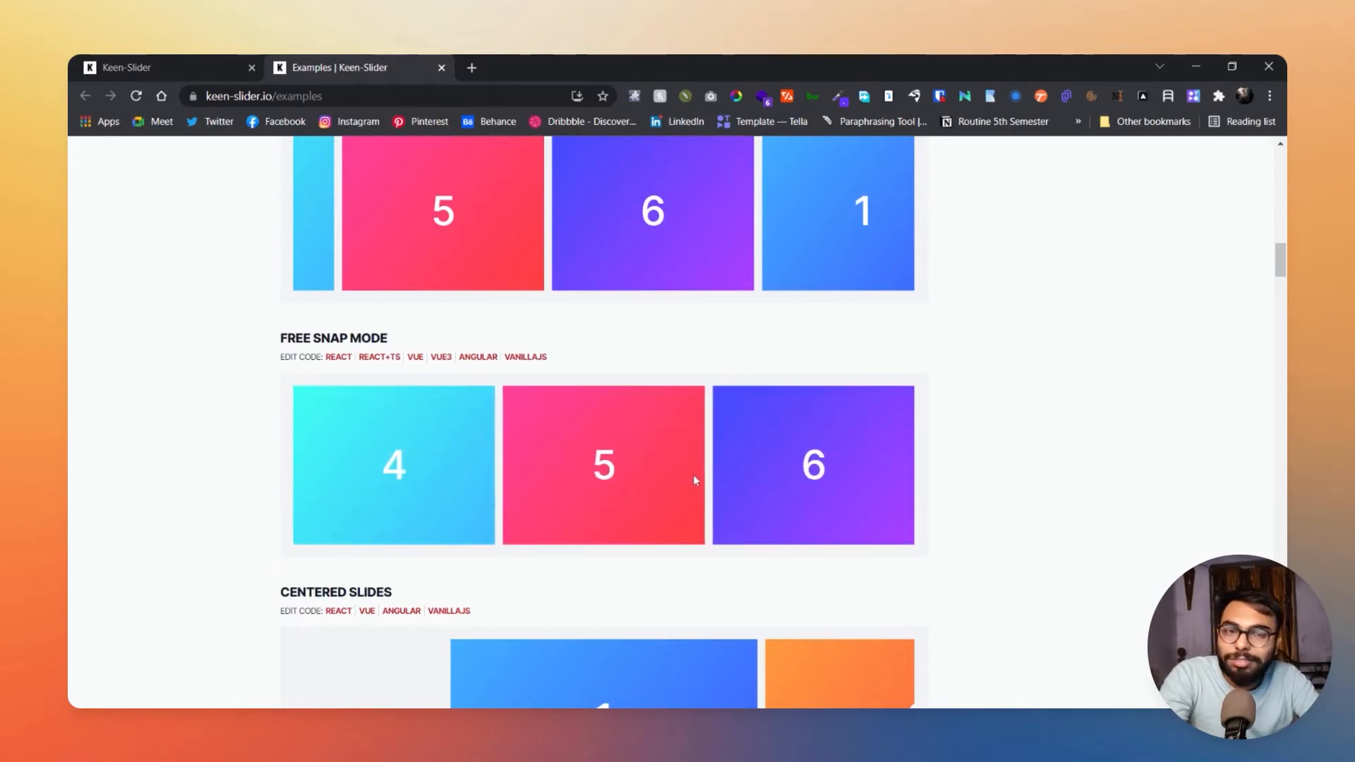
scroll("down", 3)
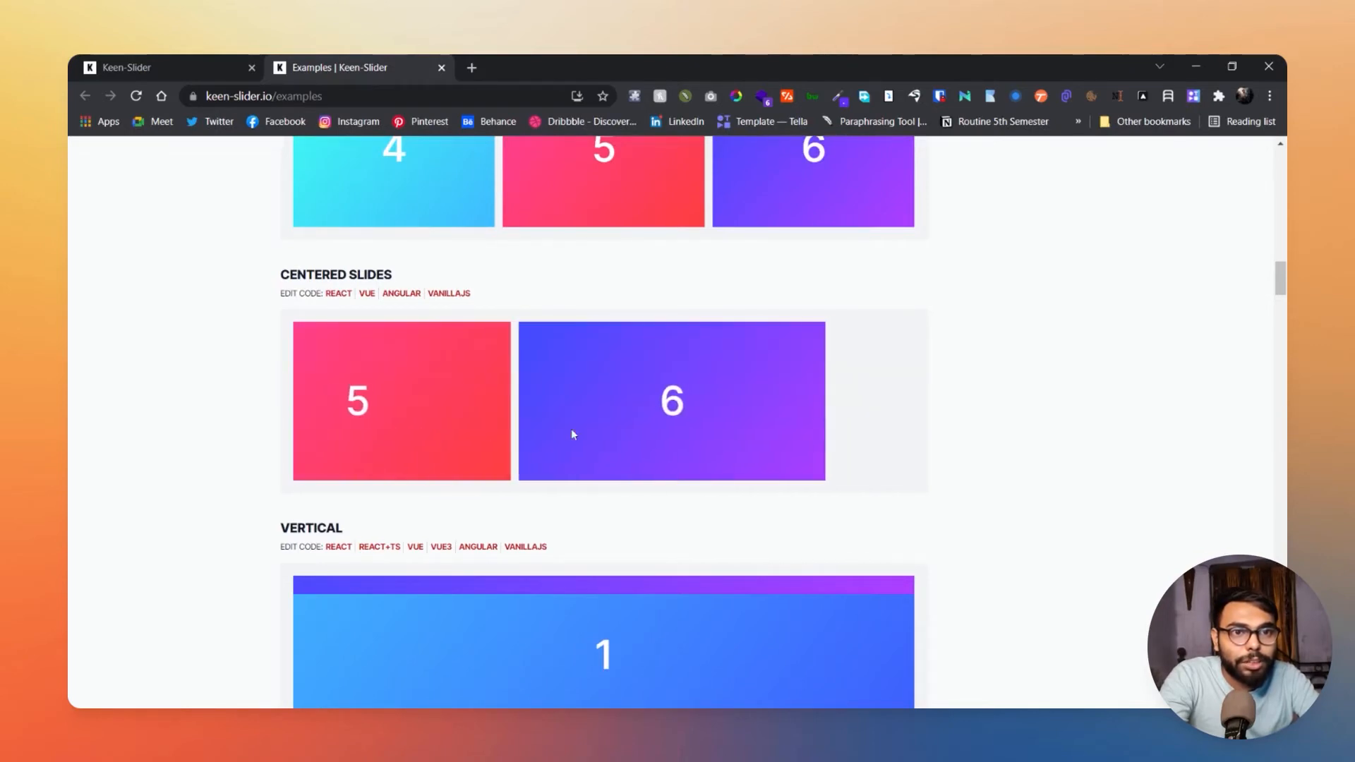
scroll("down", 3)
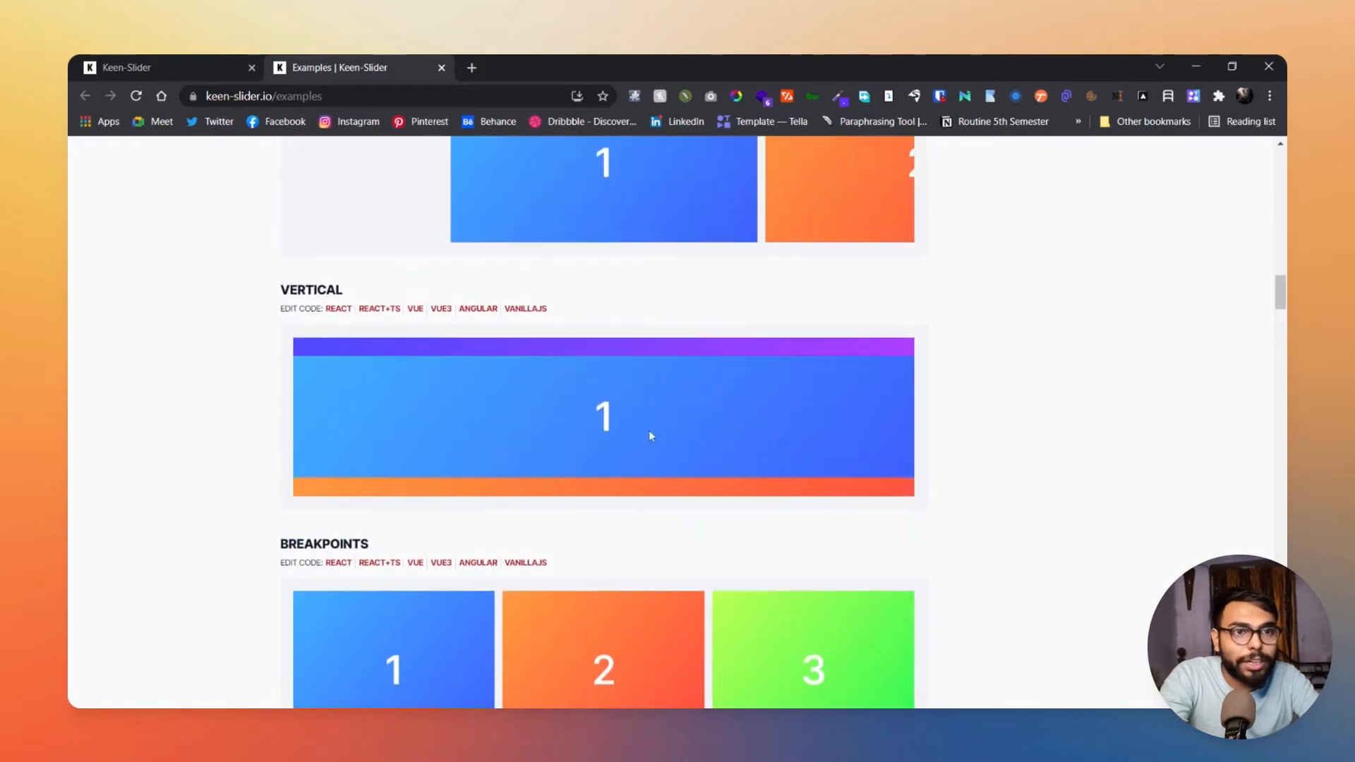
scroll("down", 3)
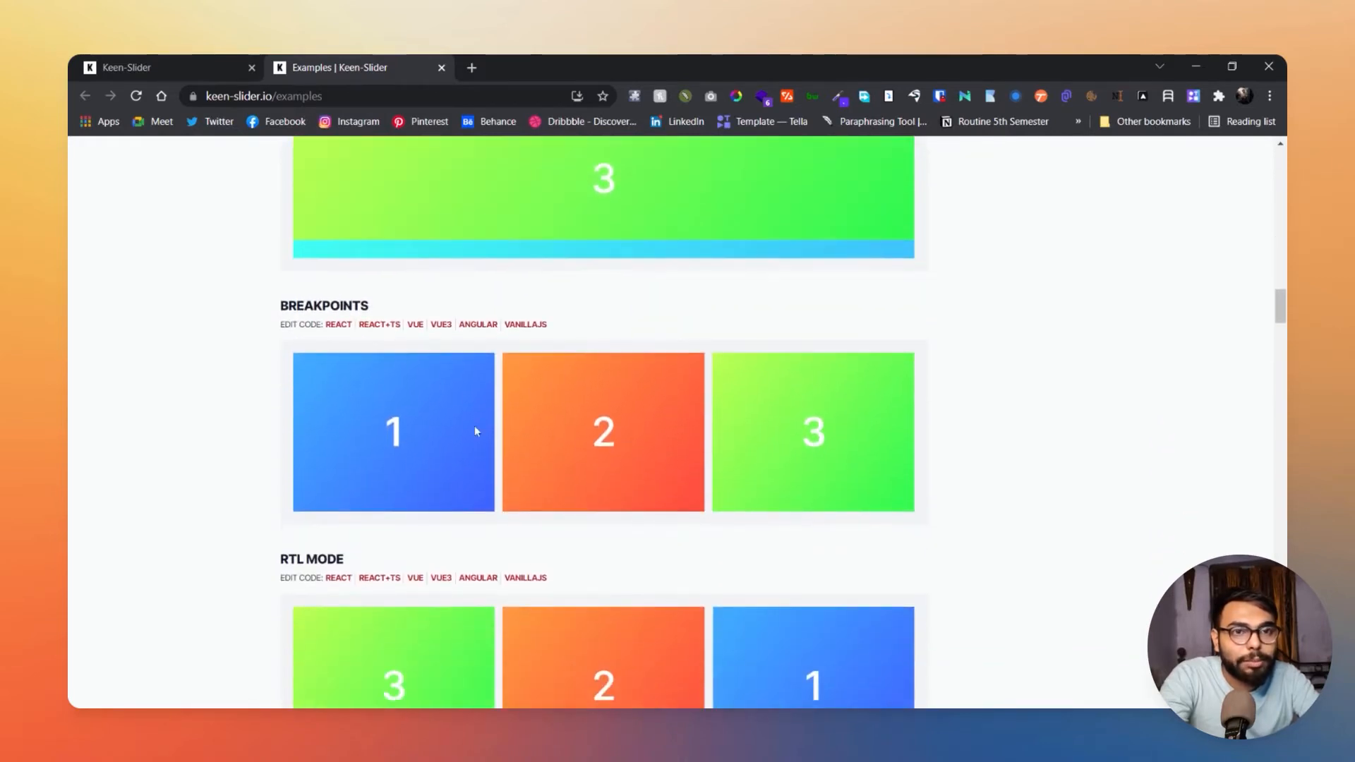
mouse_move(541, 456)
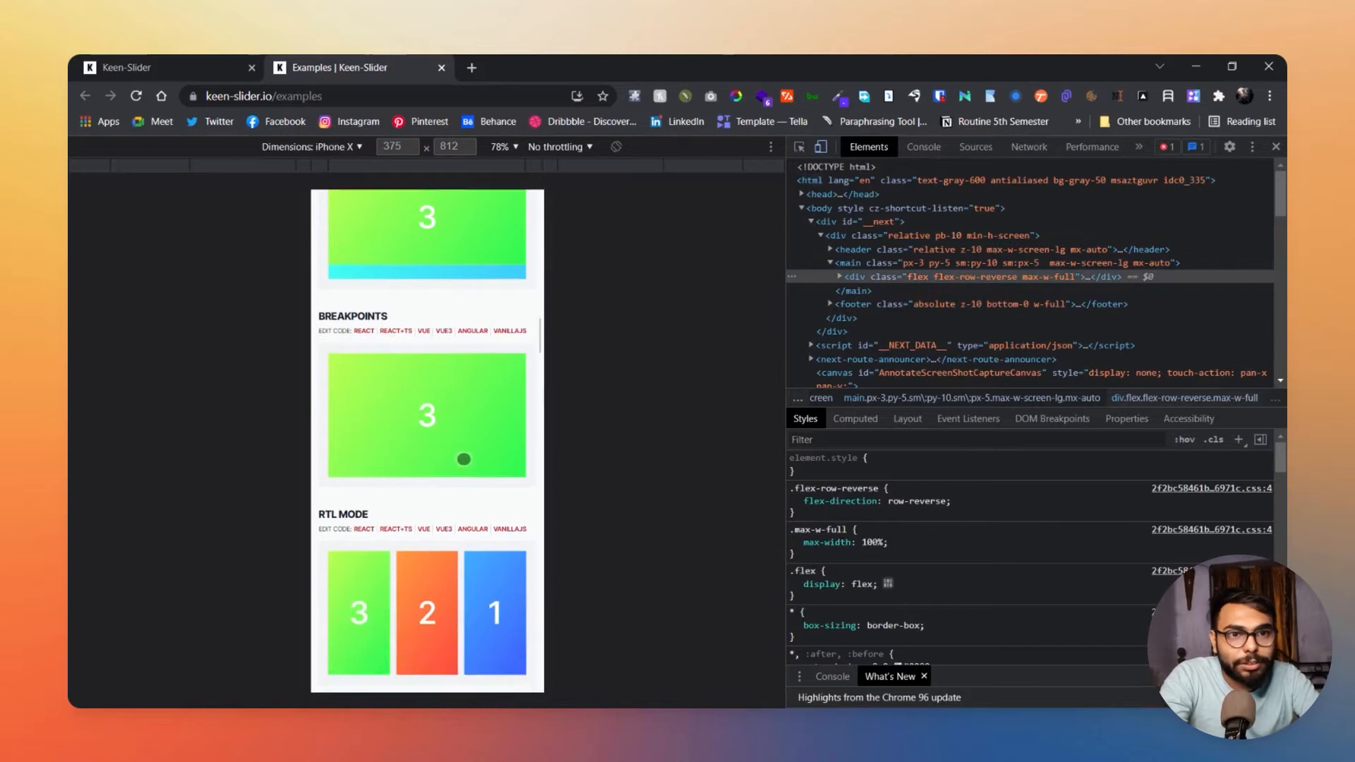
Step: Close the phone-sized DevTools preview and scroll down to the Range and Auto Width examples
scroll("down", 3)
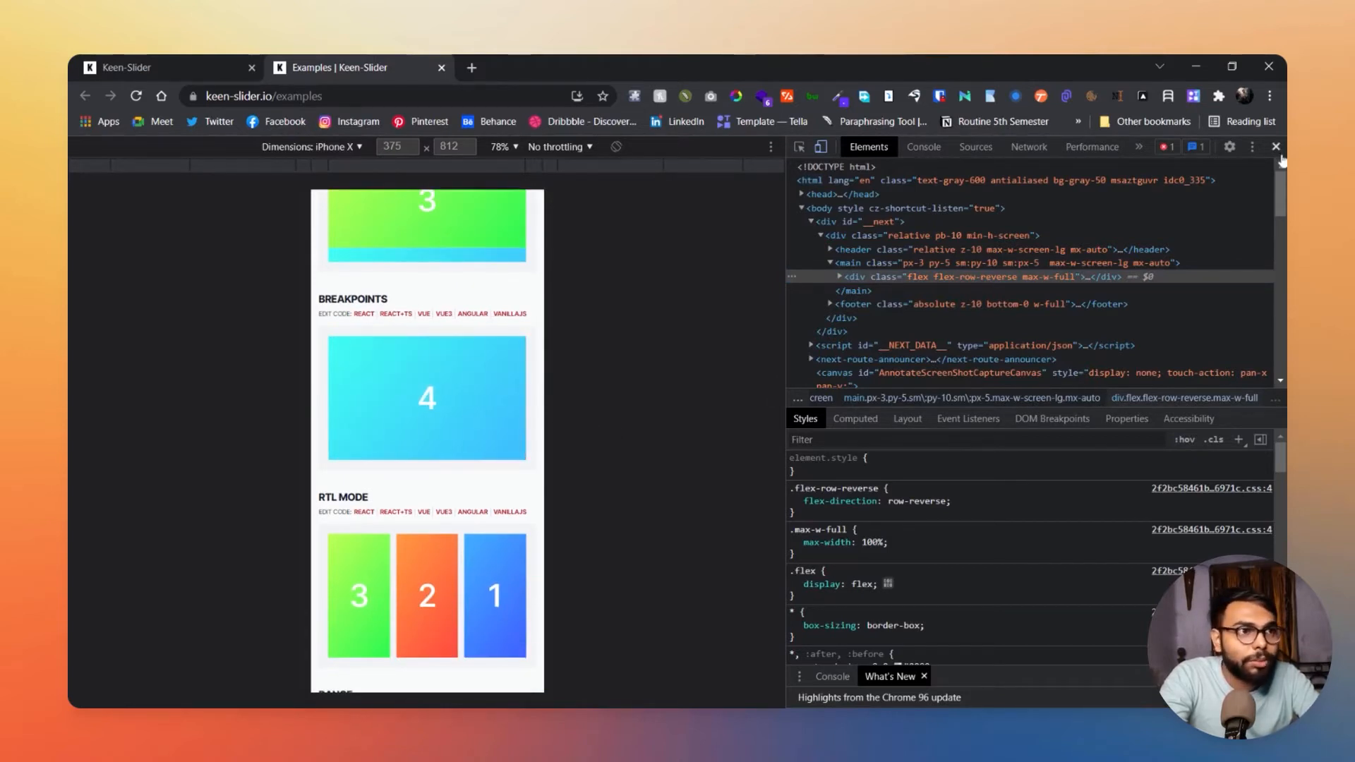
left_click(1275, 146)
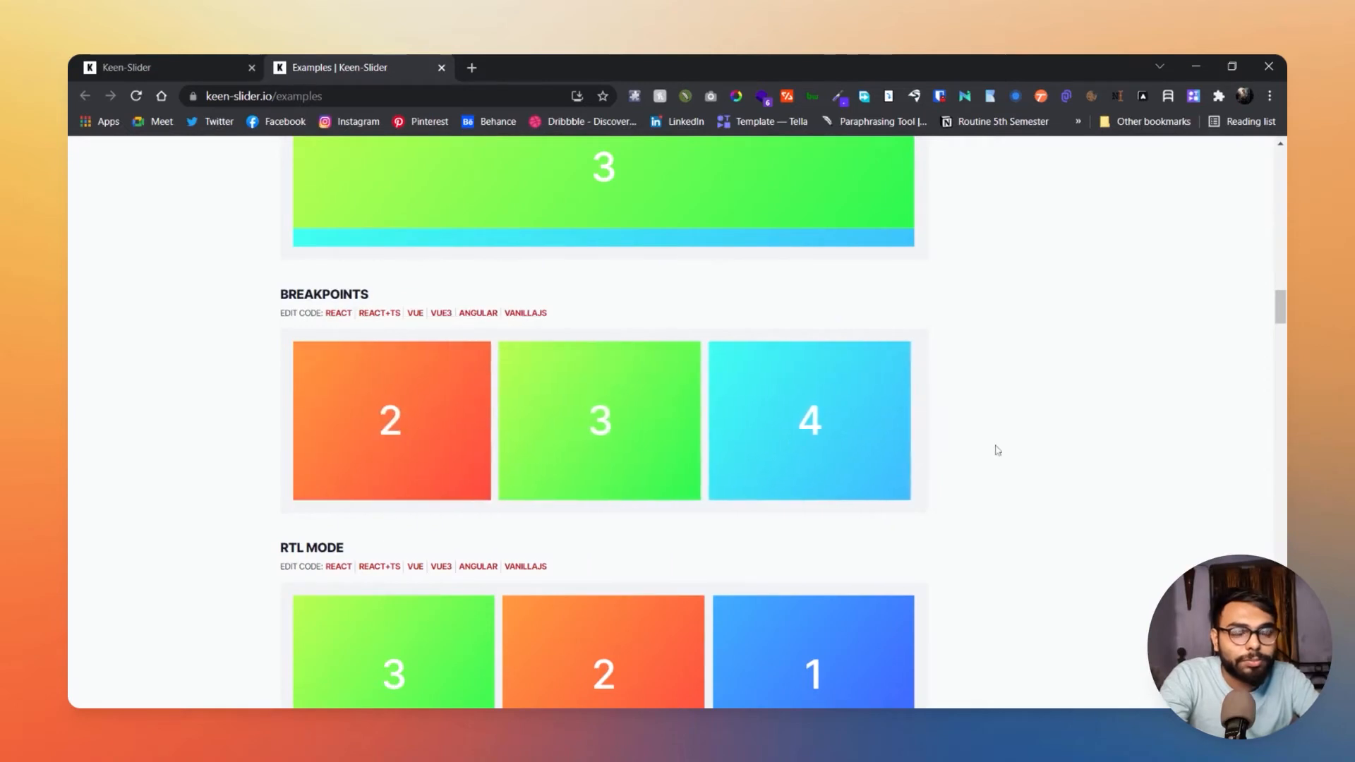
scroll("down", 3)
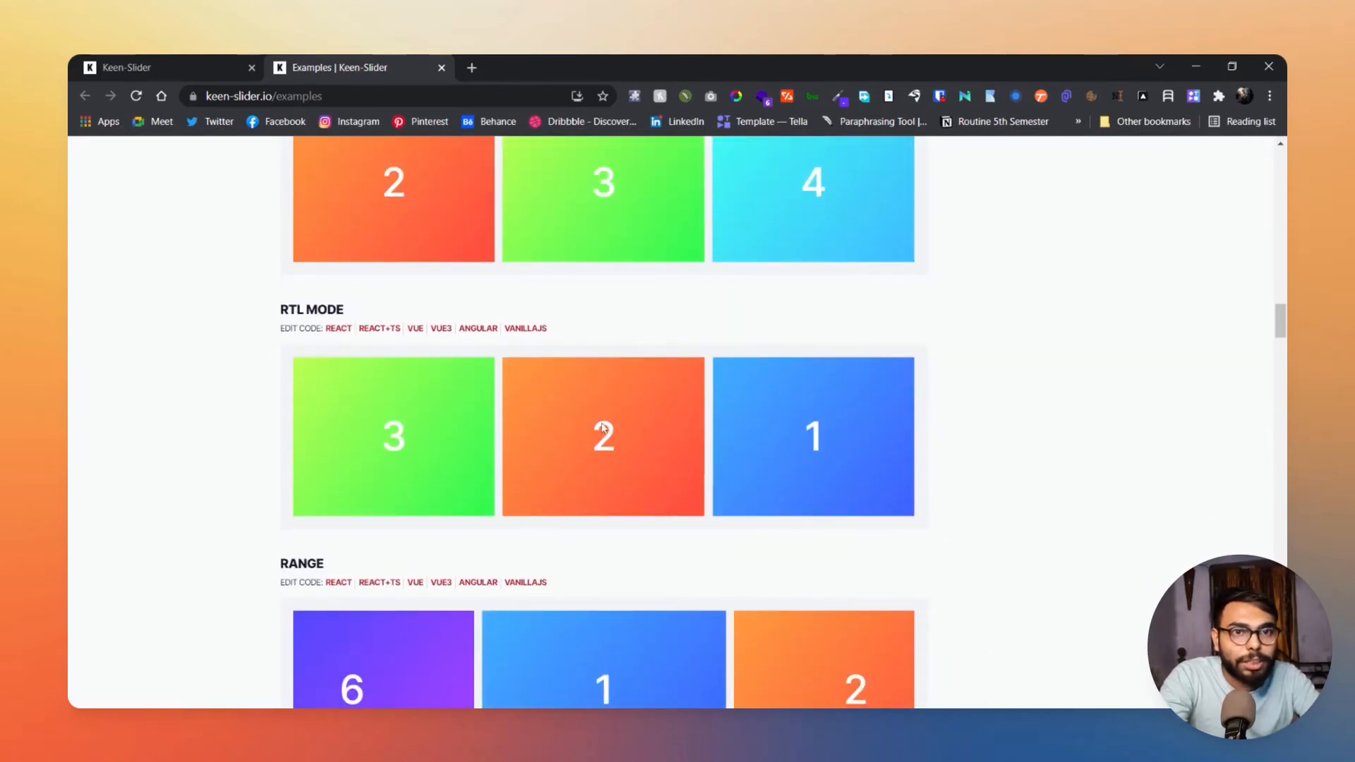
scroll("down", 3)
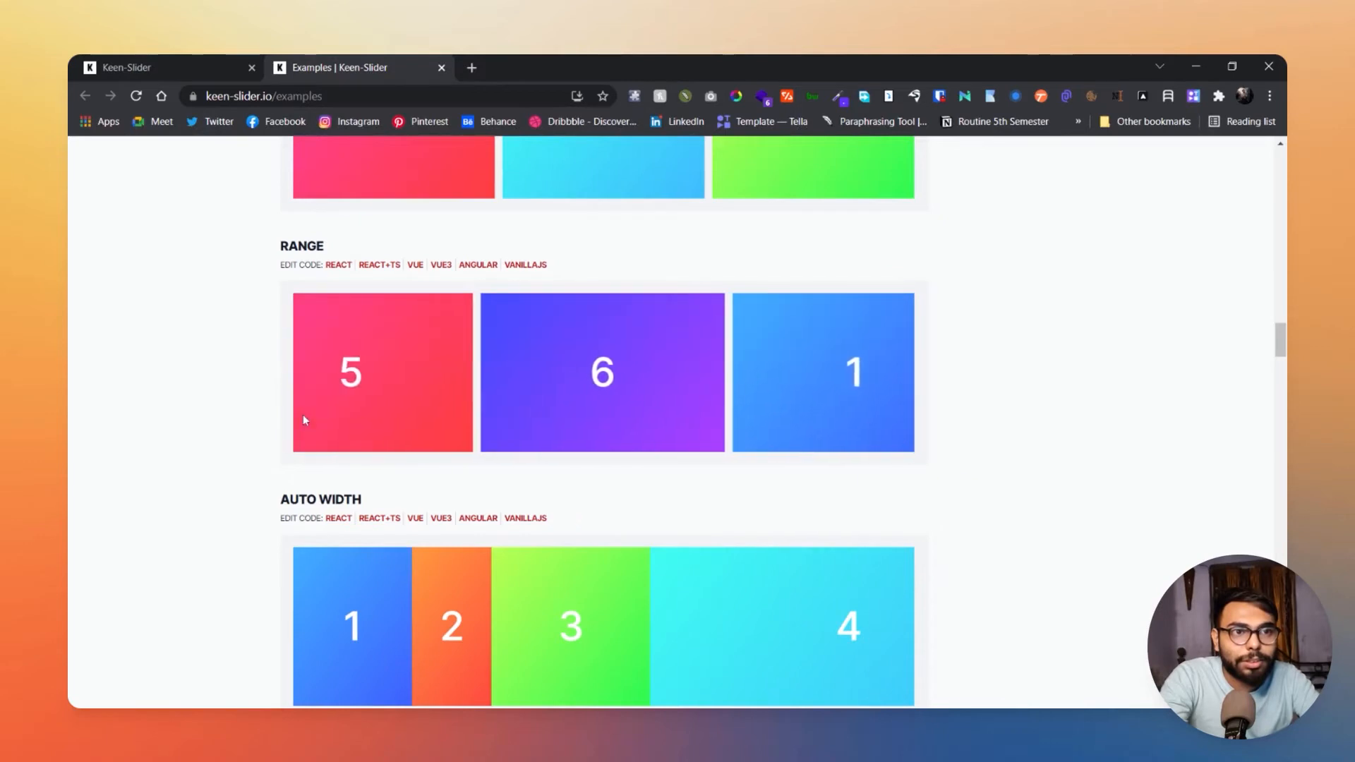
Step: Scroll past Slider in Slider, Variable Slides and Scrolling to the Navigation arrows-and-dots demo
scroll("down", 3)
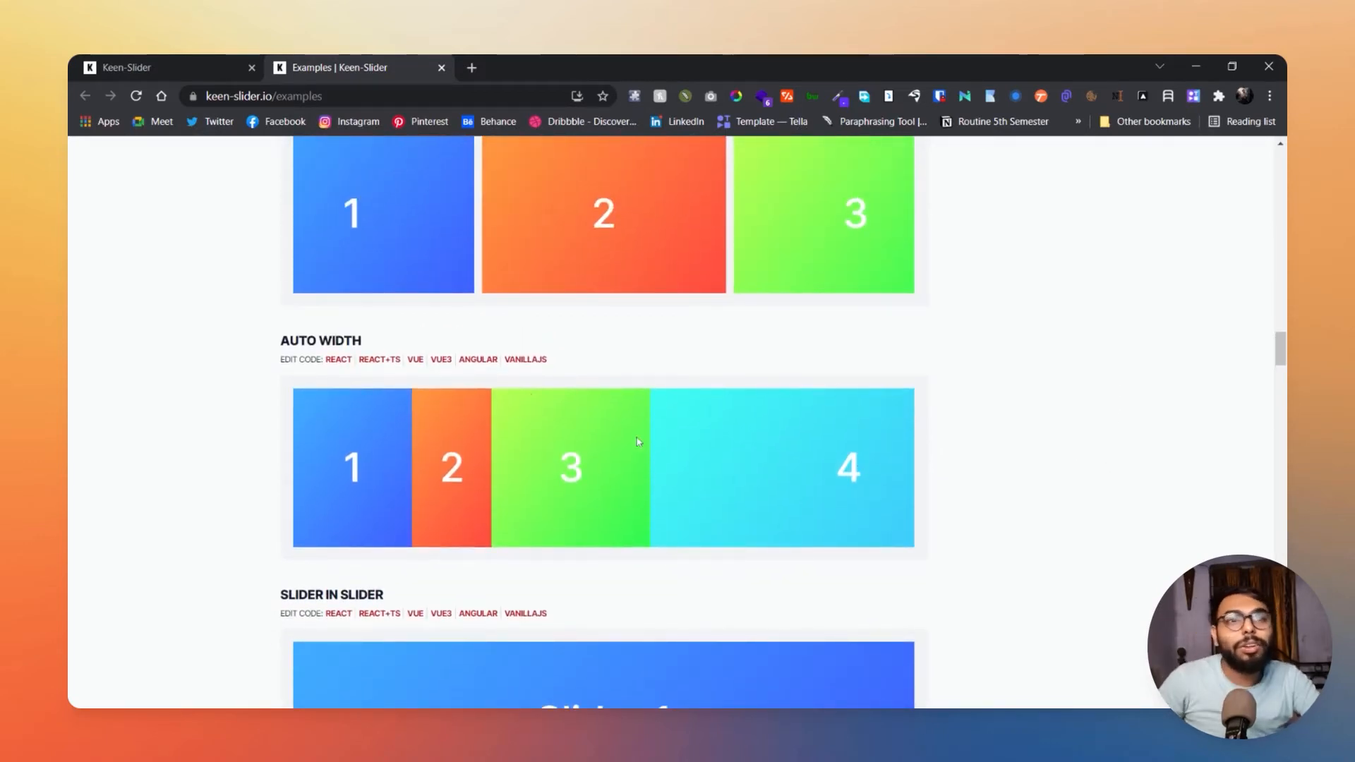
scroll("down", 3)
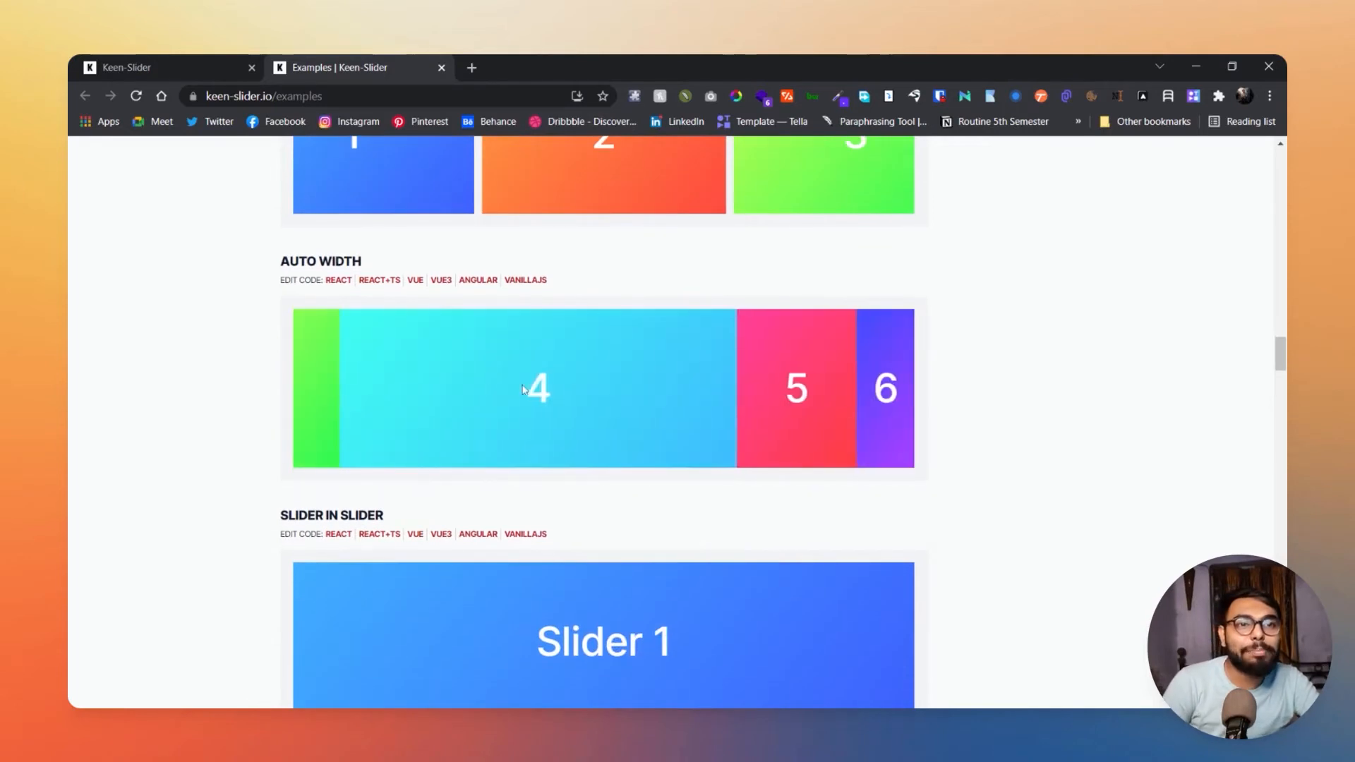
scroll("down", 3)
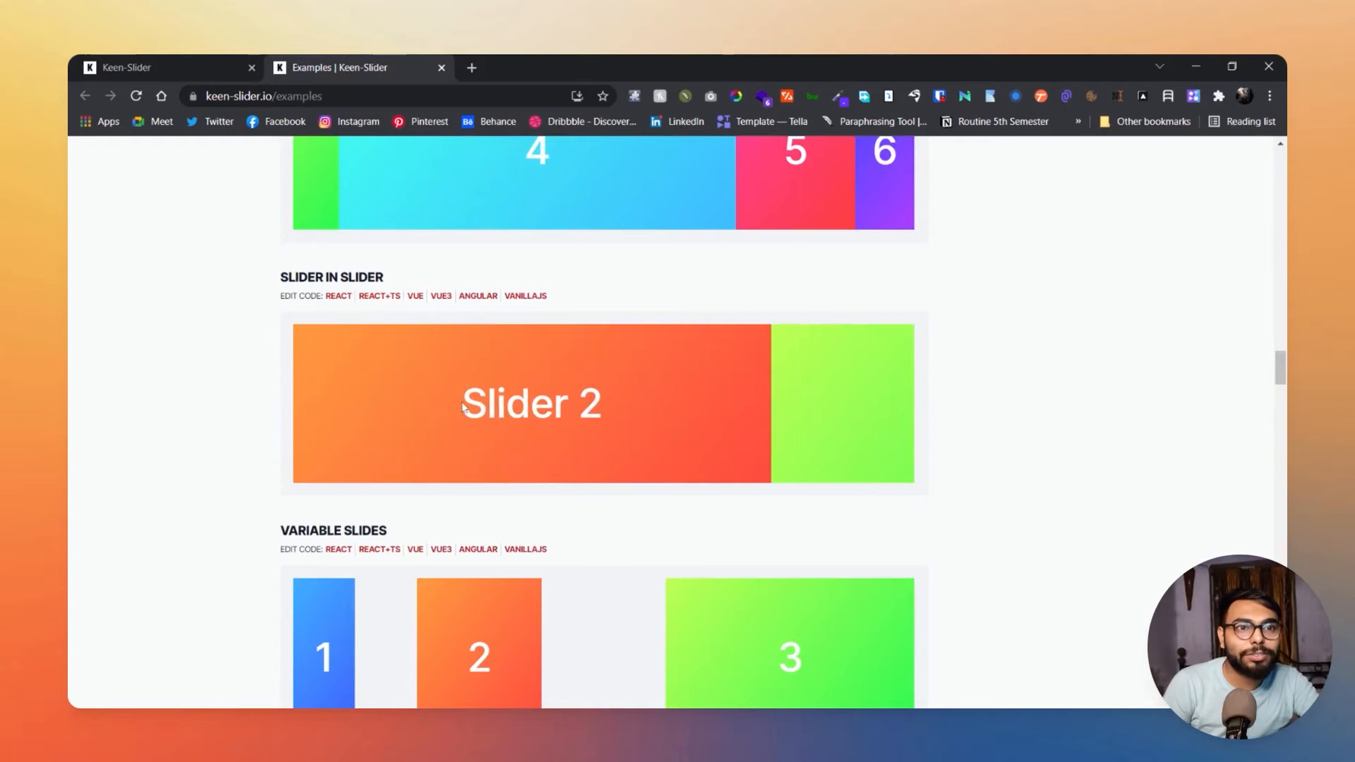
scroll("down", 3)
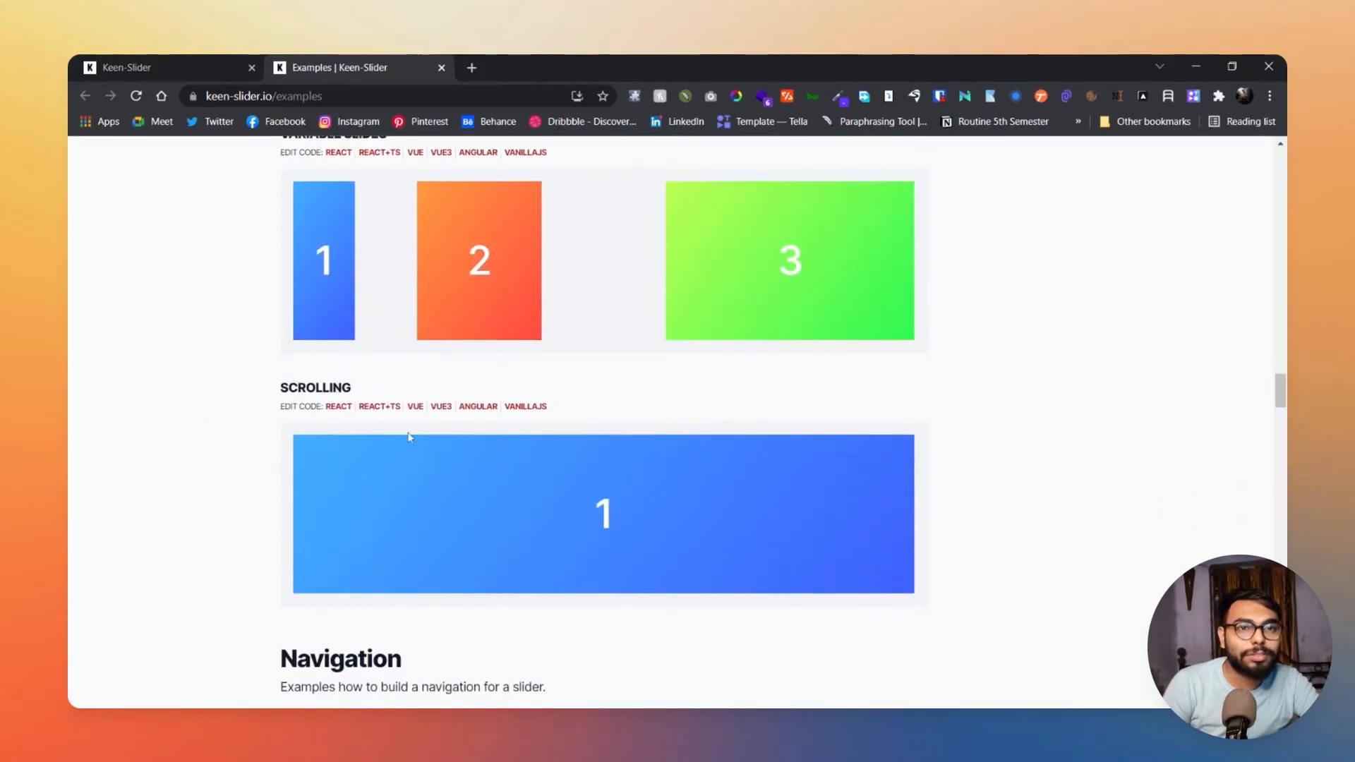
scroll("down", 3)
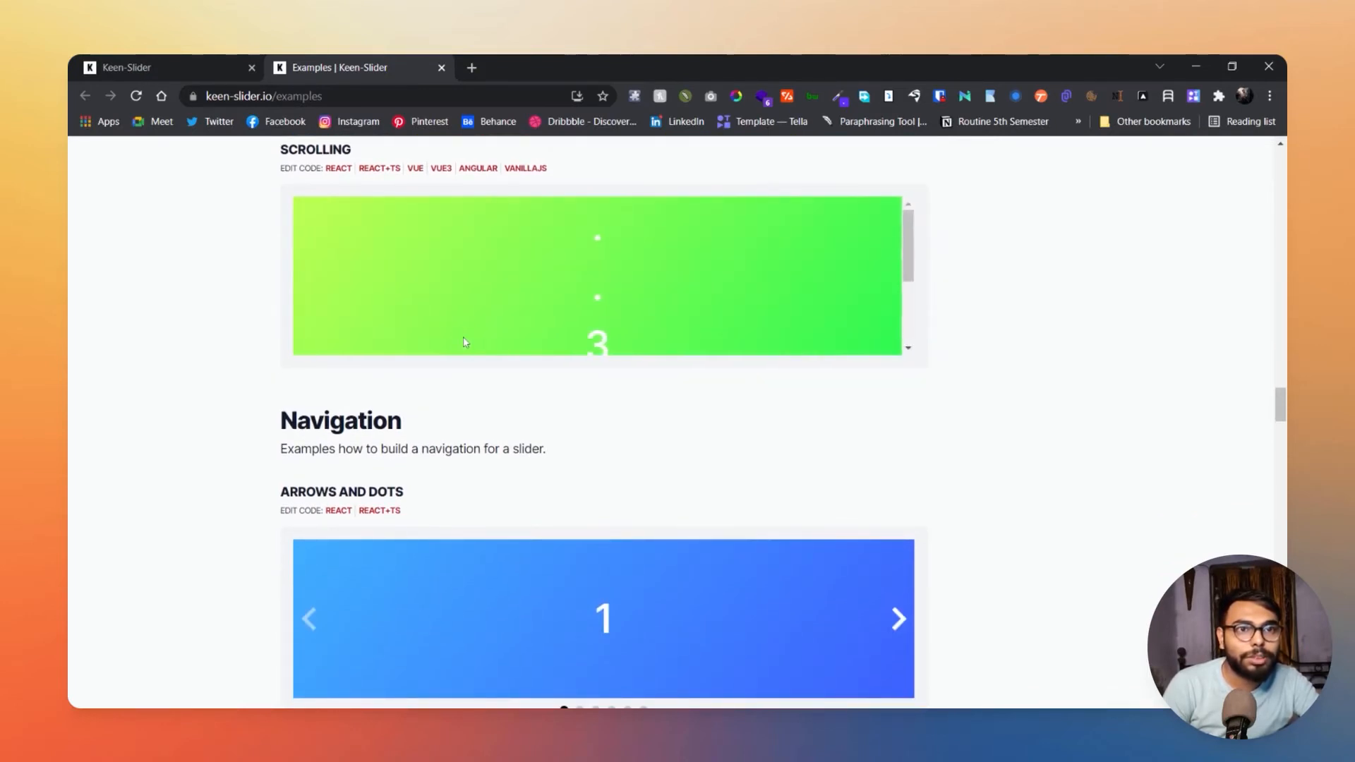
mouse_move(860, 293)
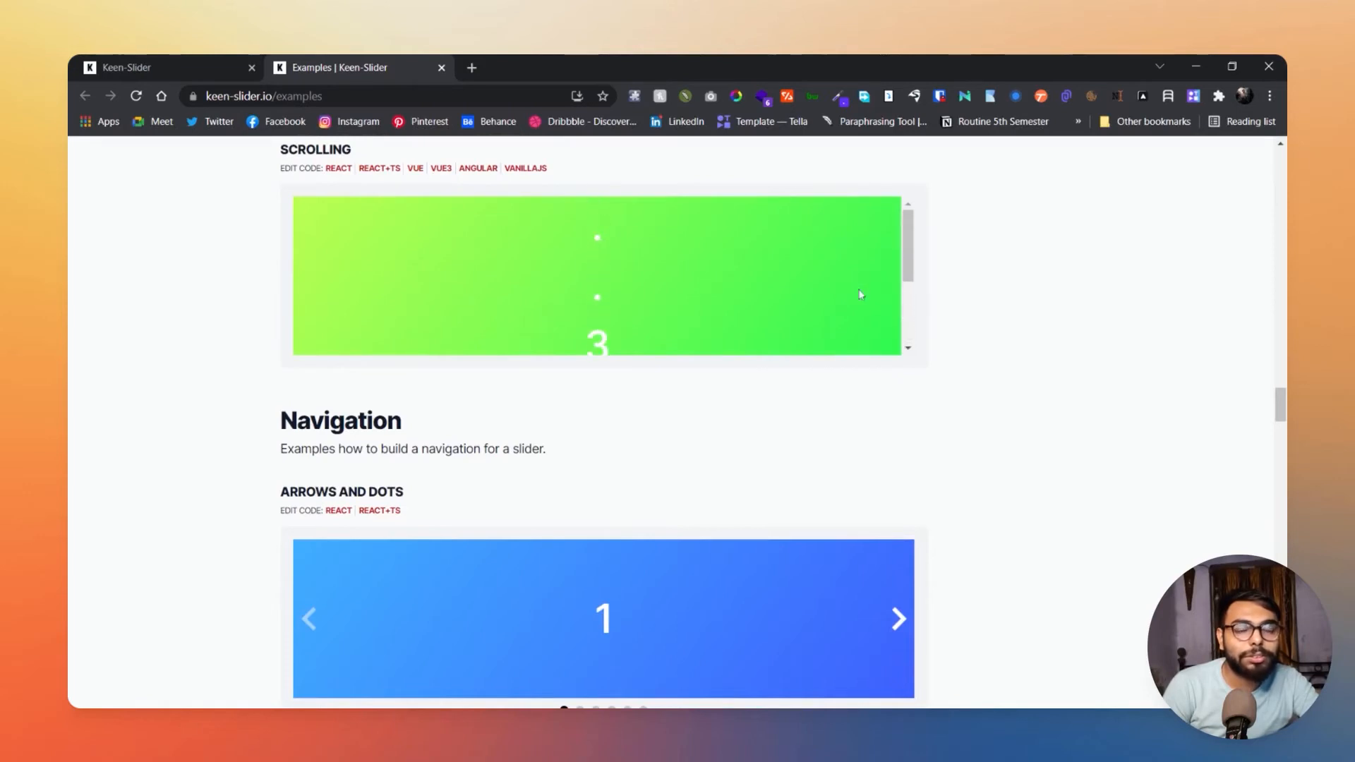
scroll("down", 3)
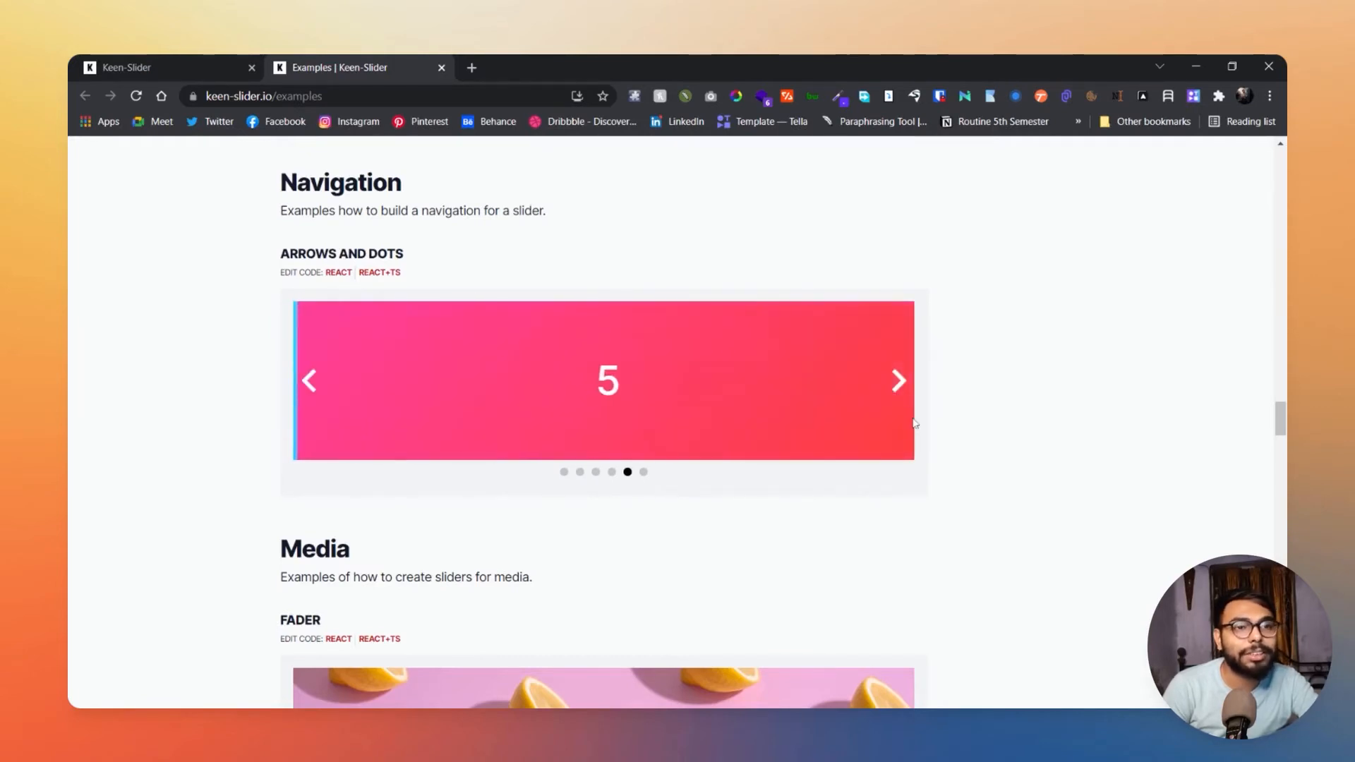
Step: Scroll through Media, Timepicker and Autoplay down to the Plugins section's Adaptive Height demo
scroll("down", 3)
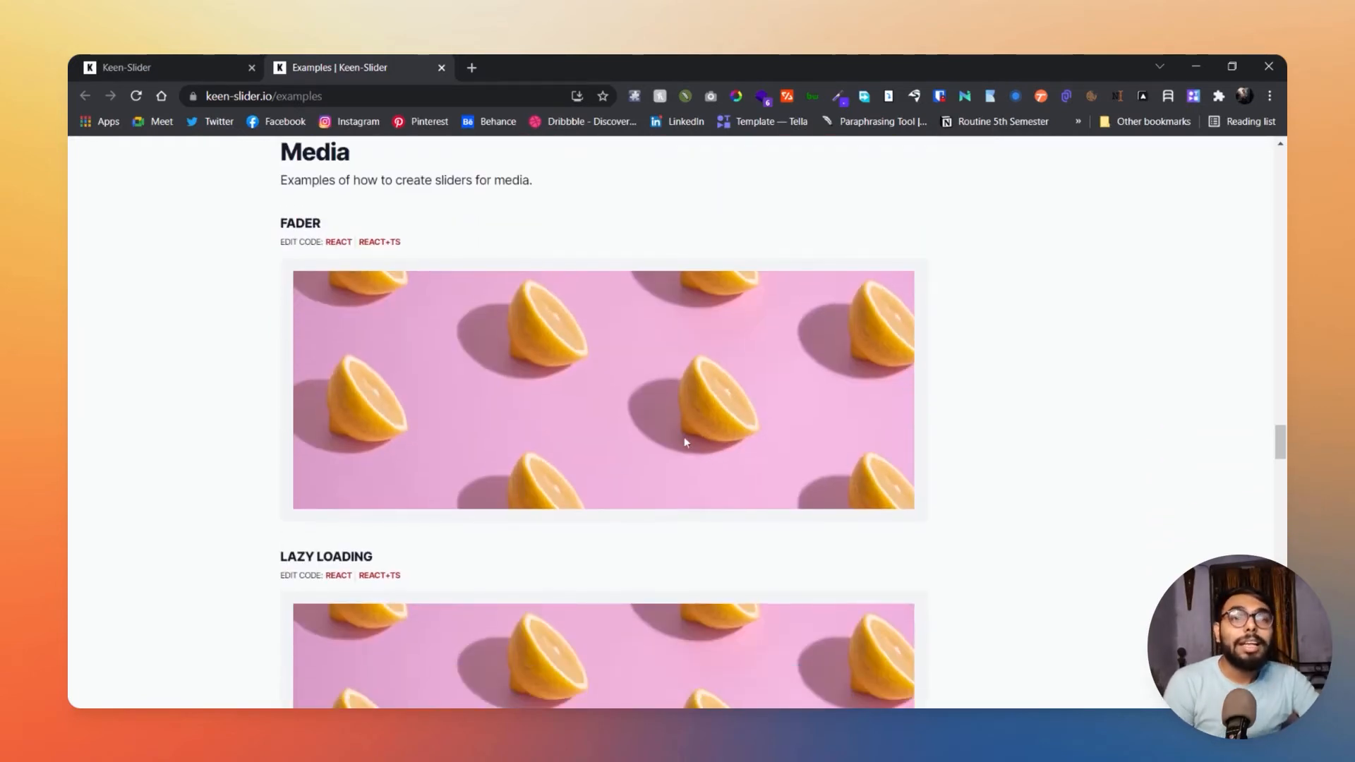
mouse_move(466, 387)
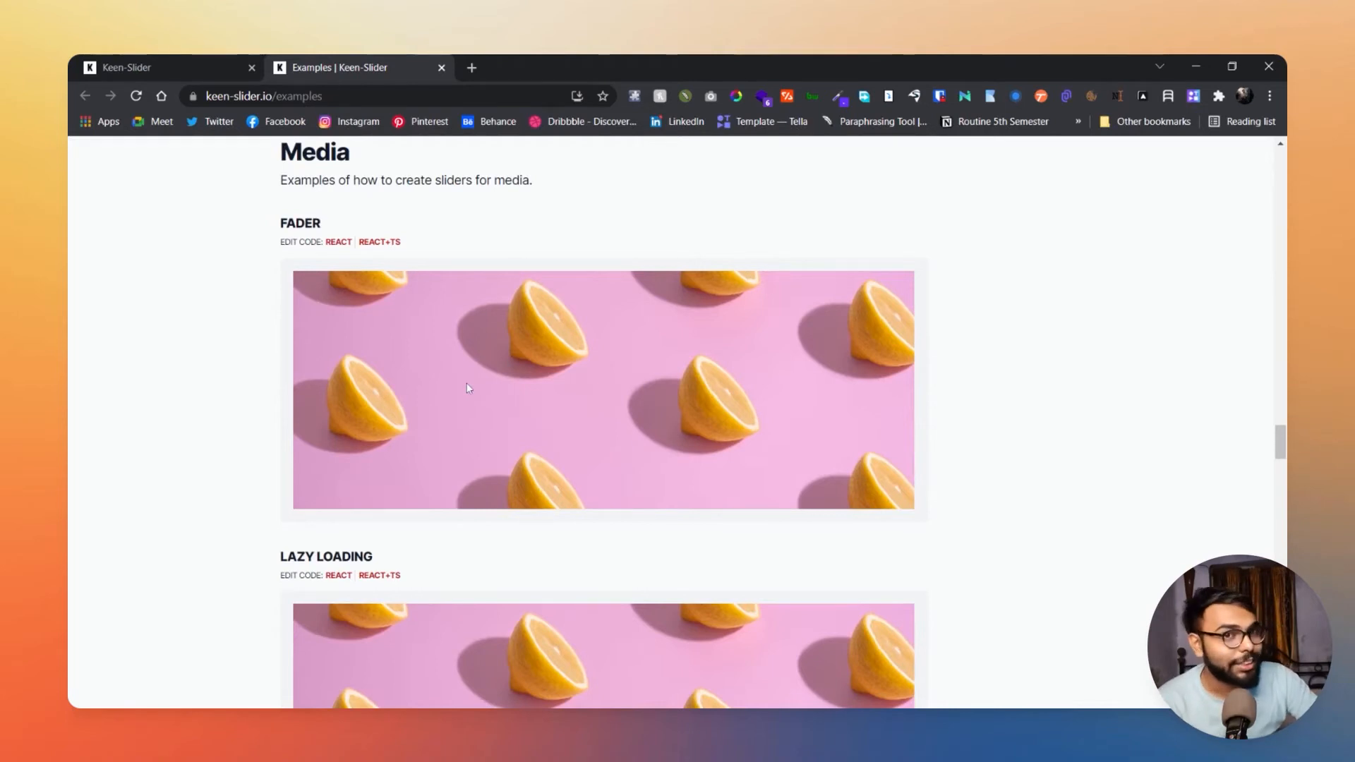
mouse_move(661, 389)
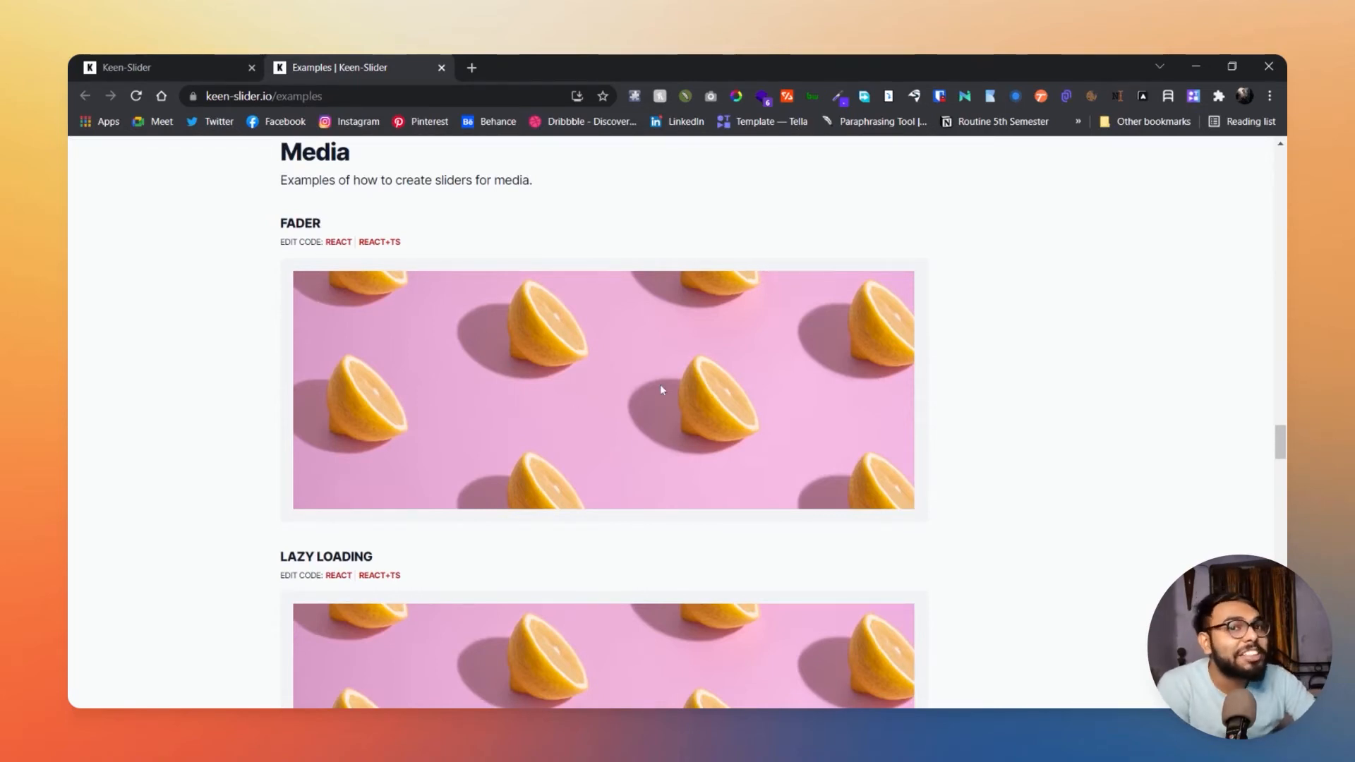
mouse_move(594, 369)
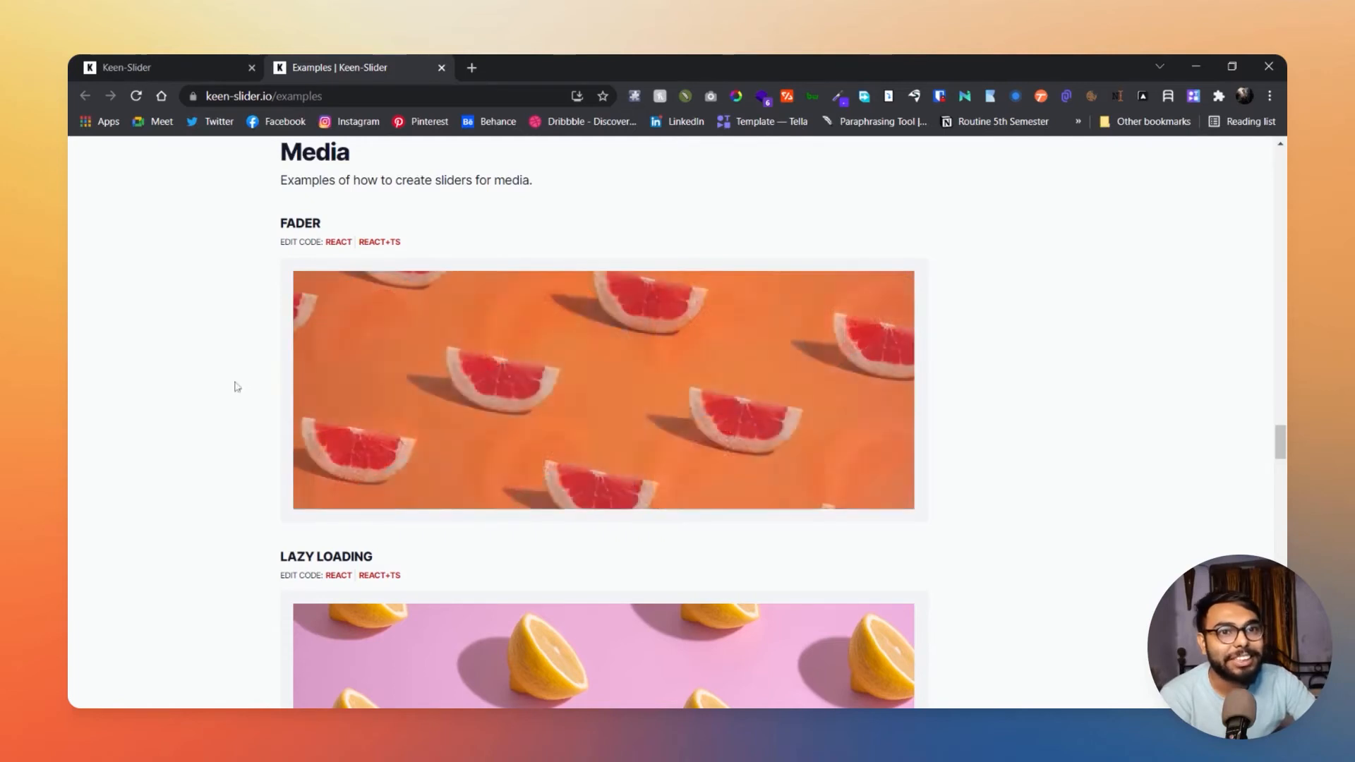
scroll("down", 3)
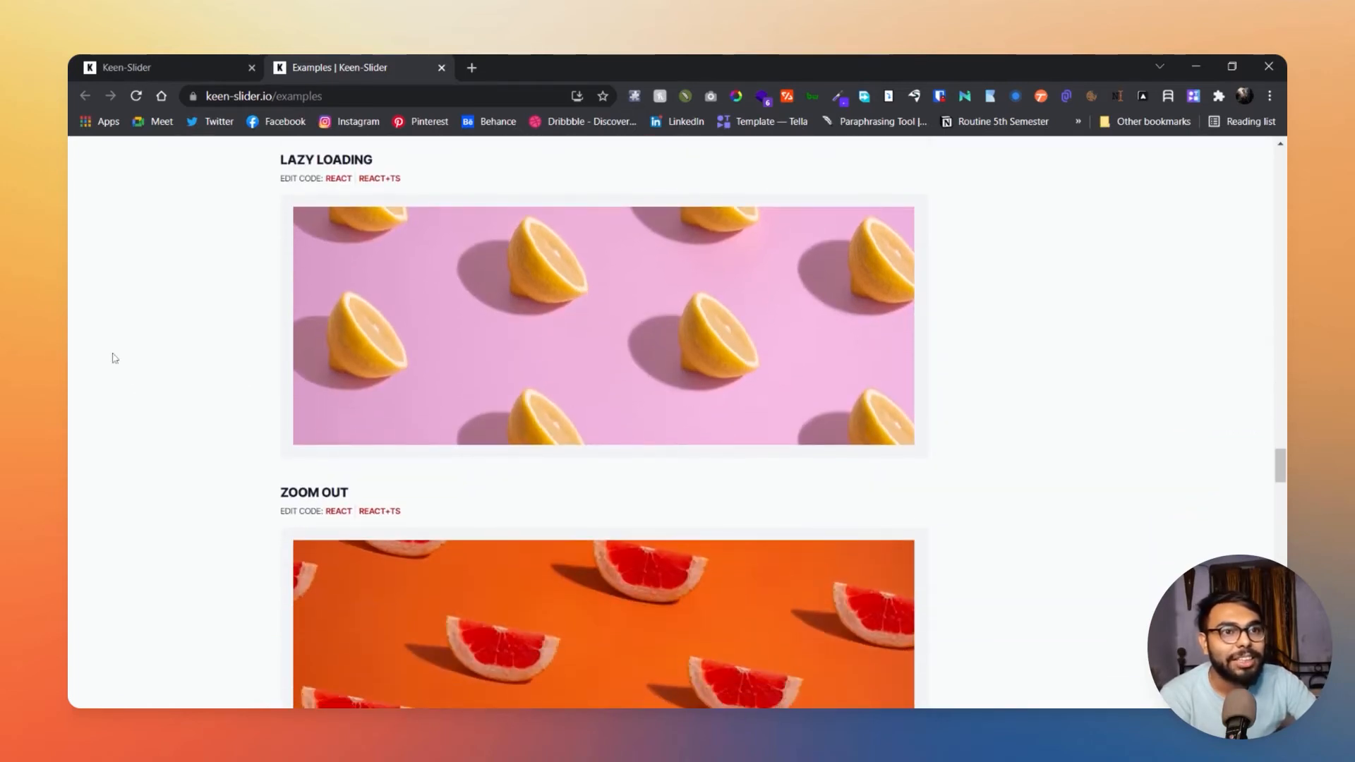
scroll("down", 3)
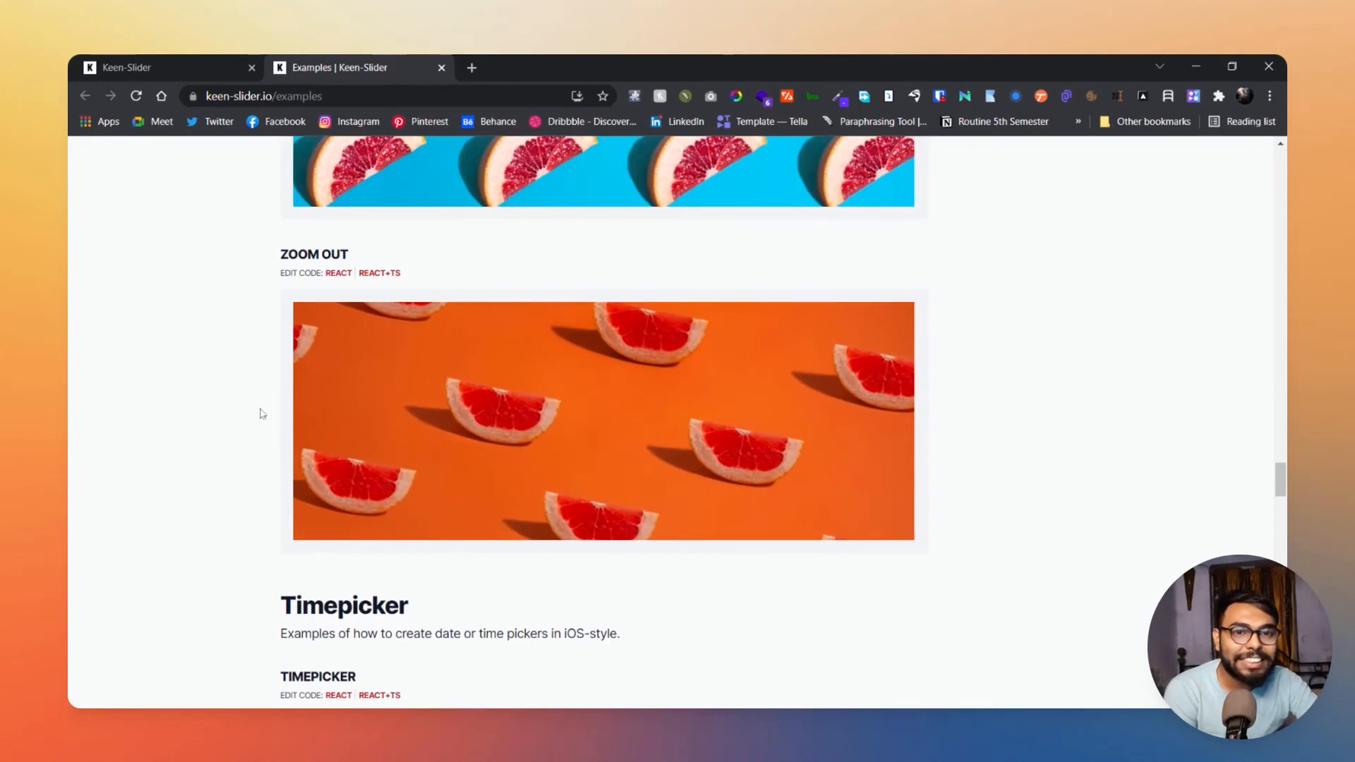
scroll("down", 3)
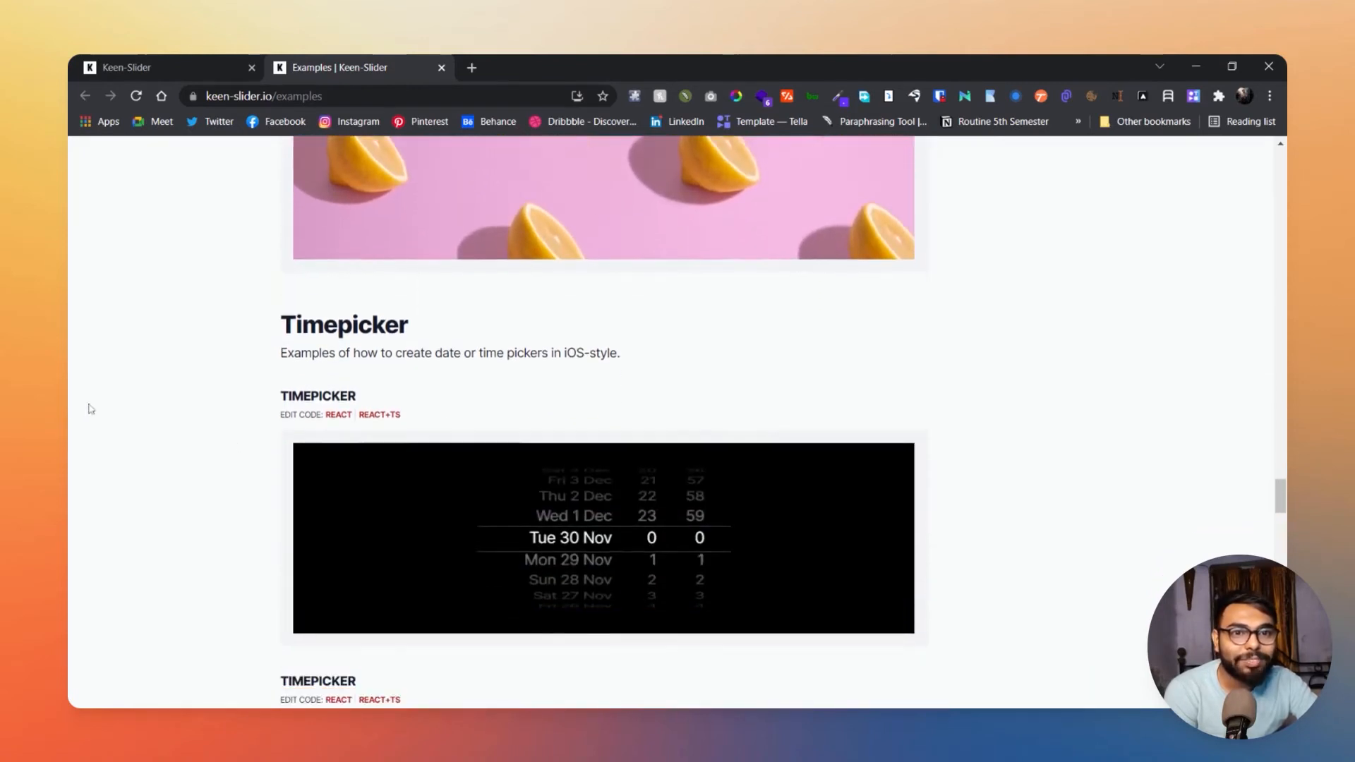
scroll("down", 3)
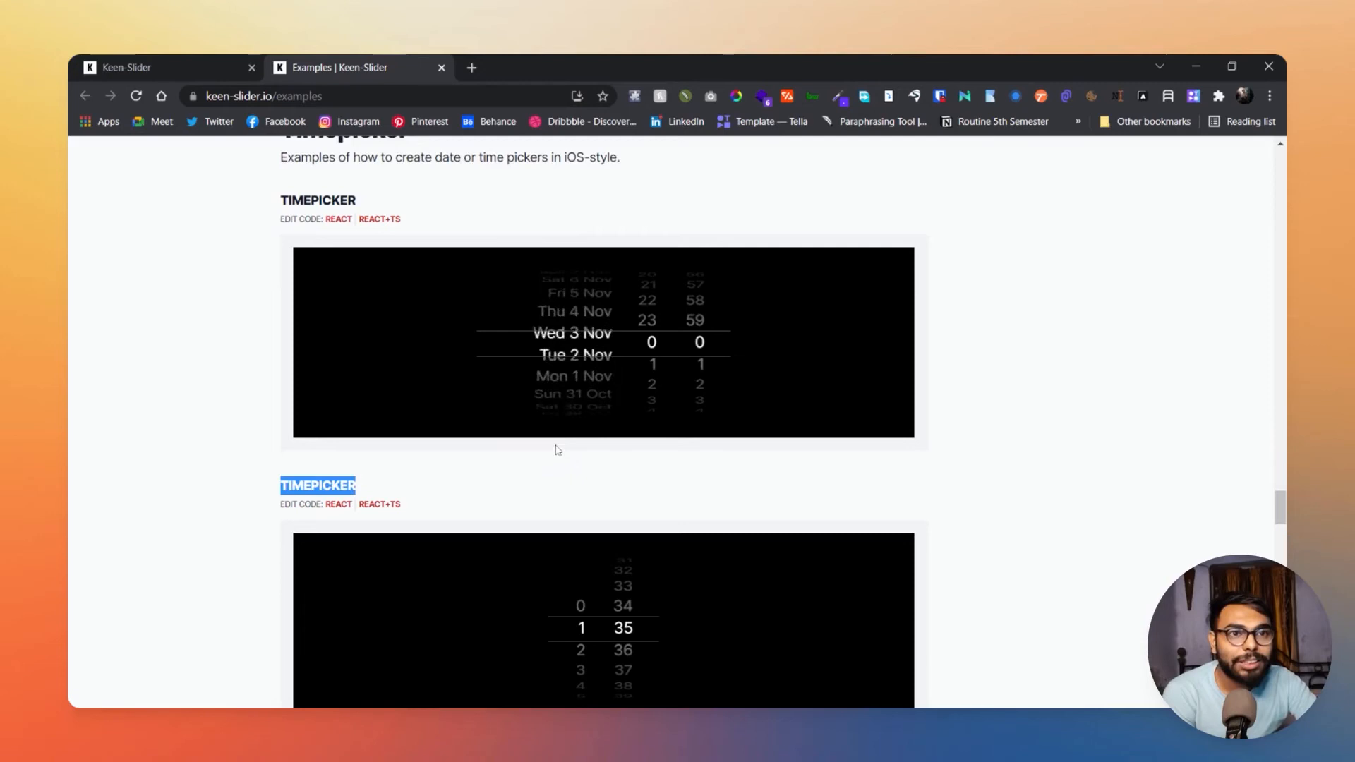
scroll("down", 3)
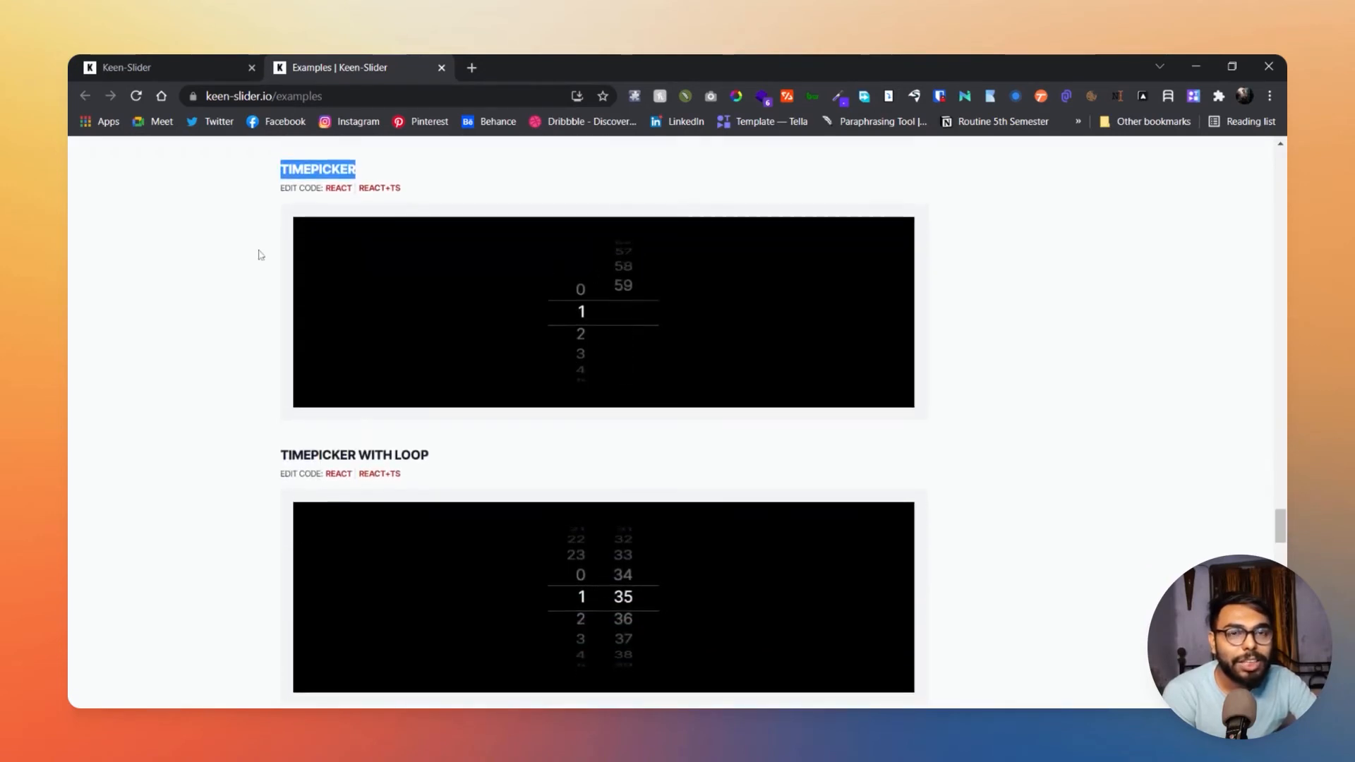
scroll("up", 3)
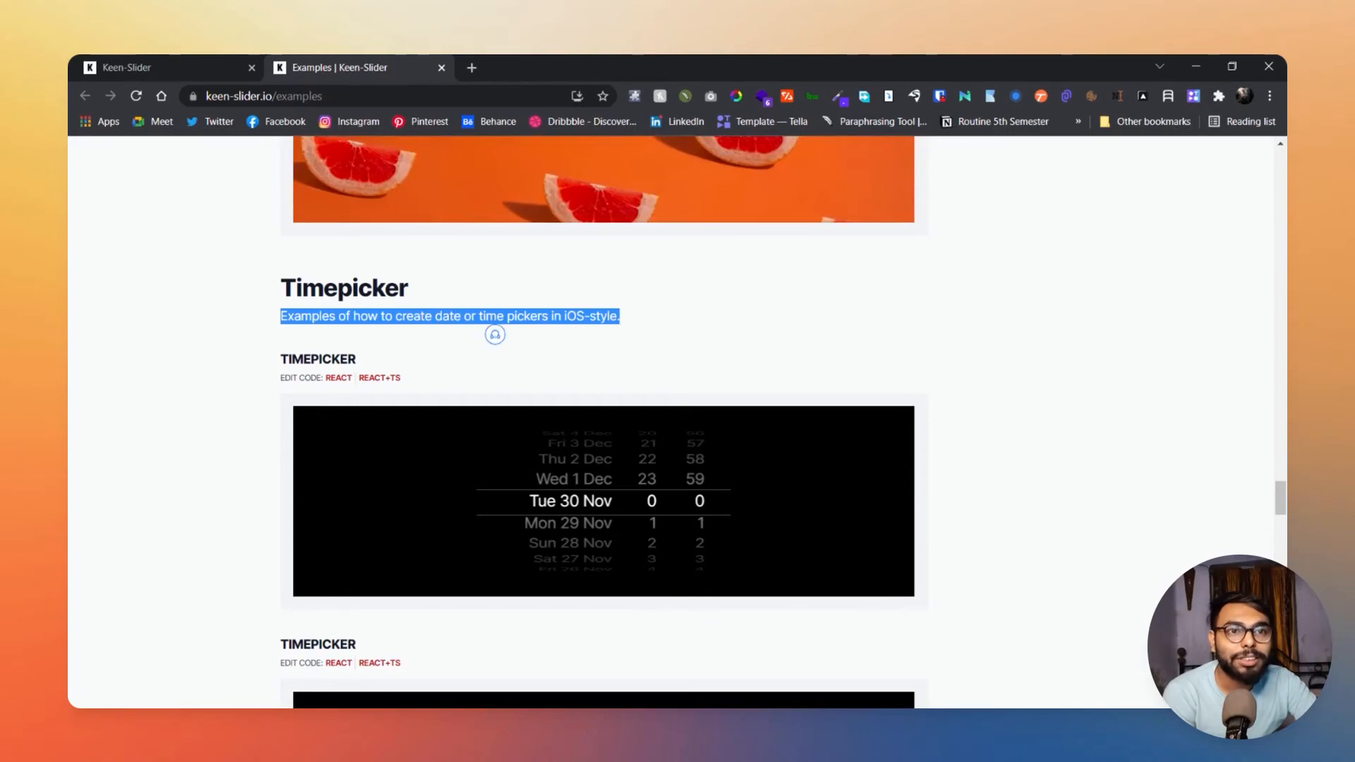
scroll("down", 3)
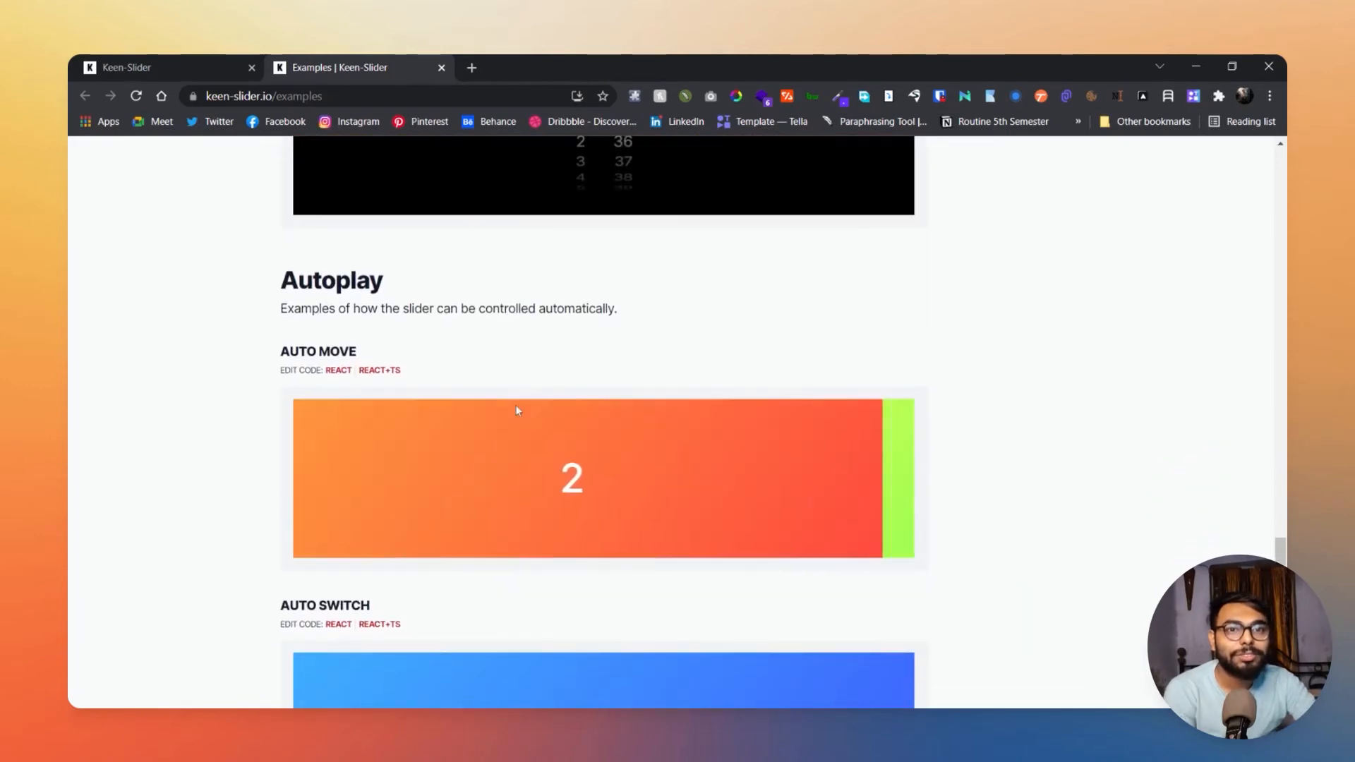
scroll("down", 3)
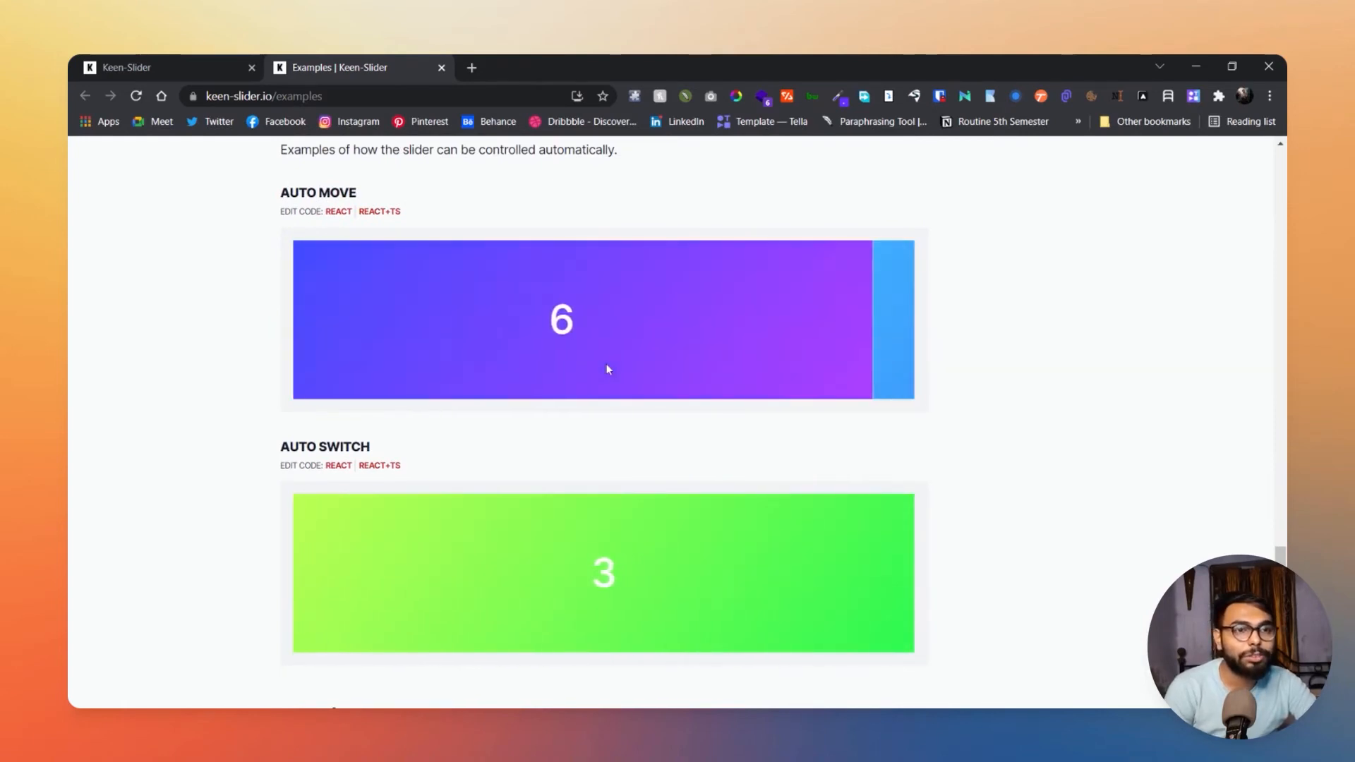
scroll("down", 3)
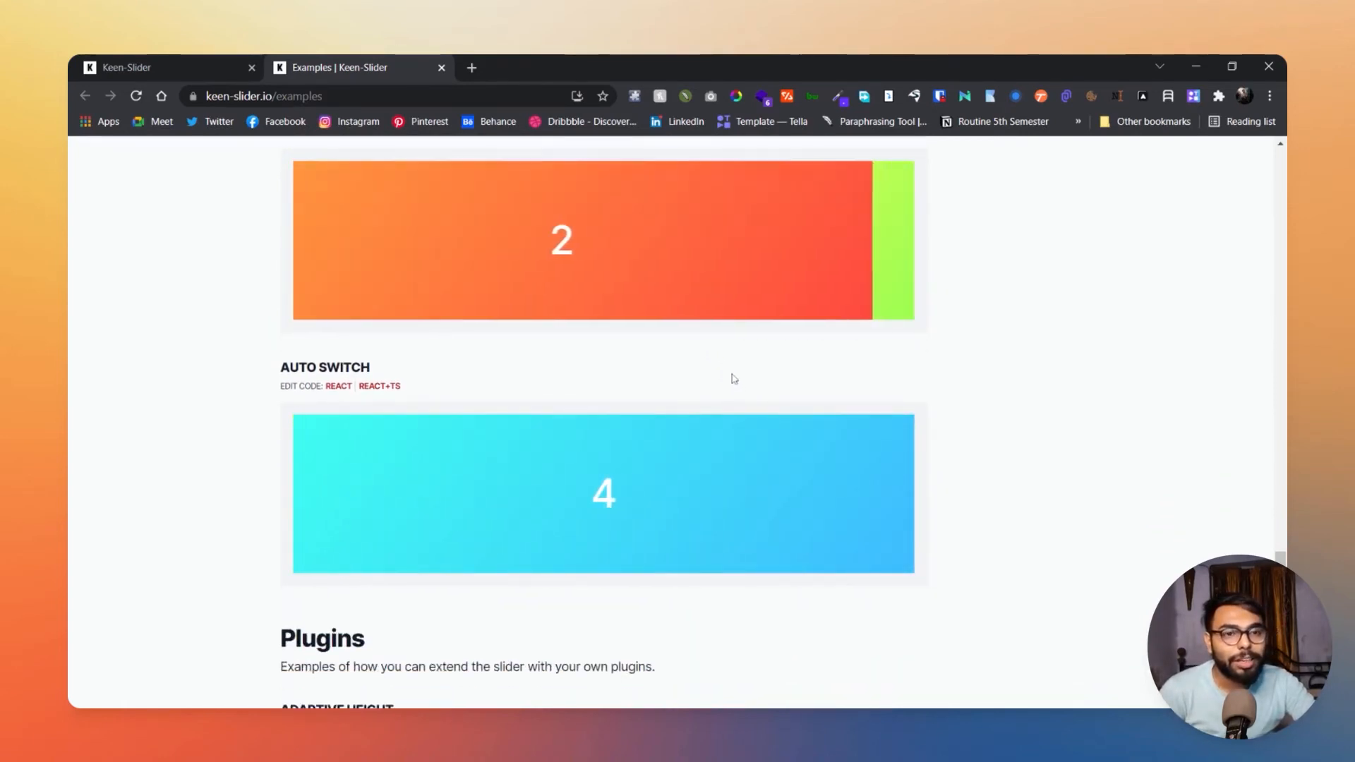
scroll("down", 3)
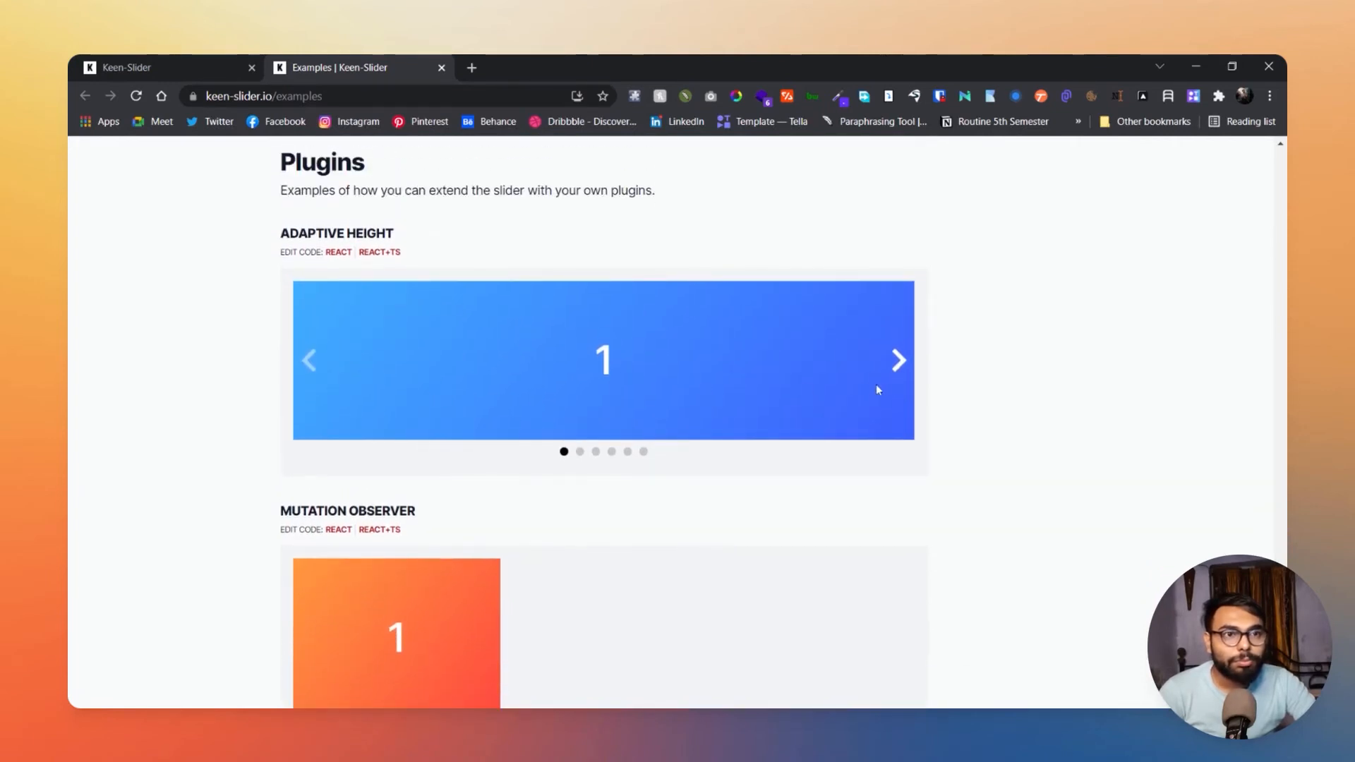
Step: Advance the Adaptive Height slider forward to slide 5
left_click(898, 361)
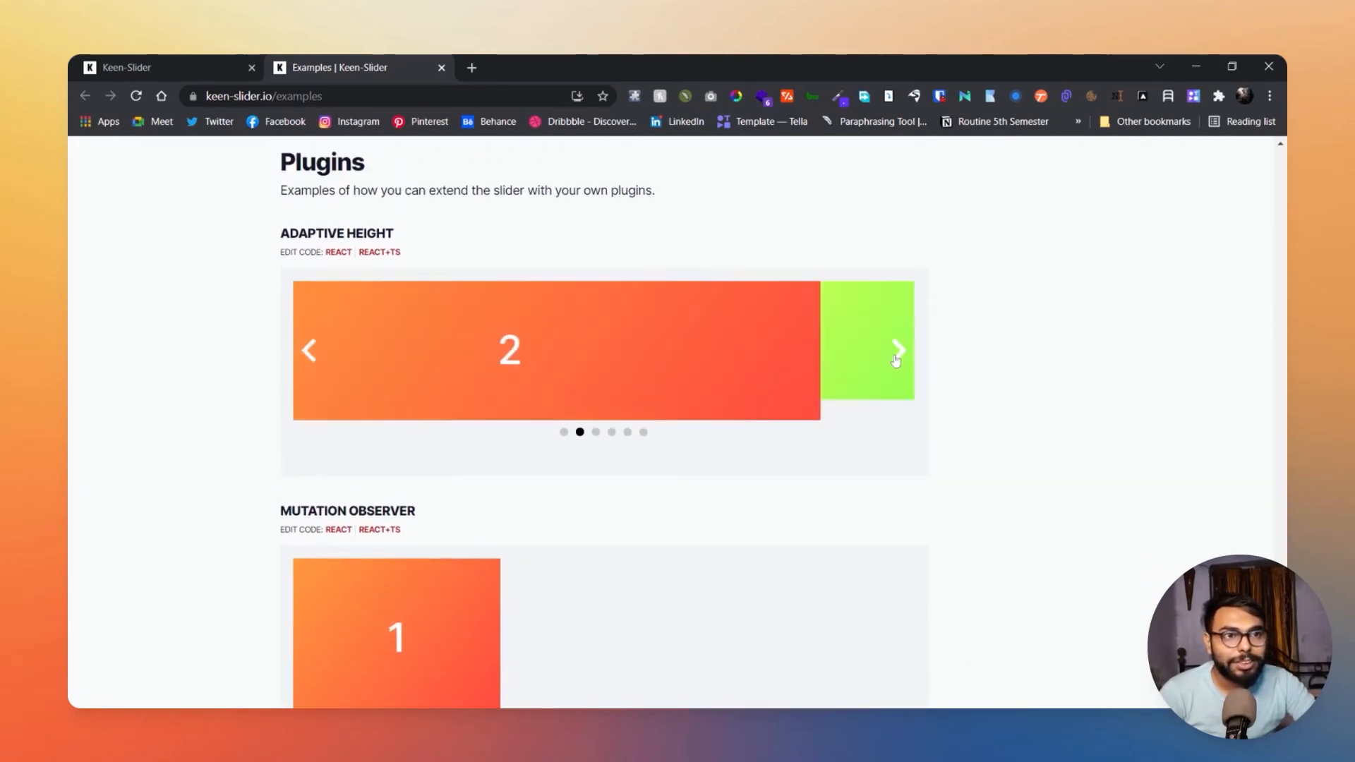
left_click(896, 351)
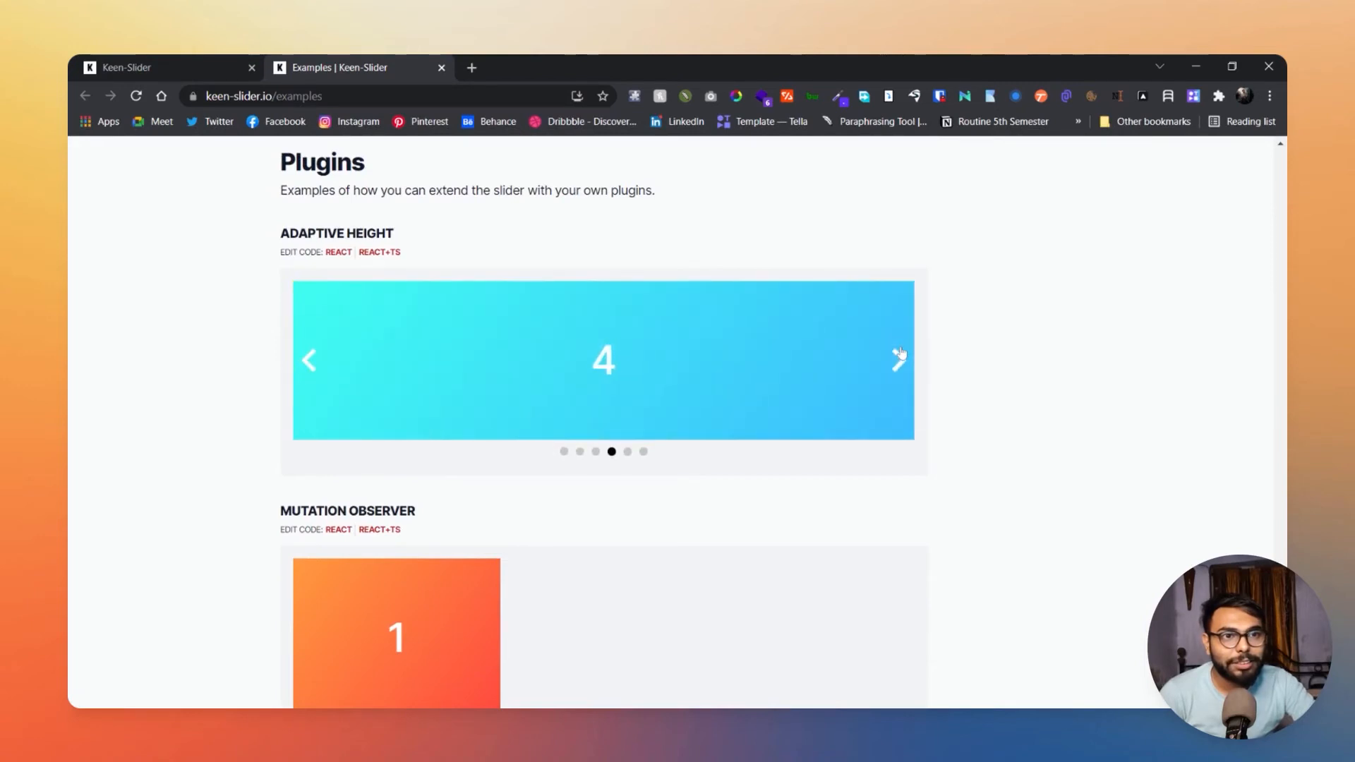
left_click(898, 359)
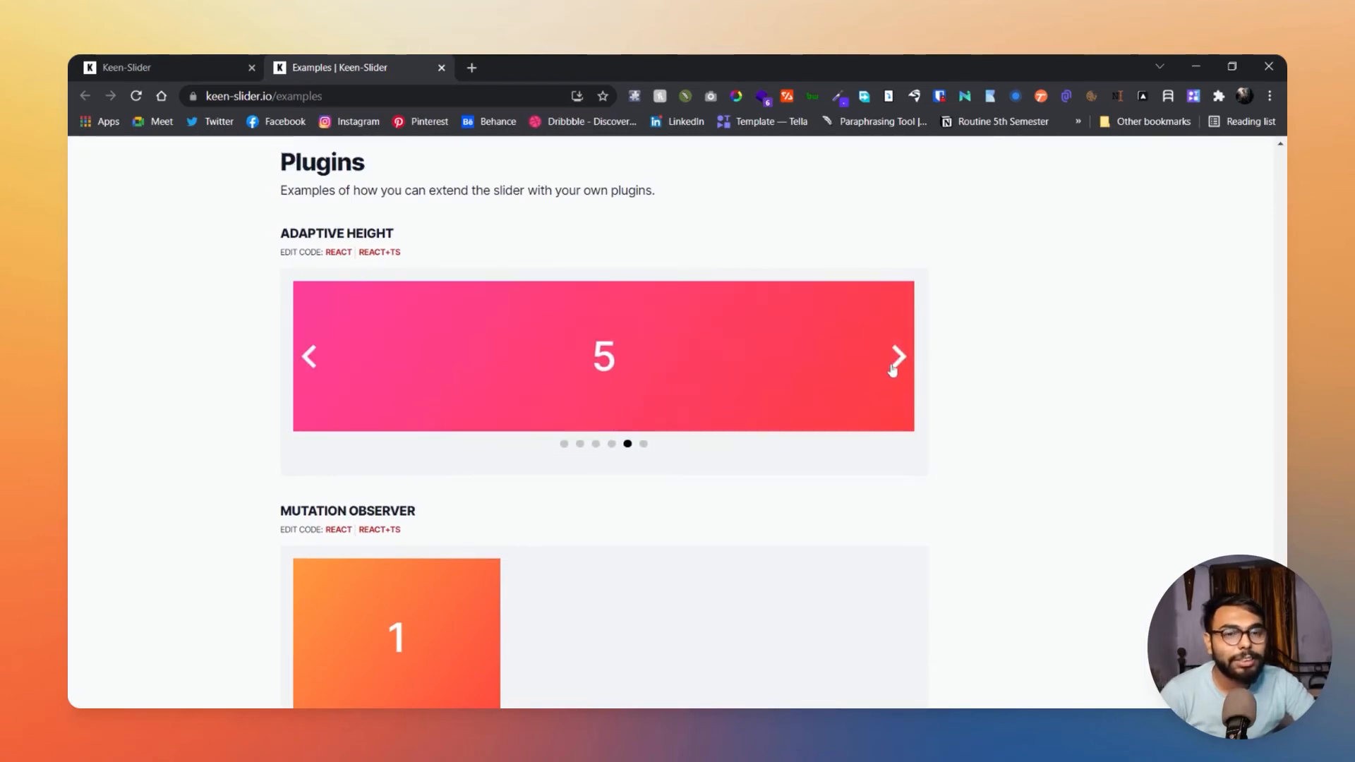
Step: Add and remove slides in the Mutation Observer demo, leaving a single slide
scroll("down", 3)
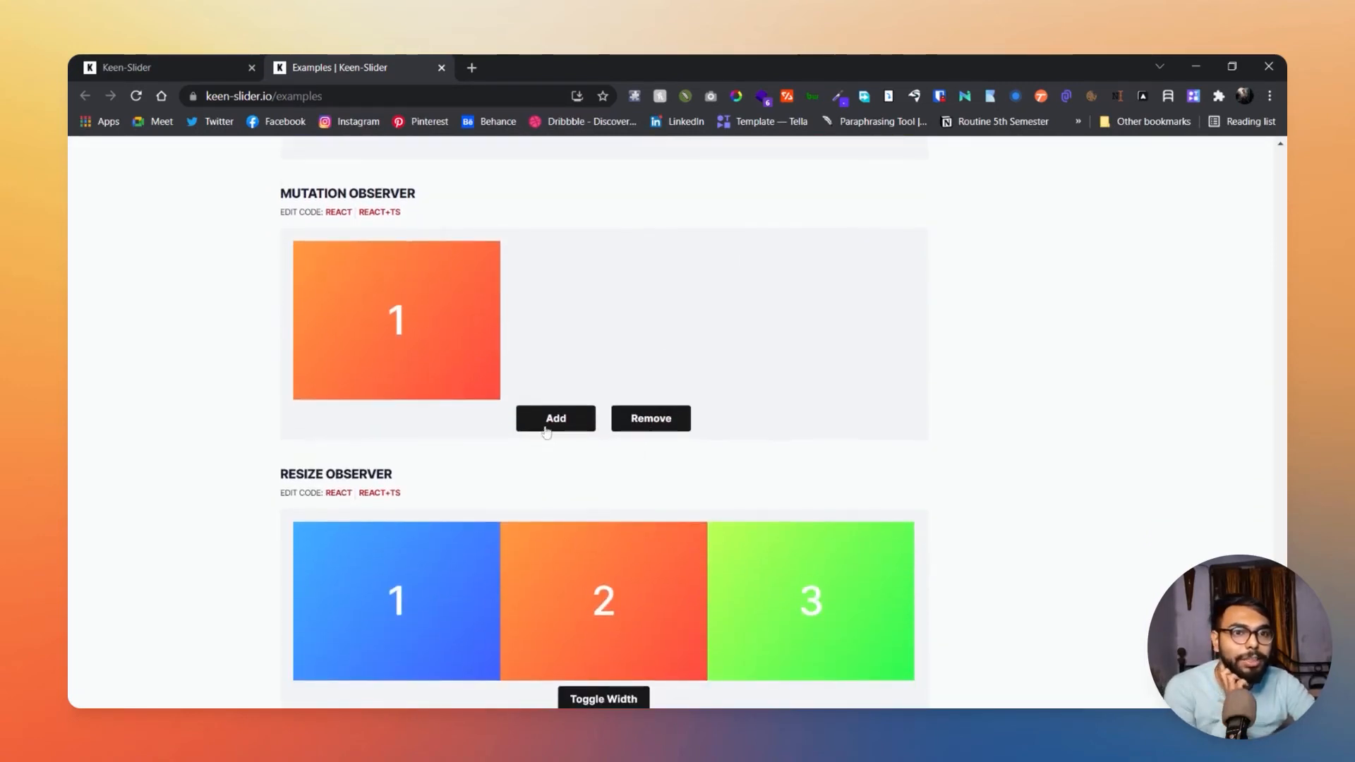
left_click(555, 419)
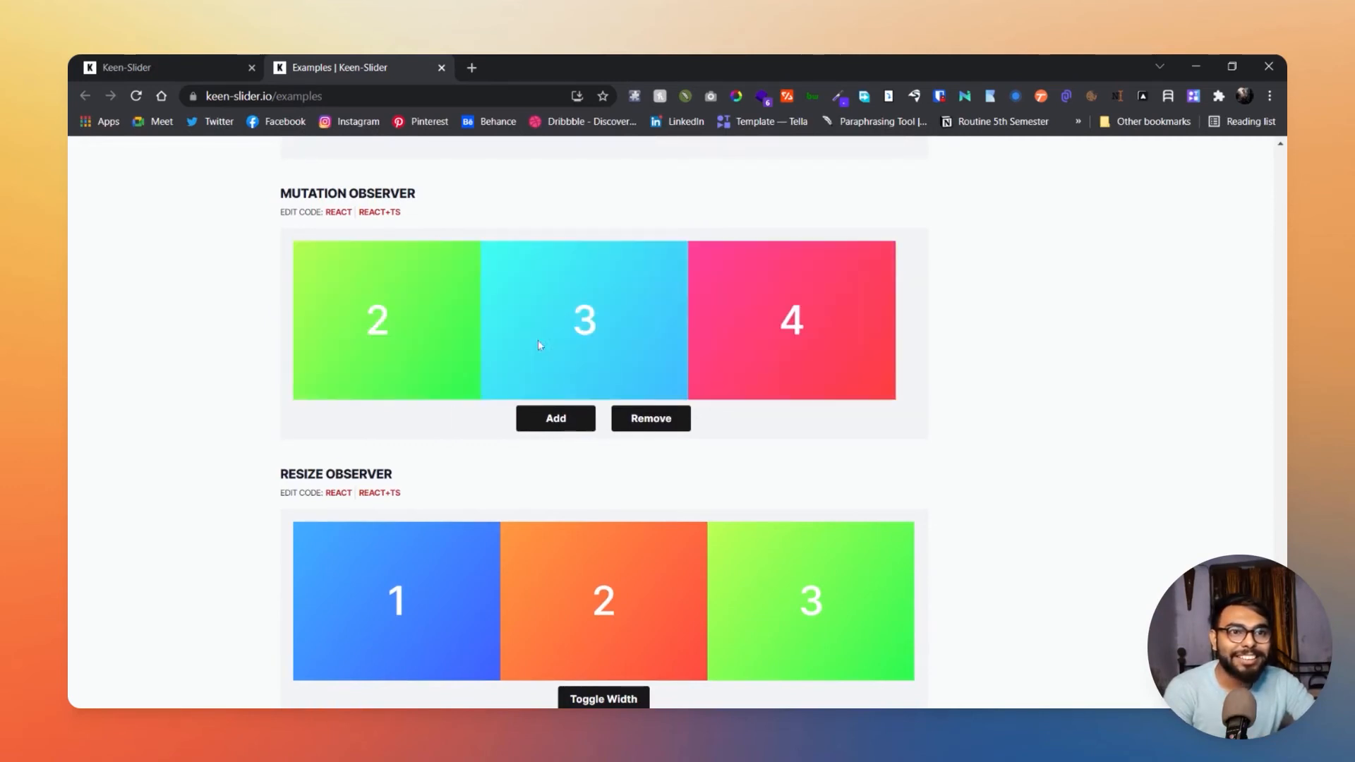
left_click(555, 419)
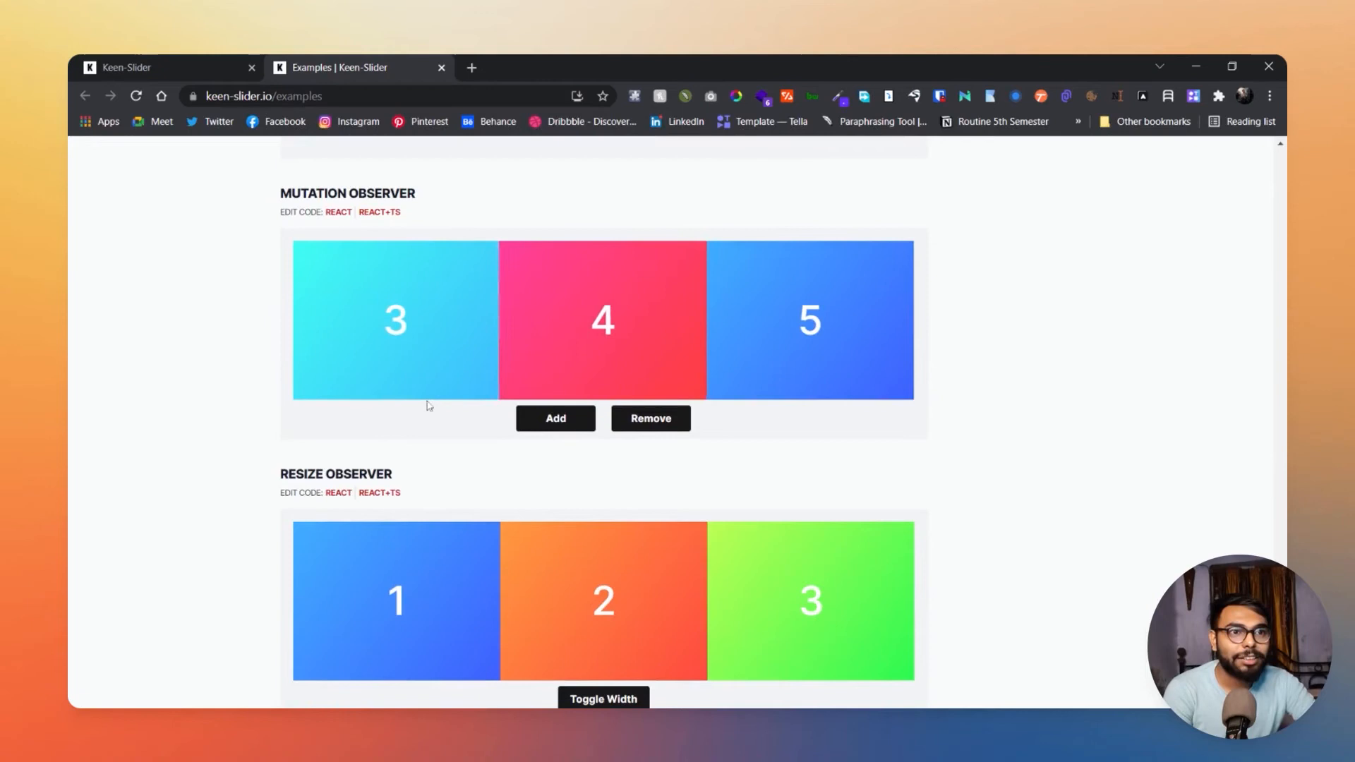
left_click(555, 419)
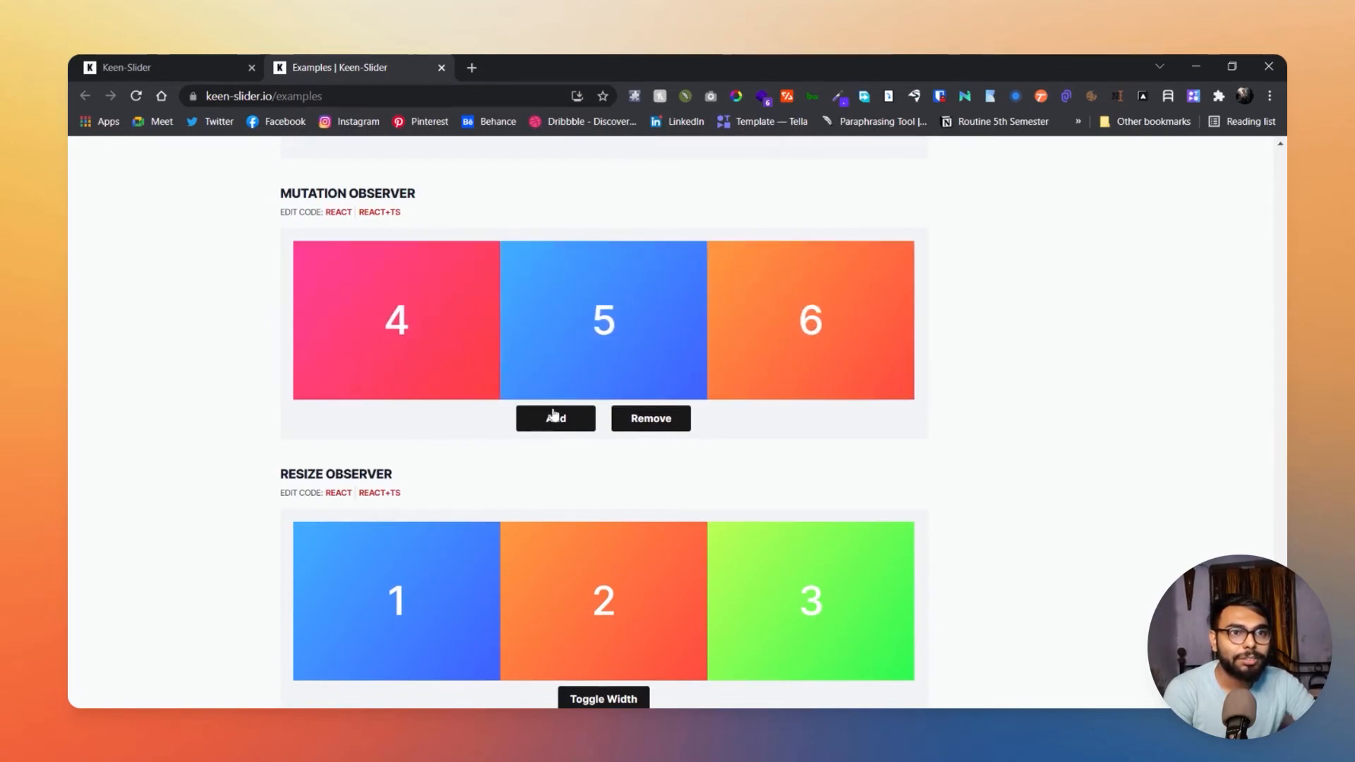
left_click(651, 419)
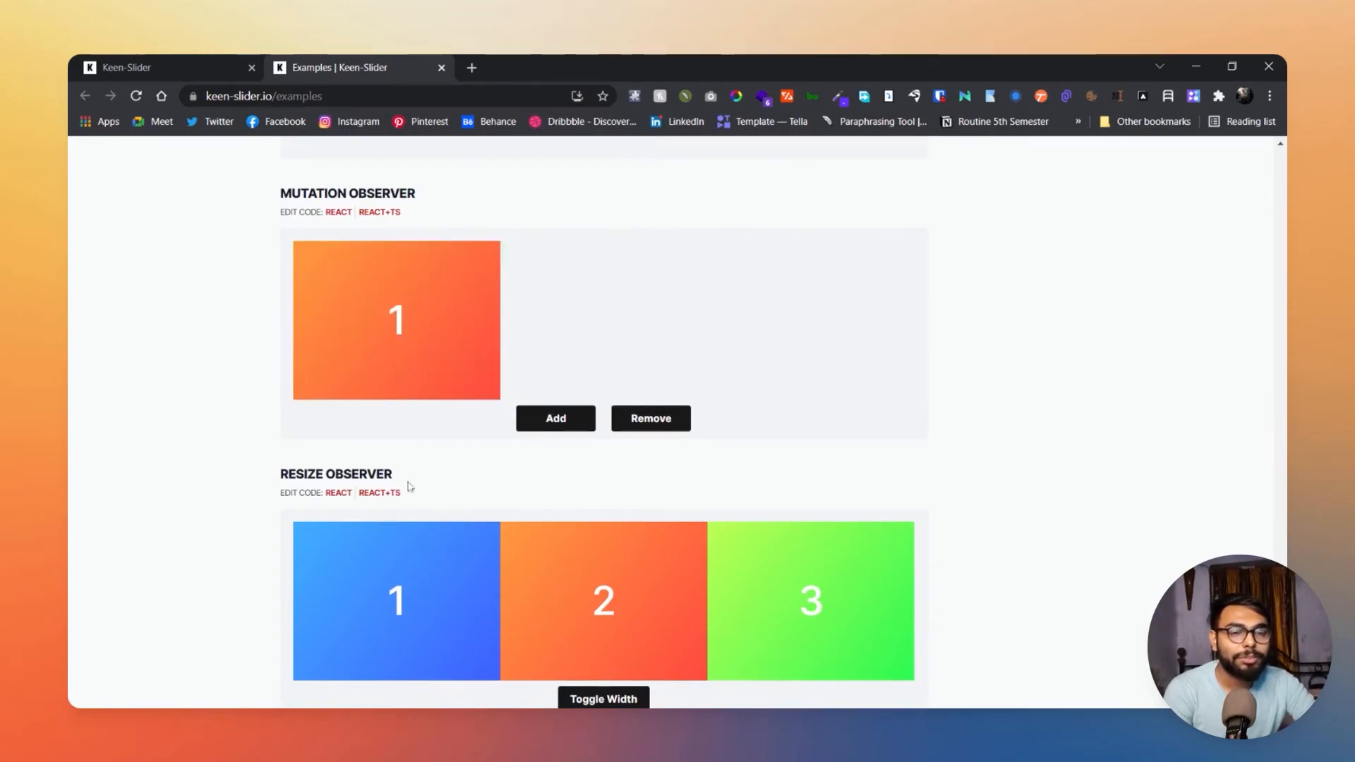
Step: Toggle the Resize Observer demo's width to narrower slides
scroll("down", 3)
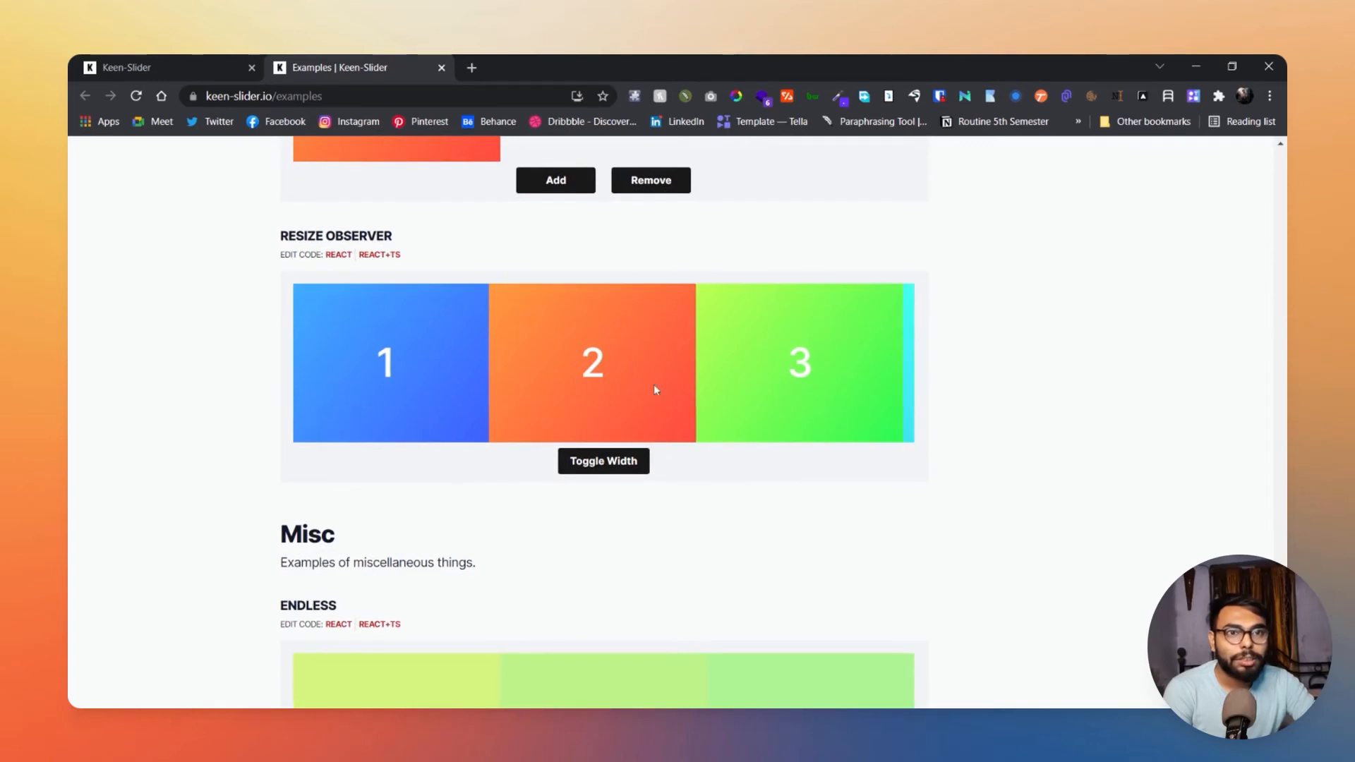
left_click(602, 461)
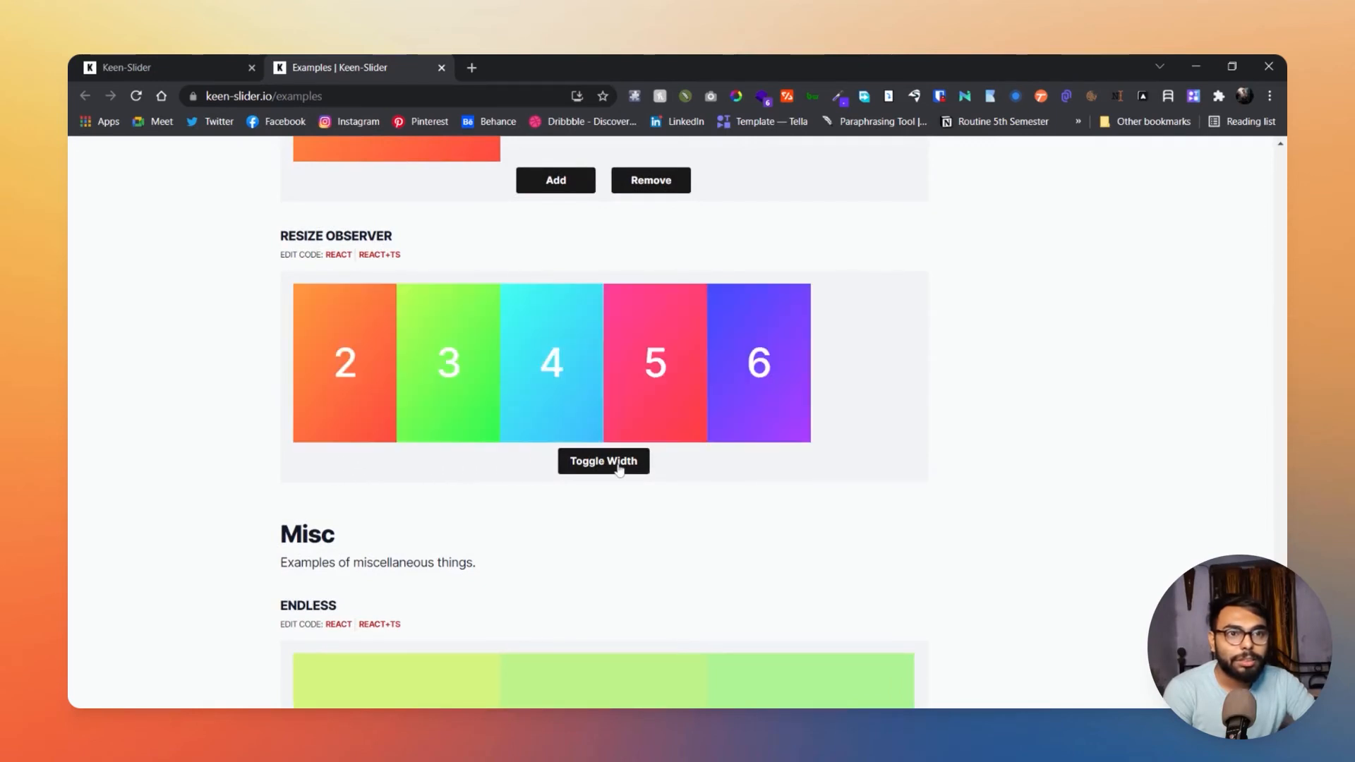
scroll("down", 3)
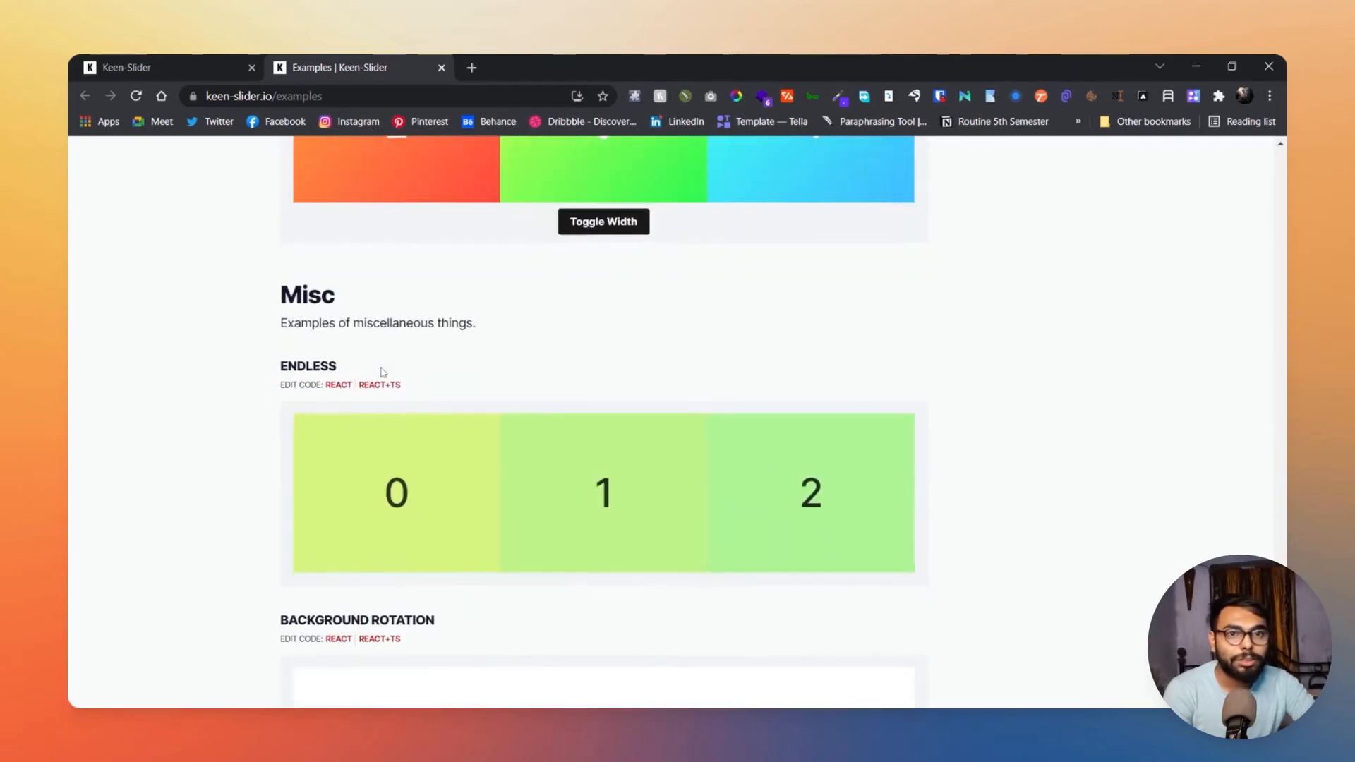
Step: Browse Endless, Background Rotation and Draggable Card to the page's end, then scroll back up
scroll("down", 3)
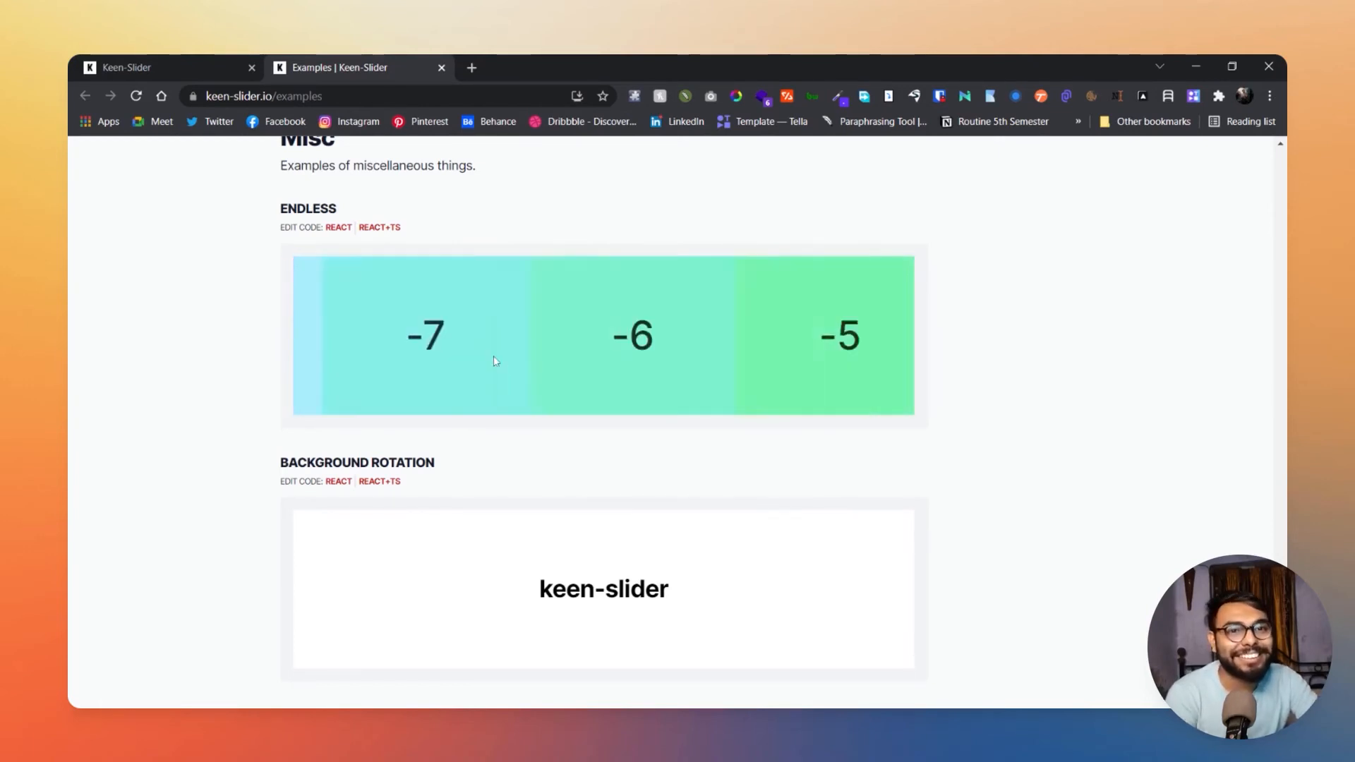
scroll("down", 3)
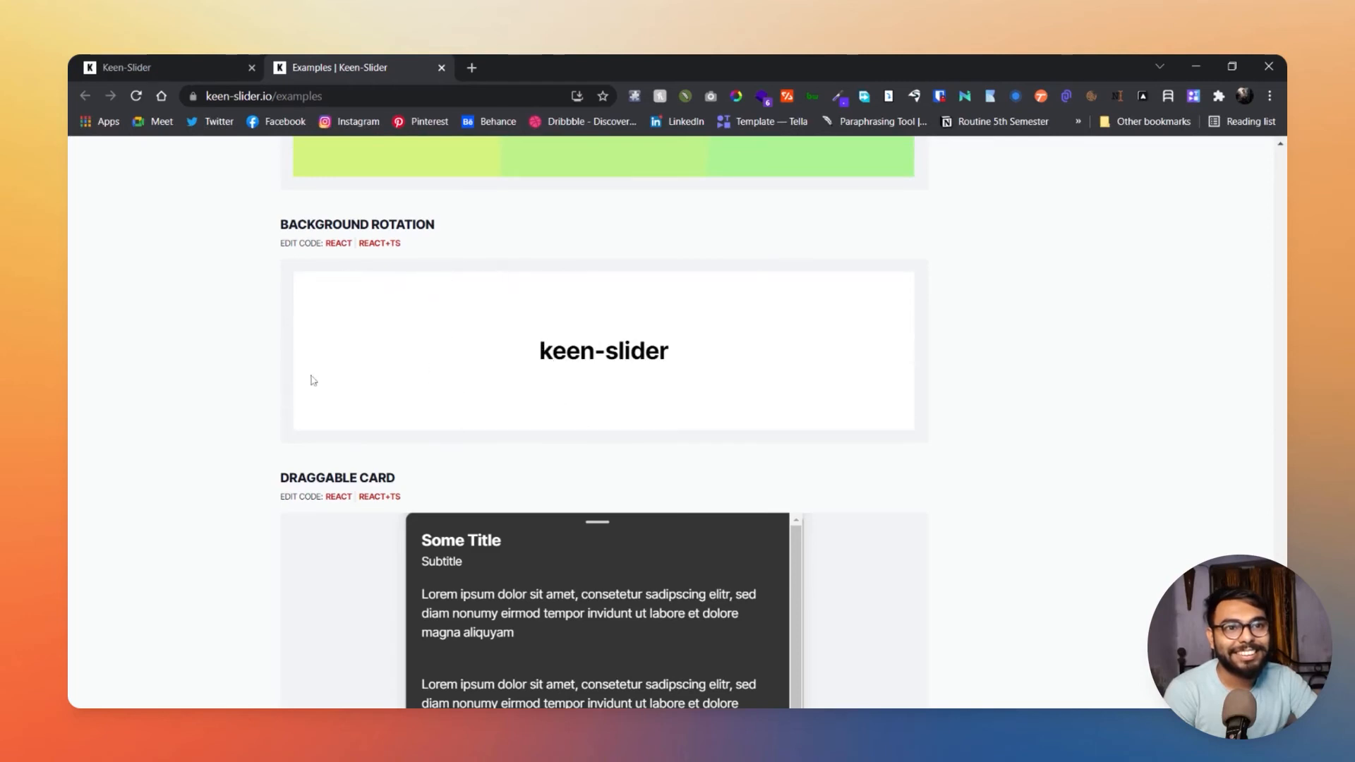
scroll("down", 3)
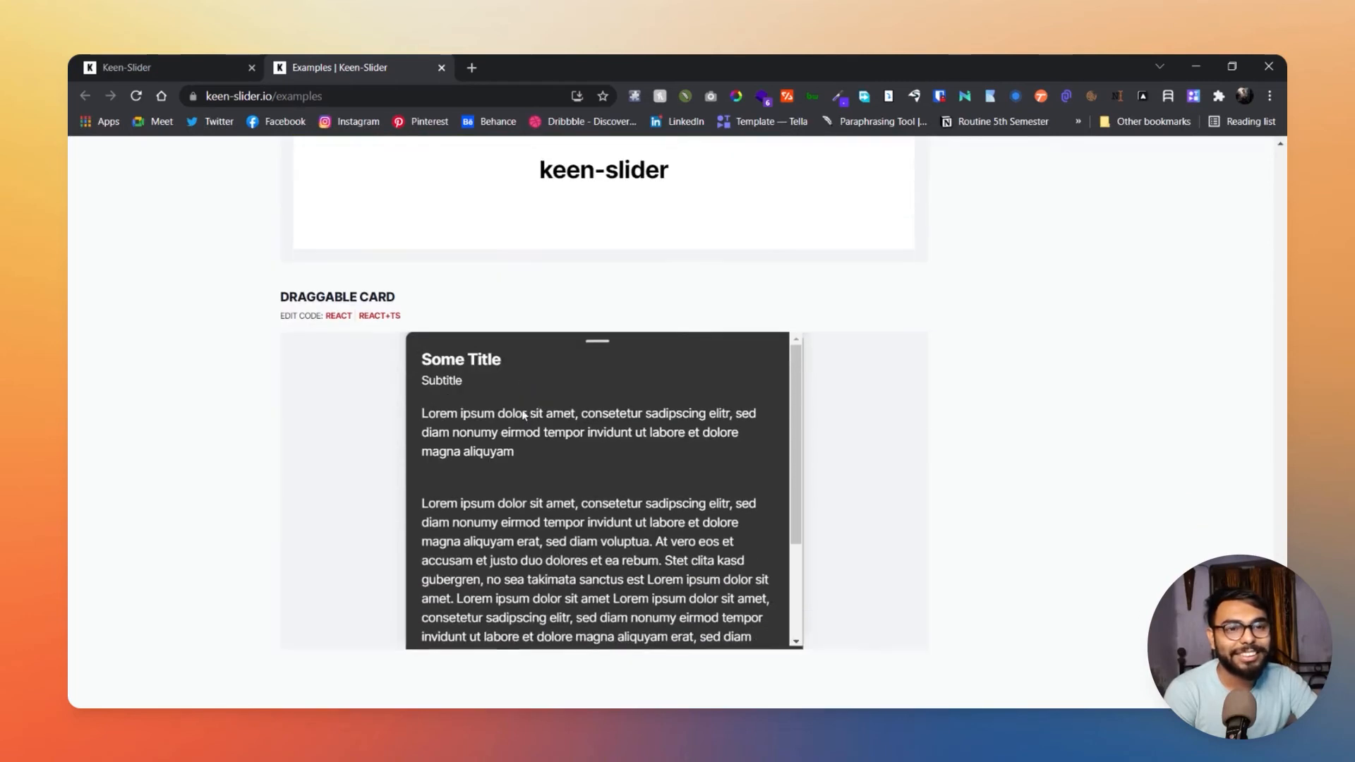
scroll("down", 3)
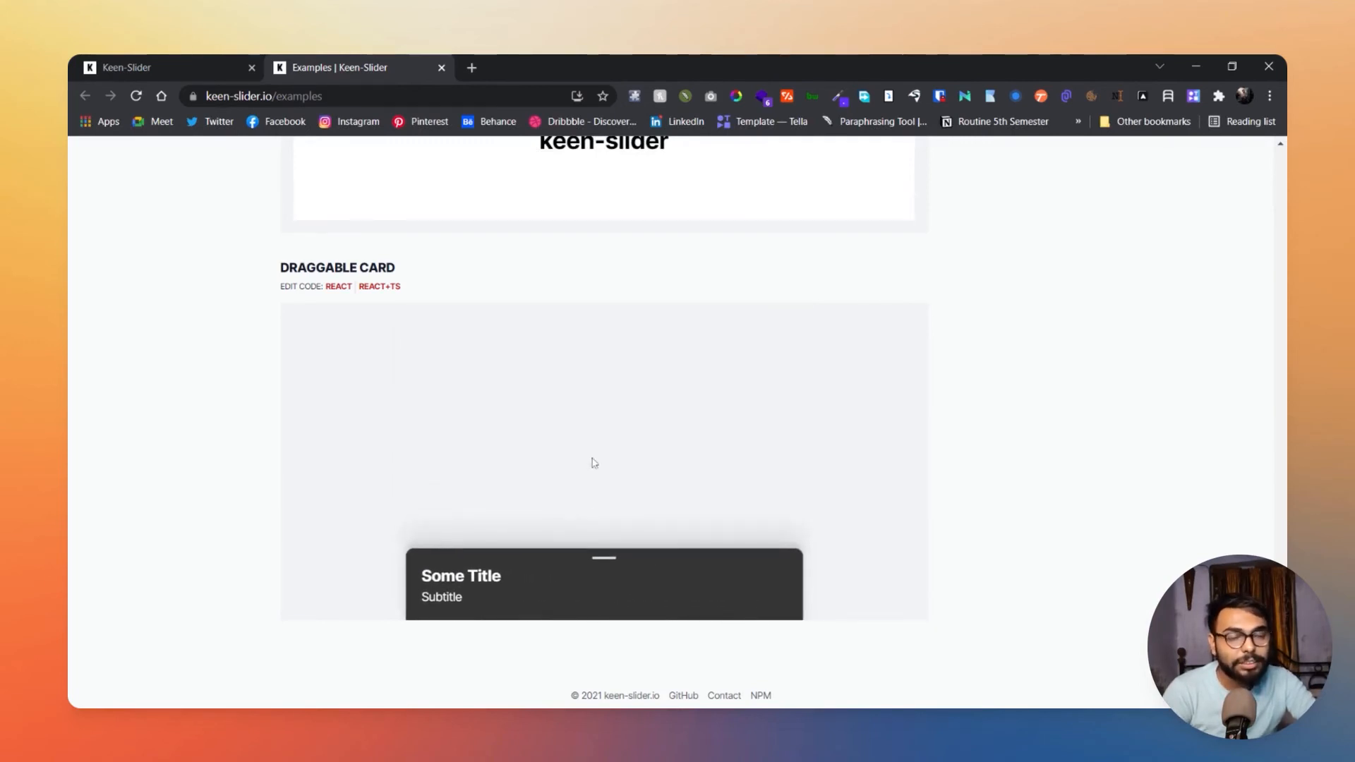
scroll("up", 3)
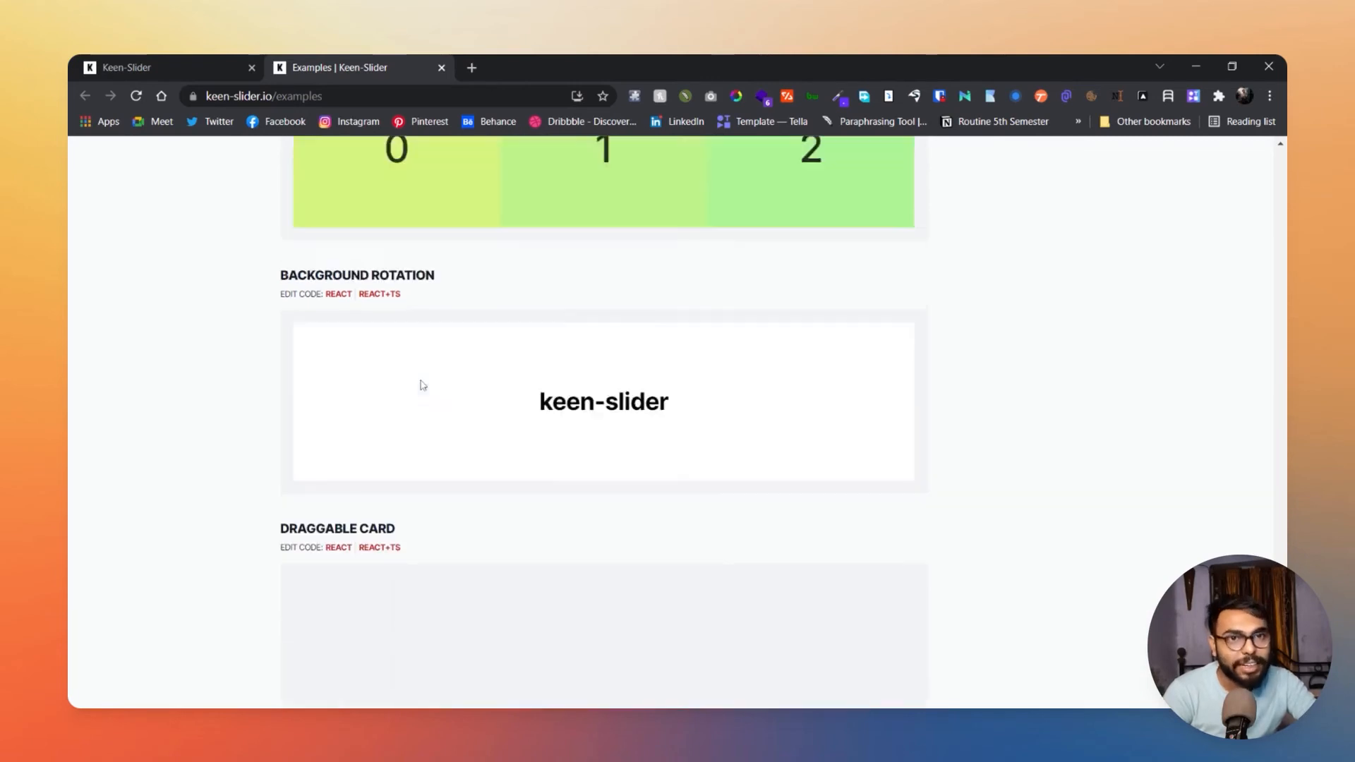
Step: Go to the Documentation page showing Getting Started install instructions
scroll("down", 3)
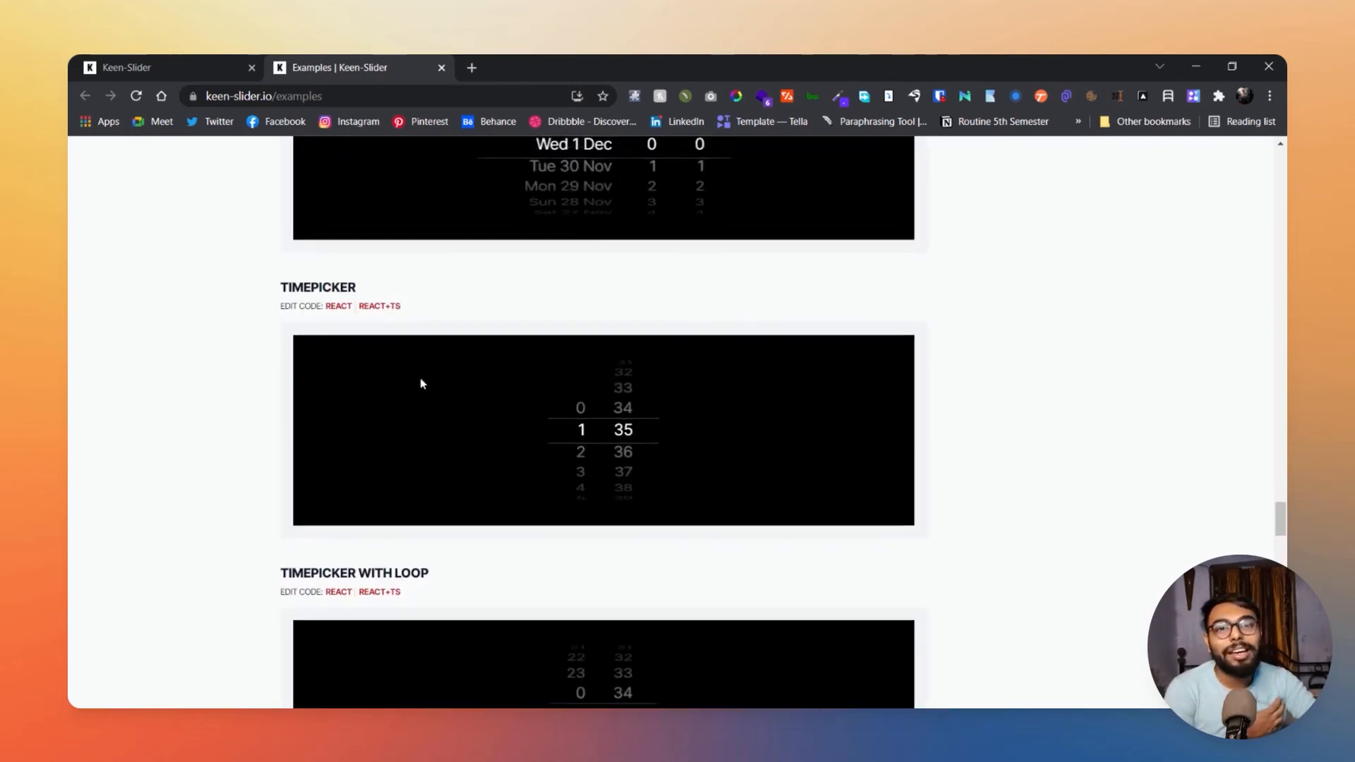
scroll("up", 3)
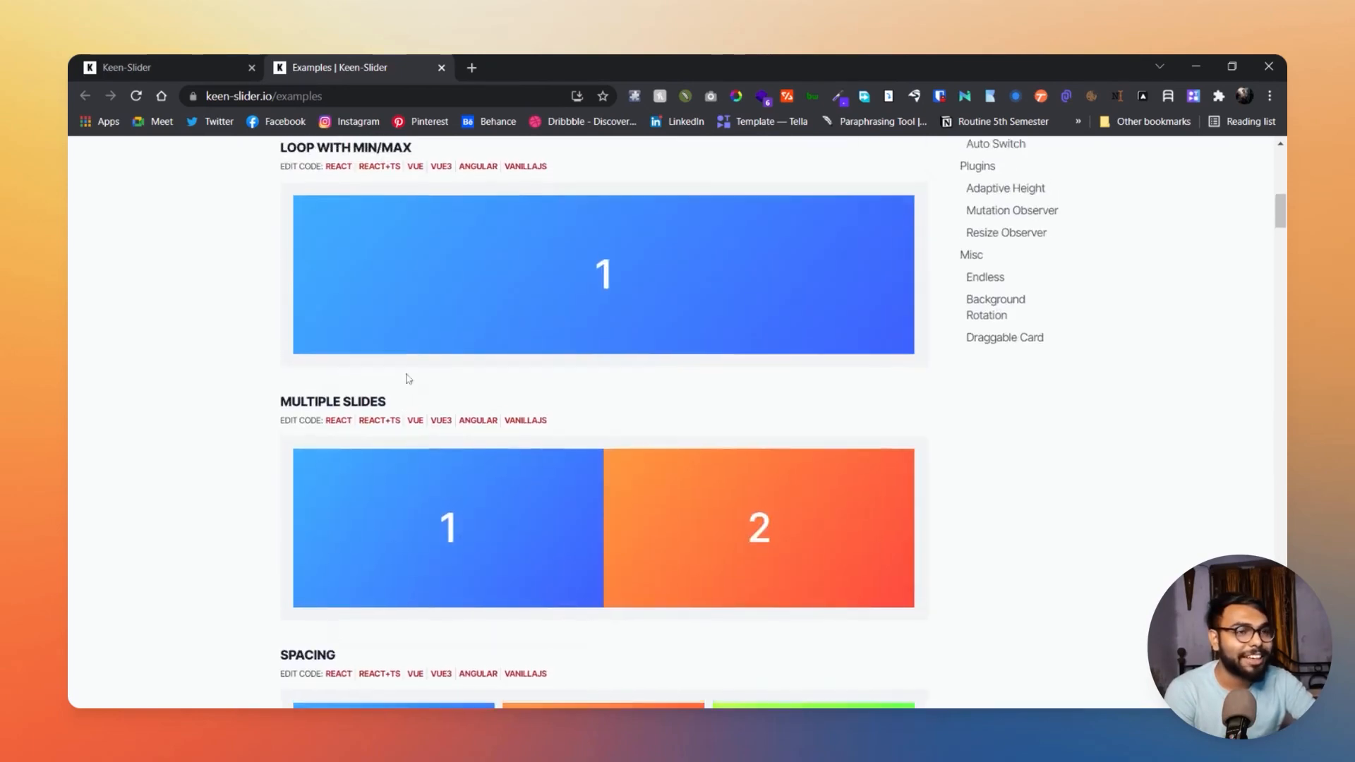
left_click(973, 158)
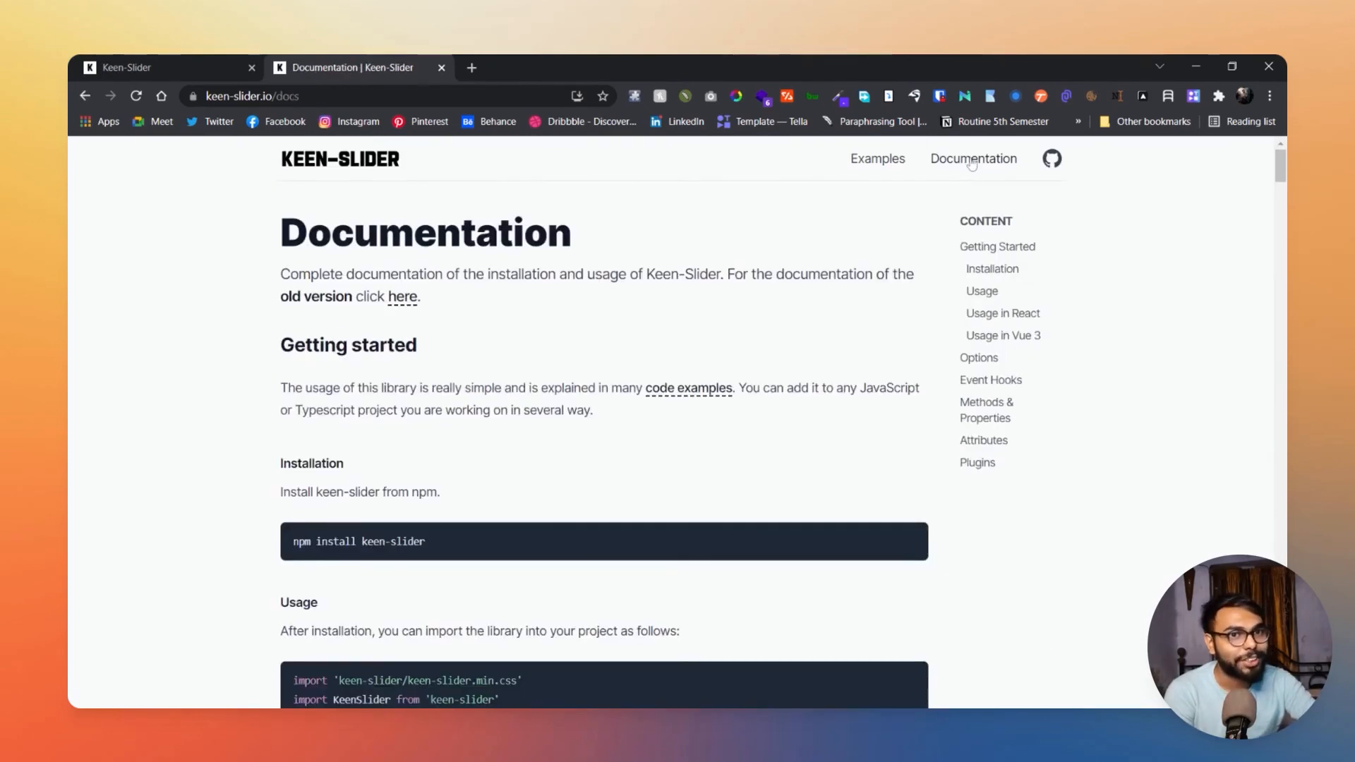
Step: Open the rcbyr/keen-slider GitHub repository from the documentation header
scroll("down", 3)
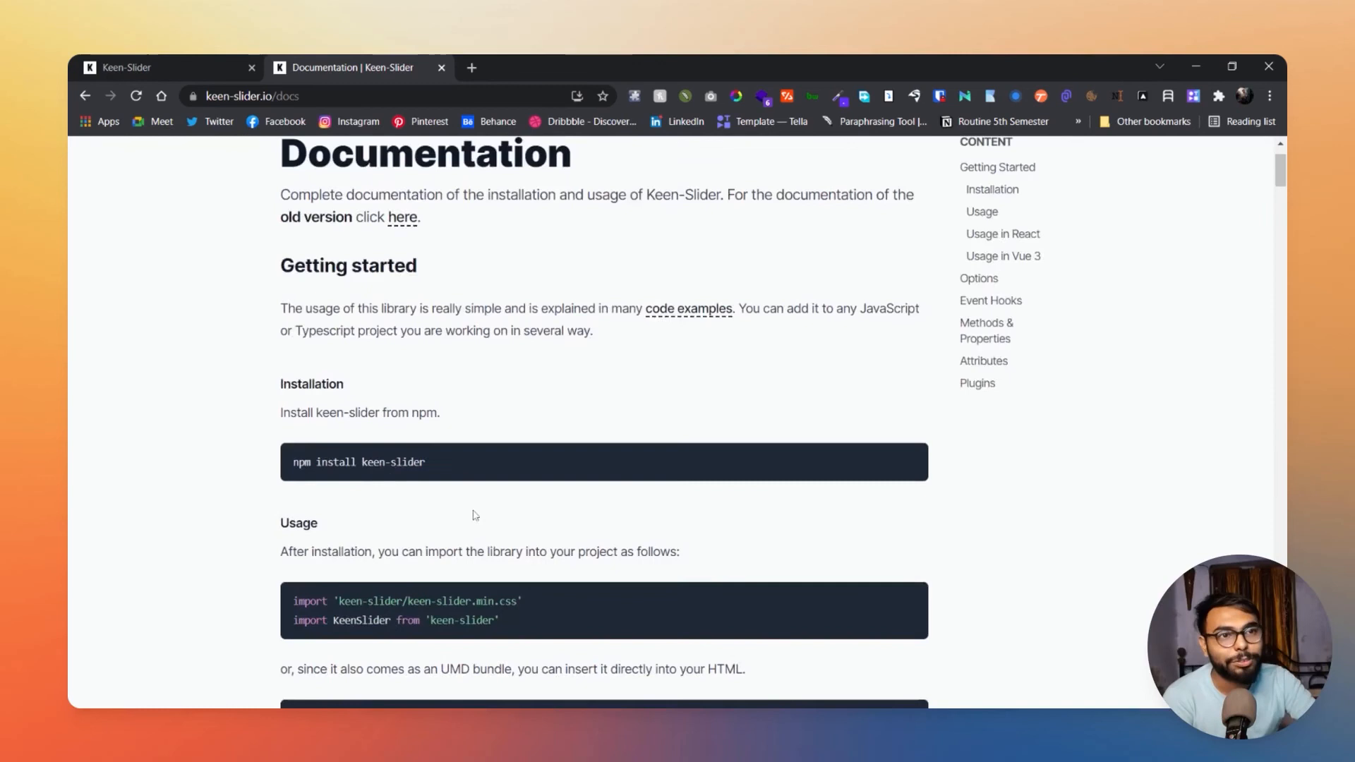
left_click(471, 68)
type("github.com/rcbyr/keen-slider")
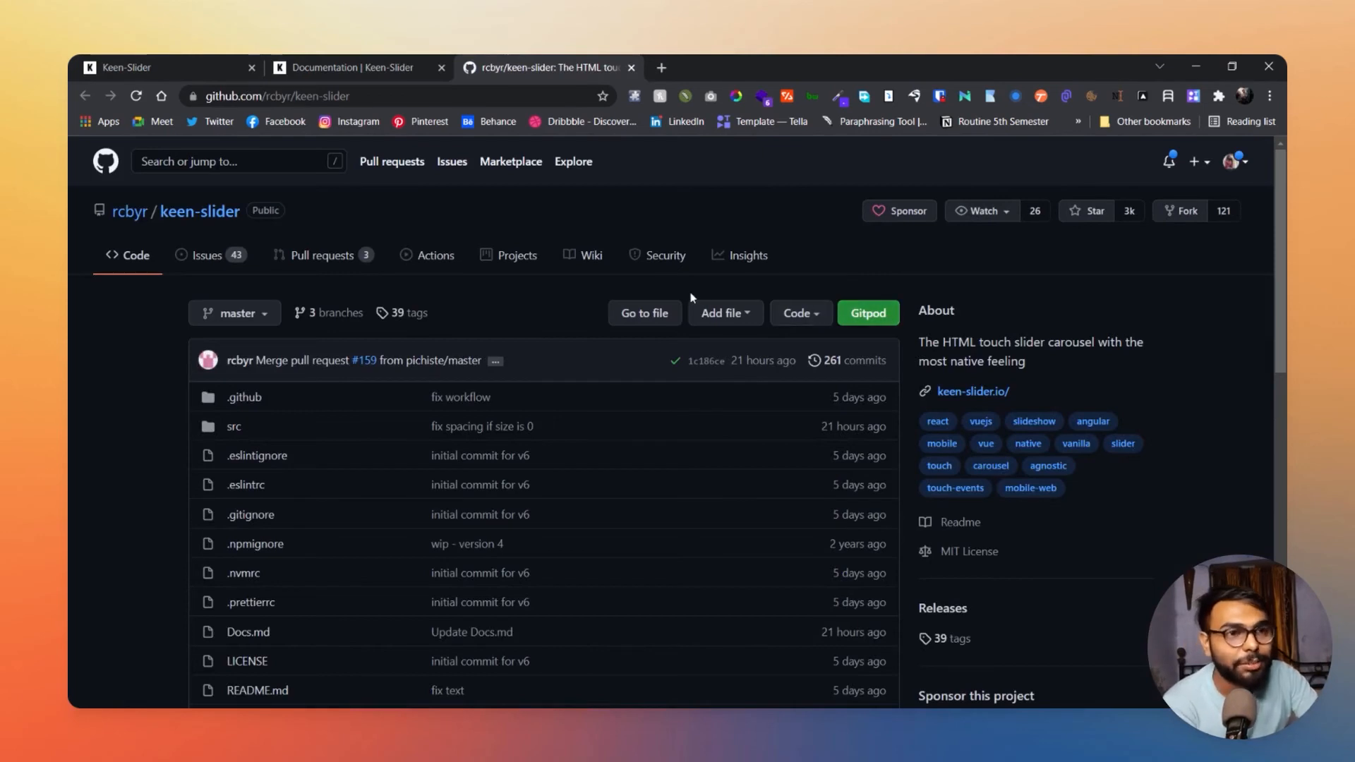
Step: Scroll through the repository files and README, then return to the Keen-Slider homepage tab
scroll("down", 3)
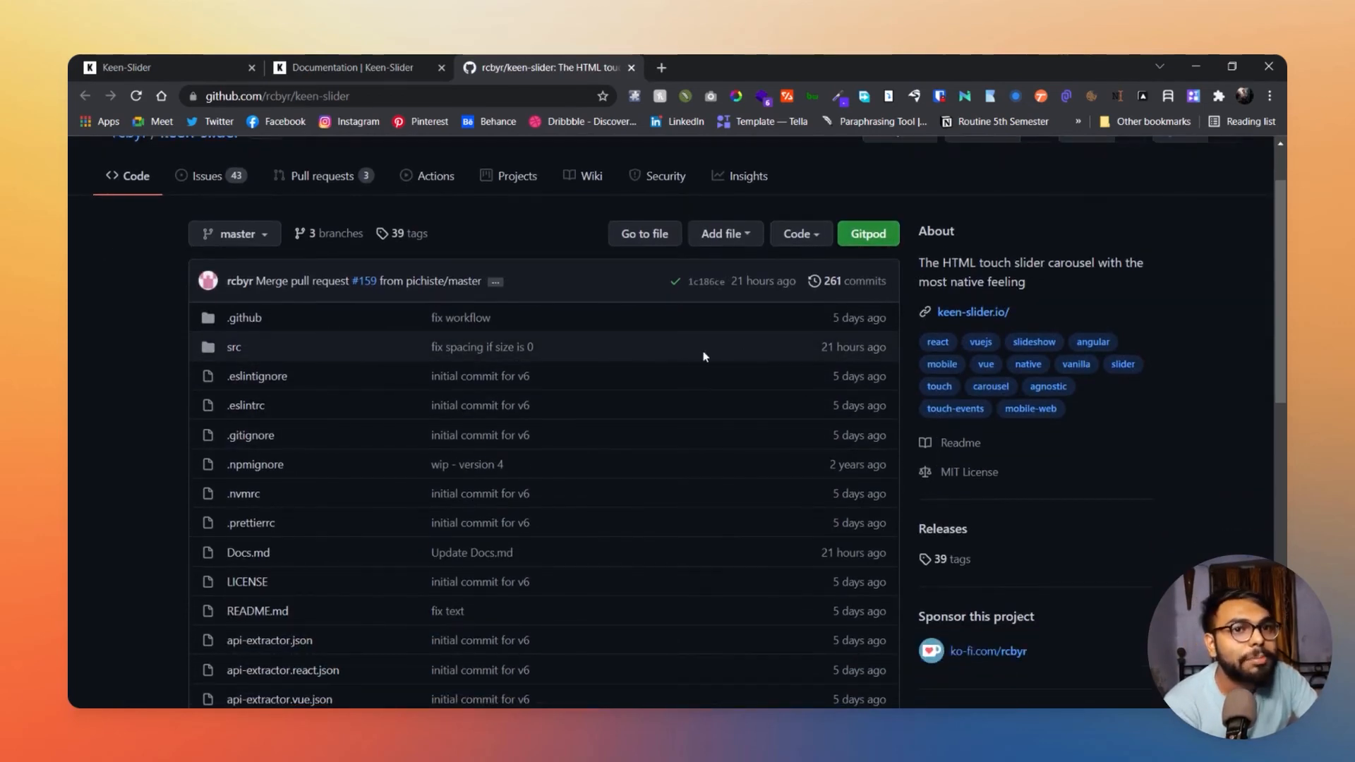
scroll("down", 3)
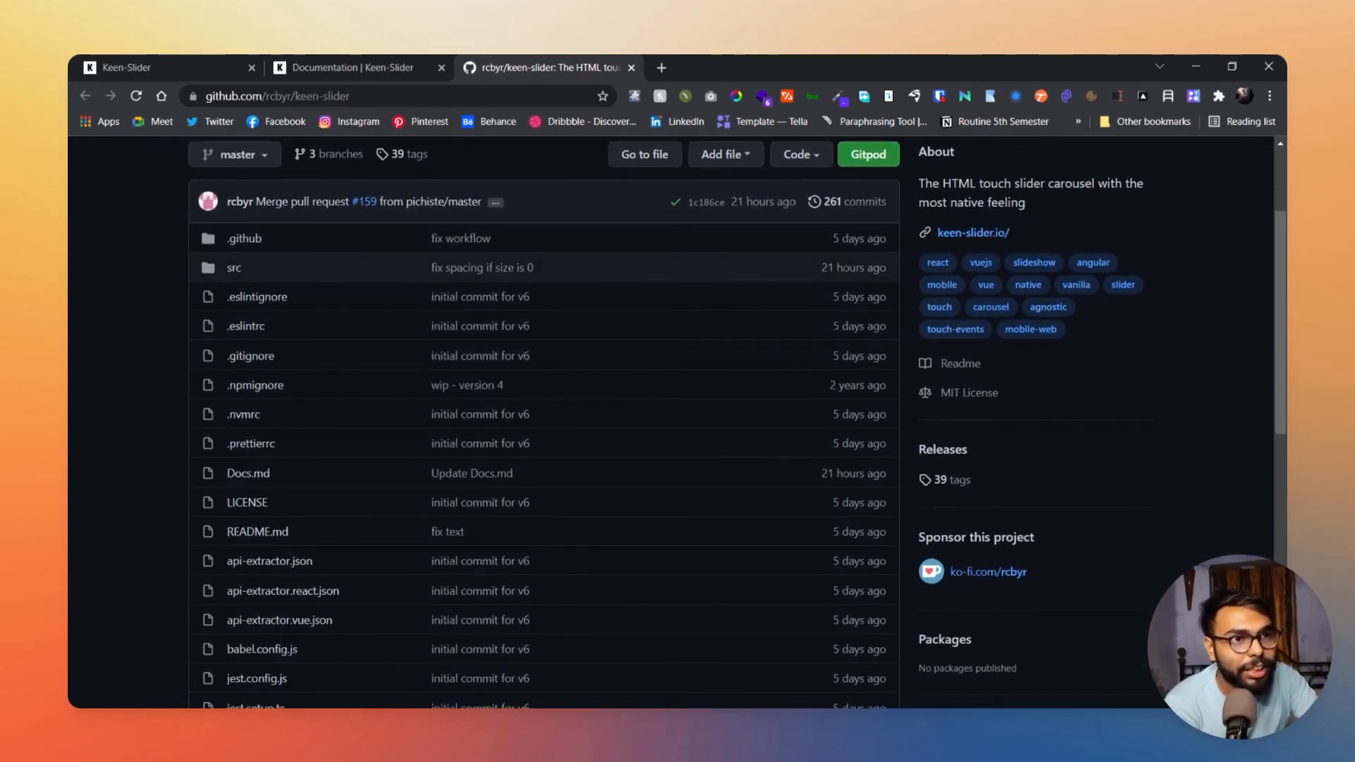
scroll("down", 3)
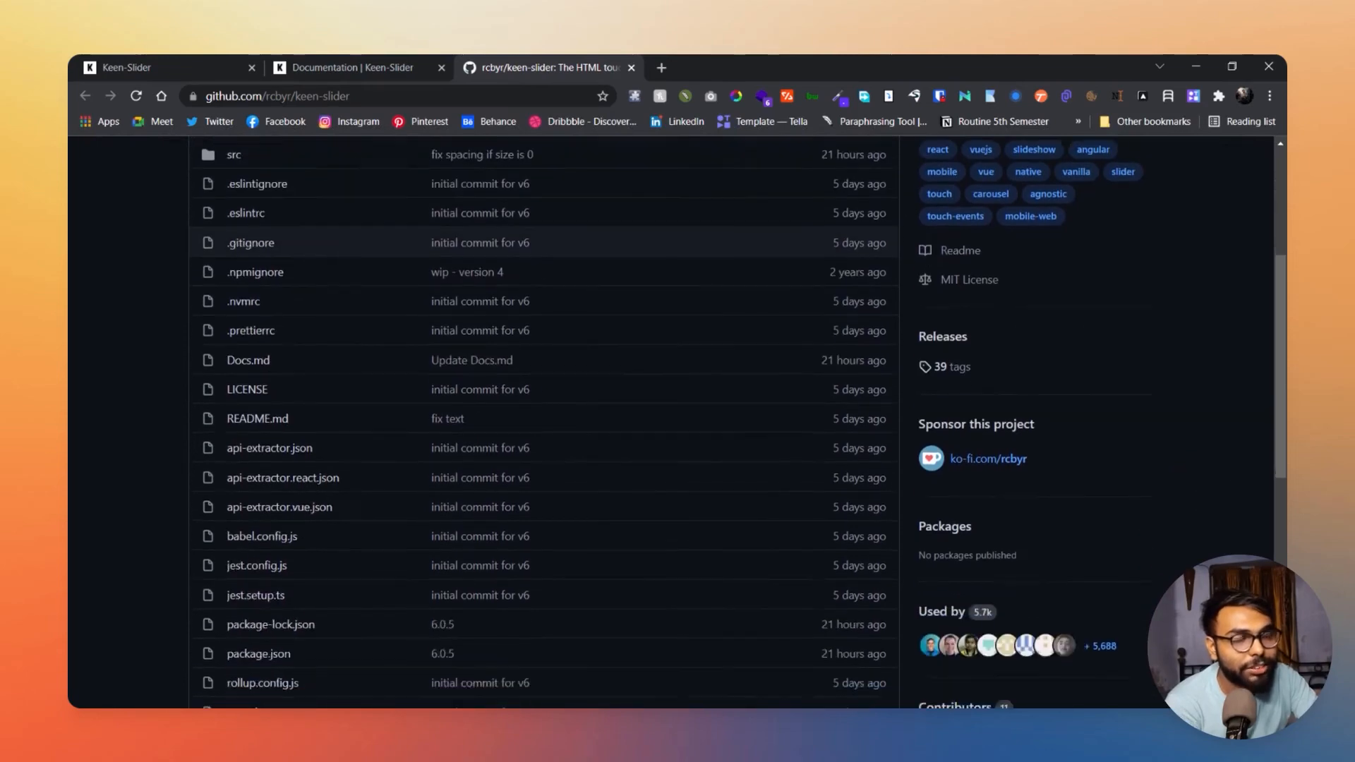
scroll("down", 3)
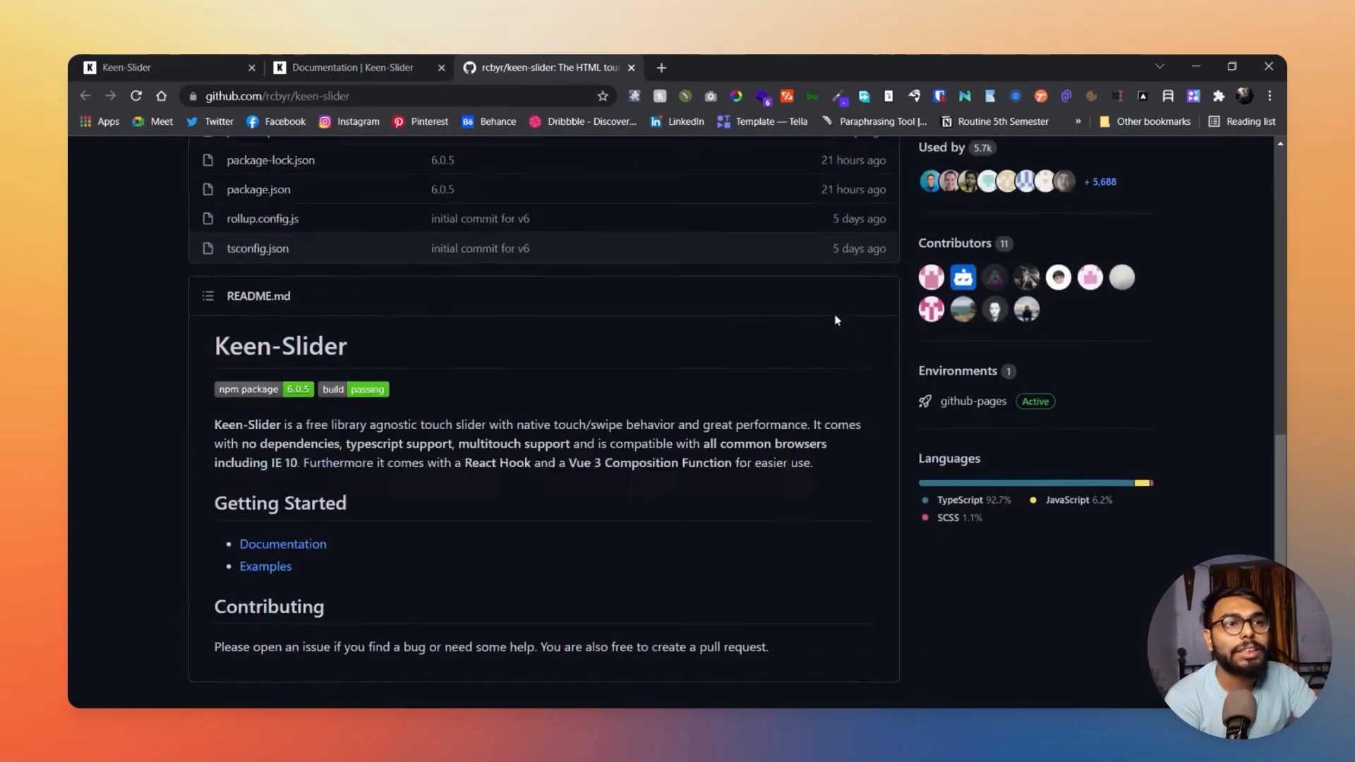
scroll("up", 3)
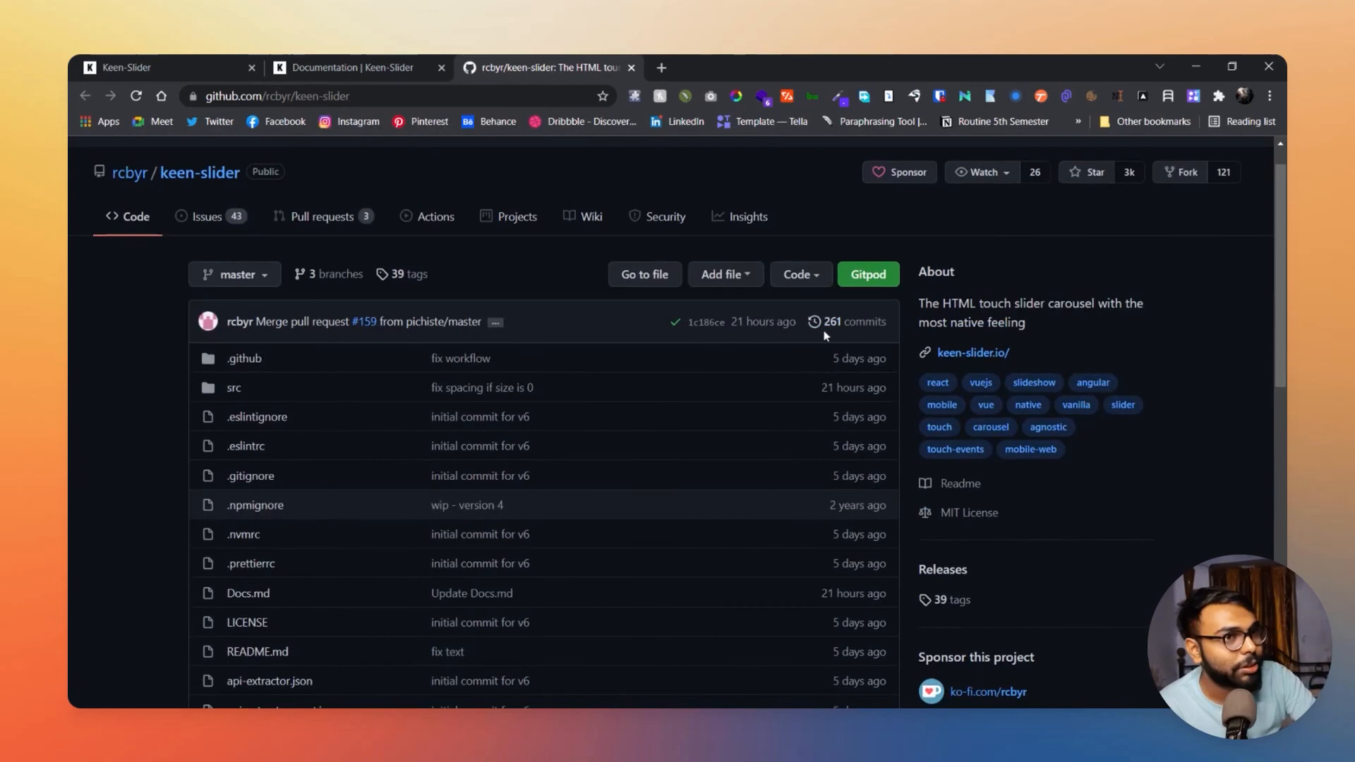
scroll("up", 3)
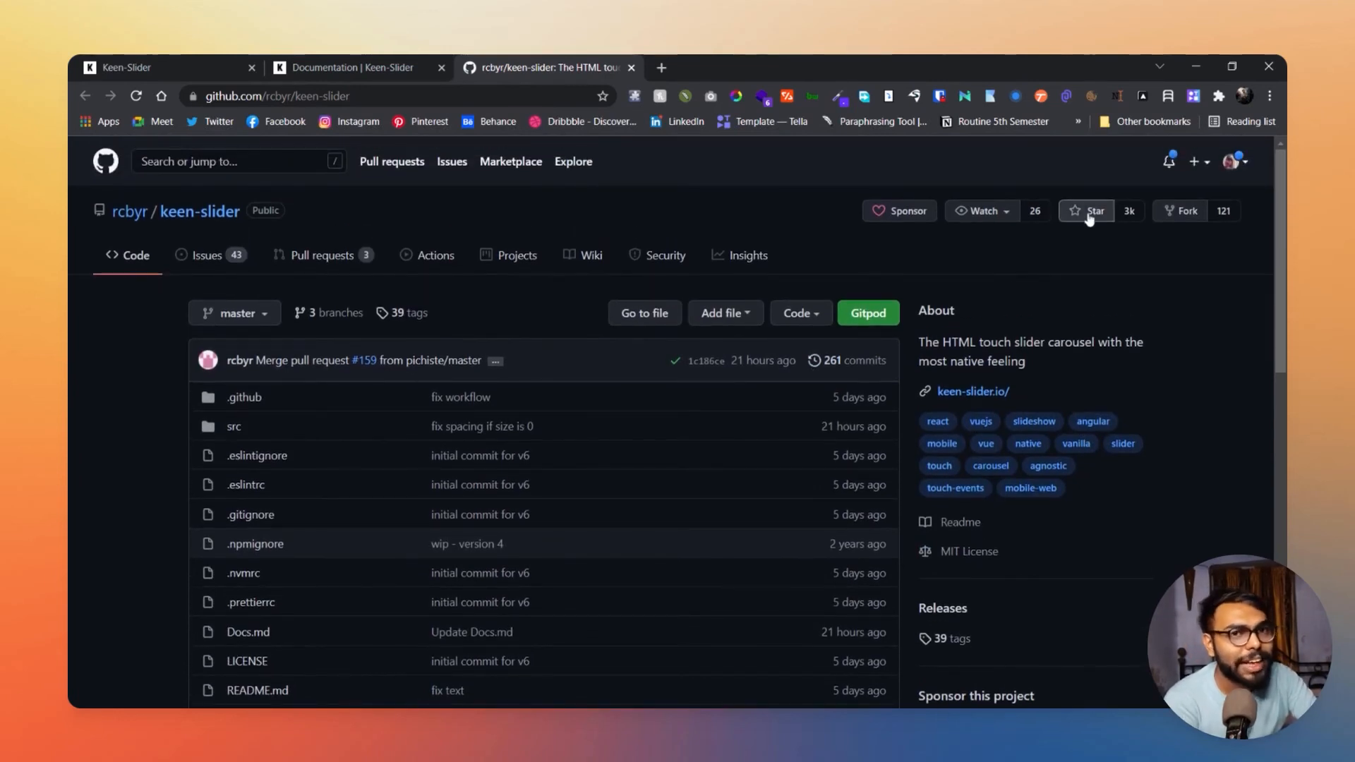
mouse_move(1156, 303)
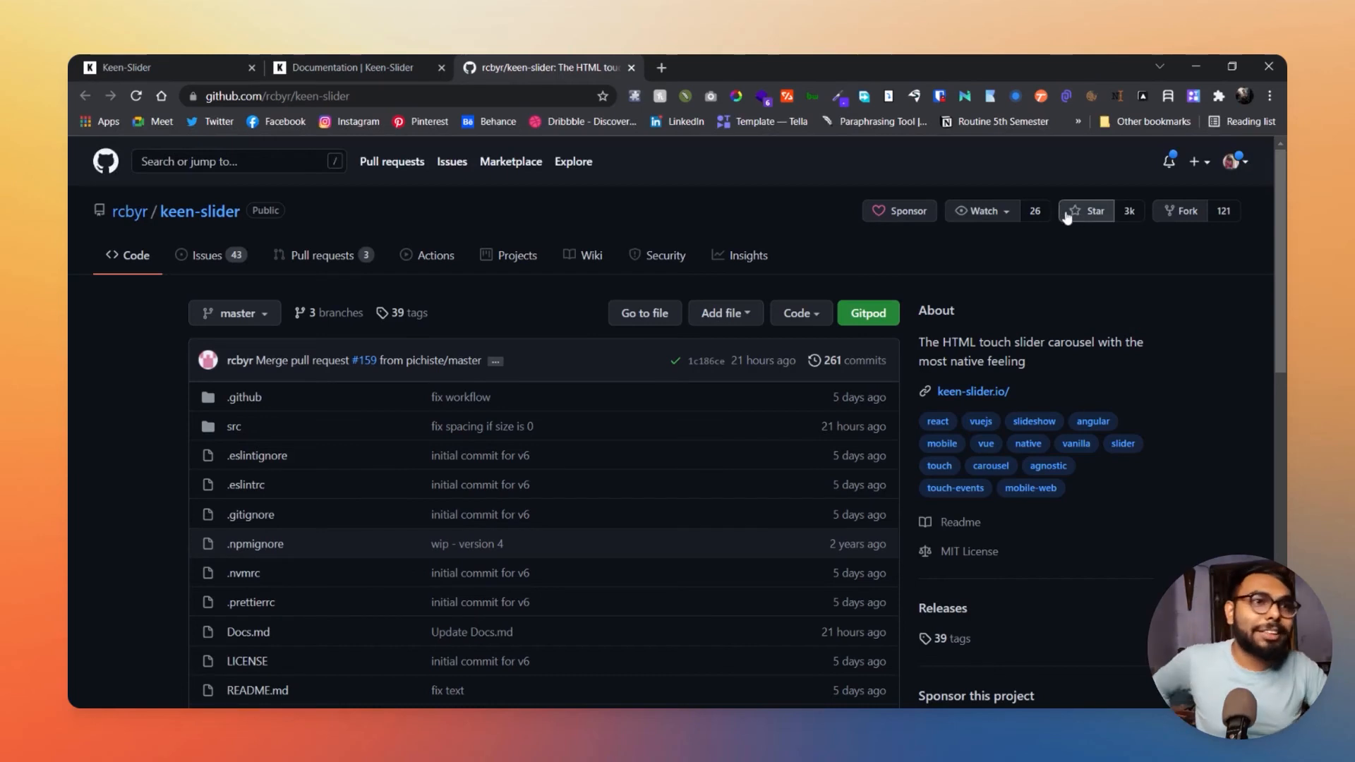
left_click(1086, 211)
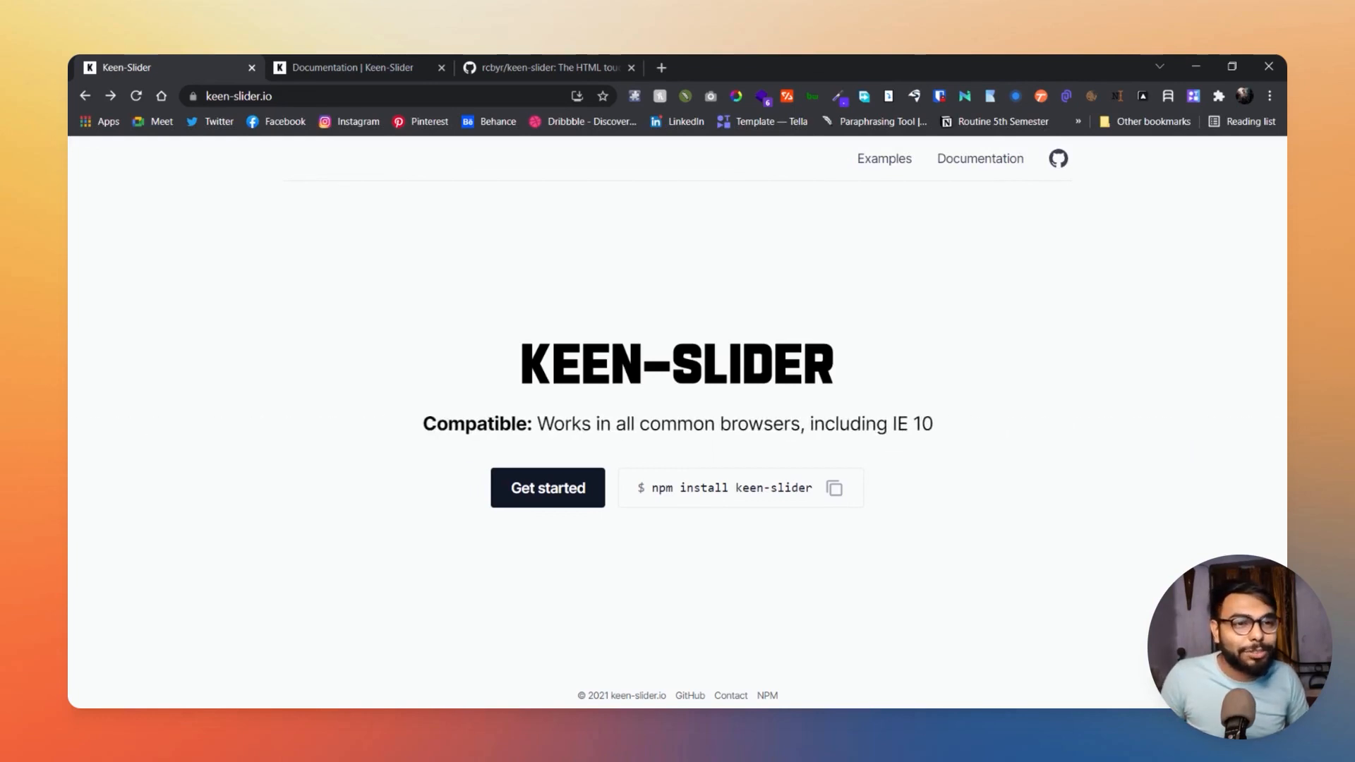
mouse_move(471, 548)
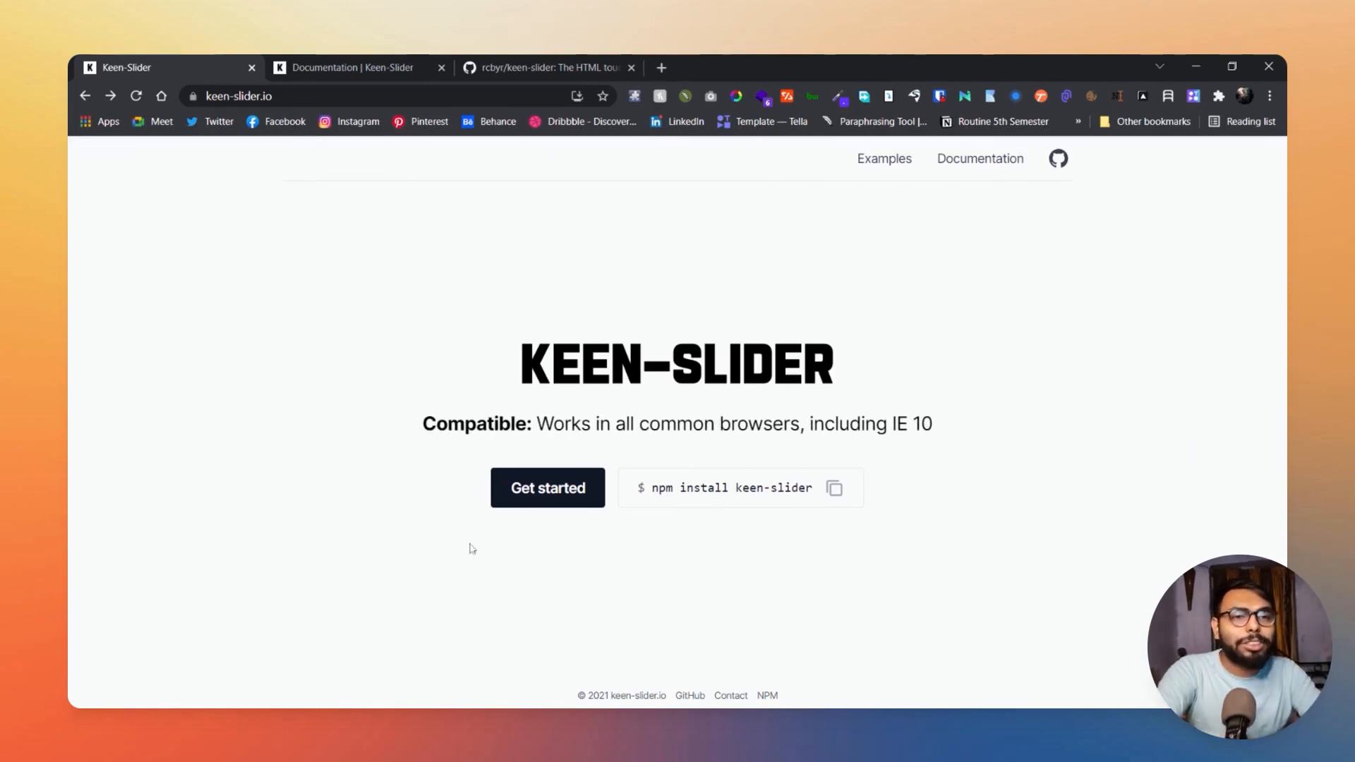
mouse_move(657, 588)
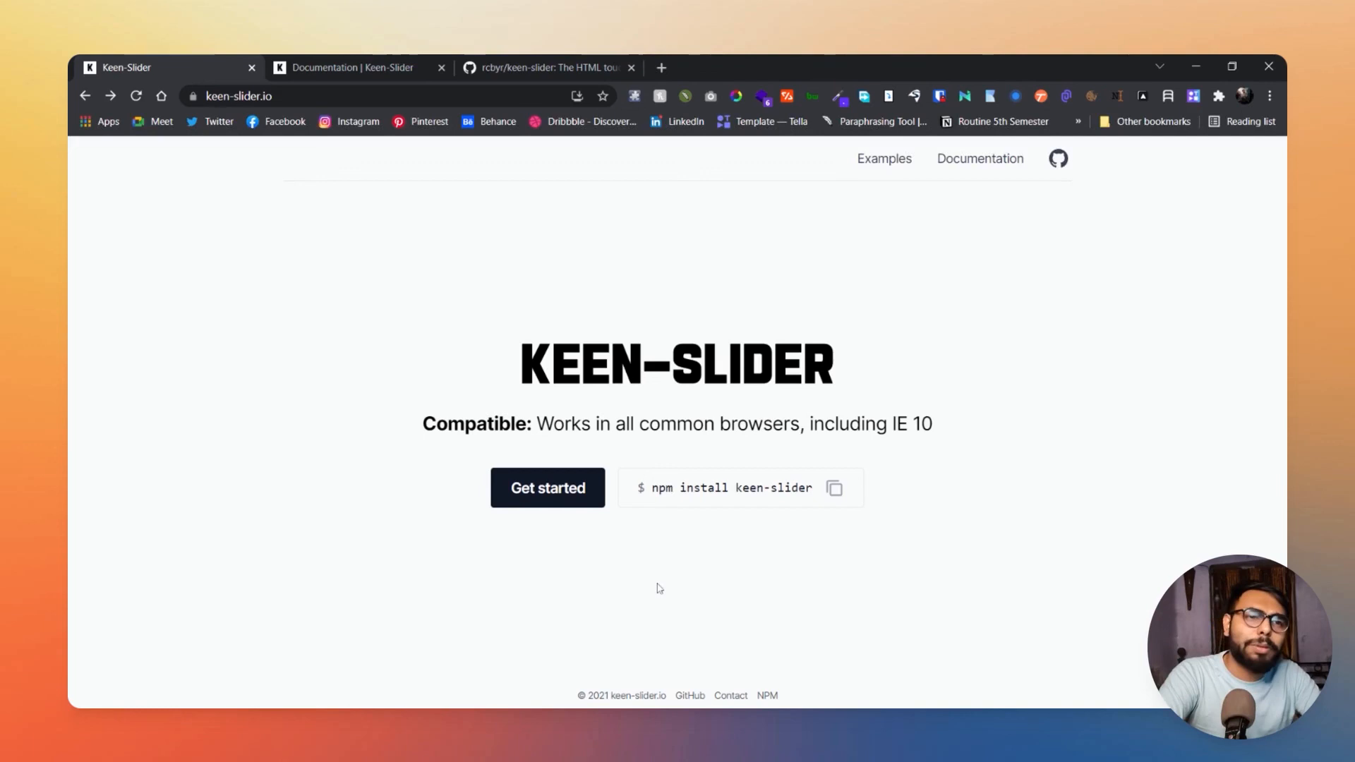